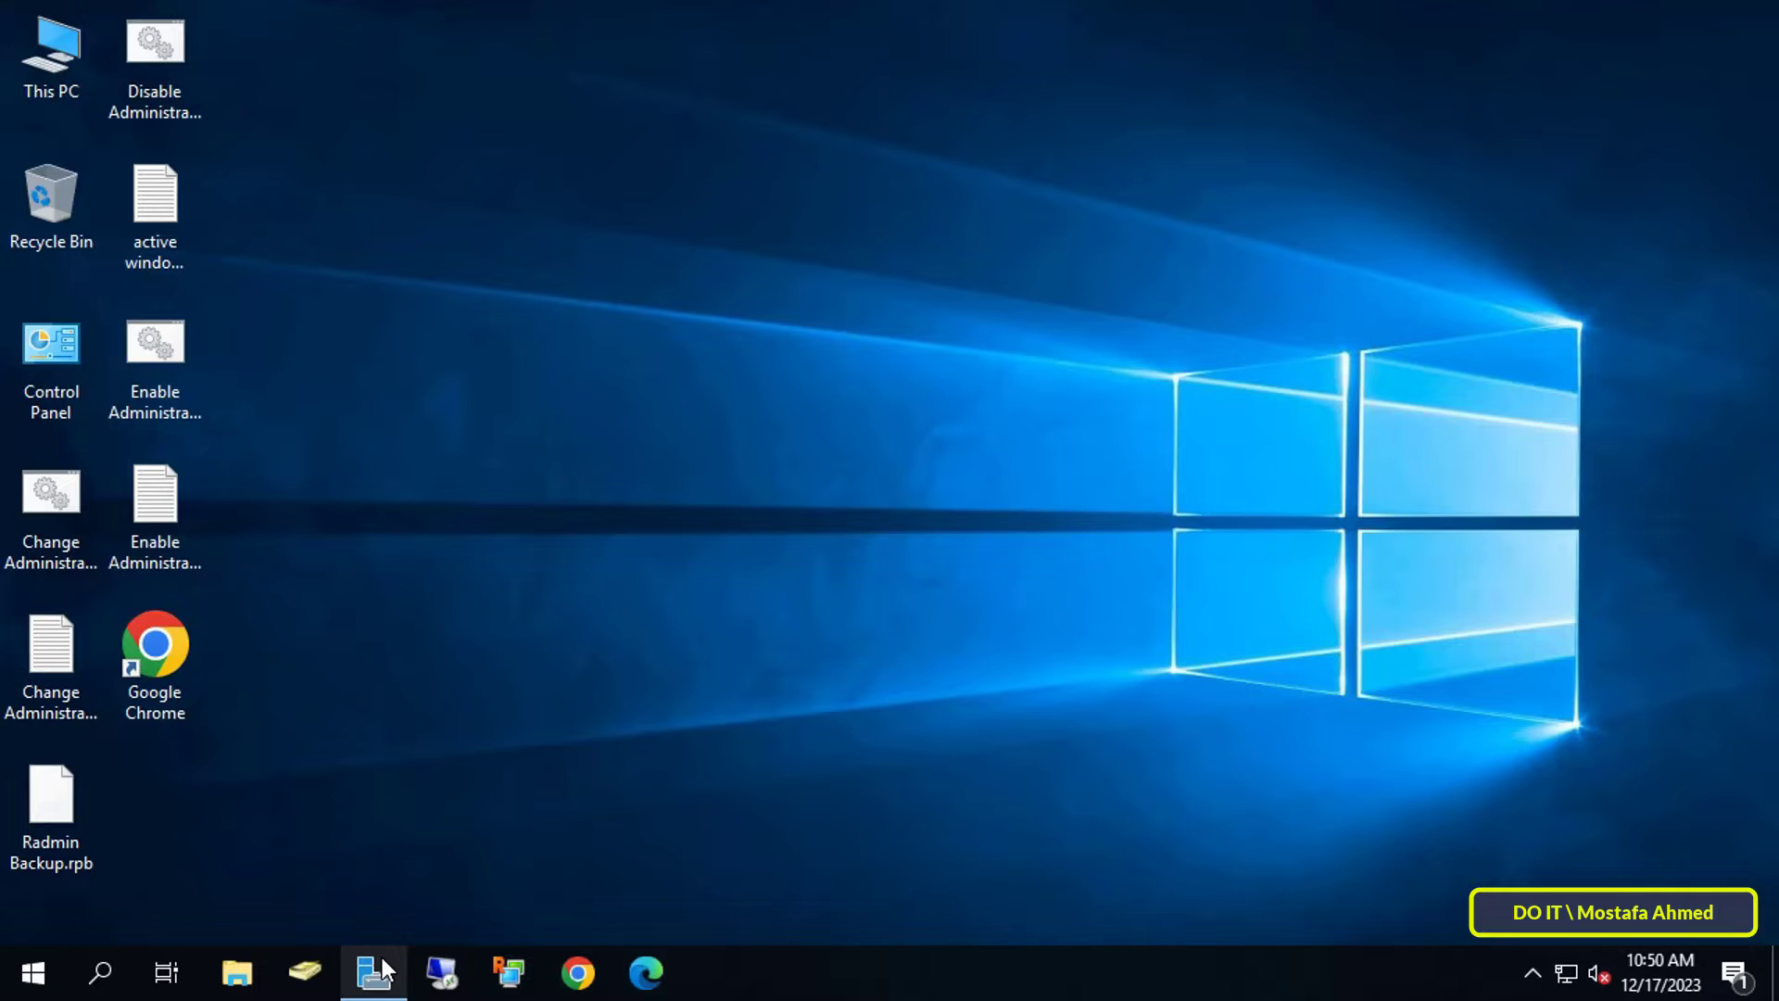
pyautogui.moveTo(374, 973)
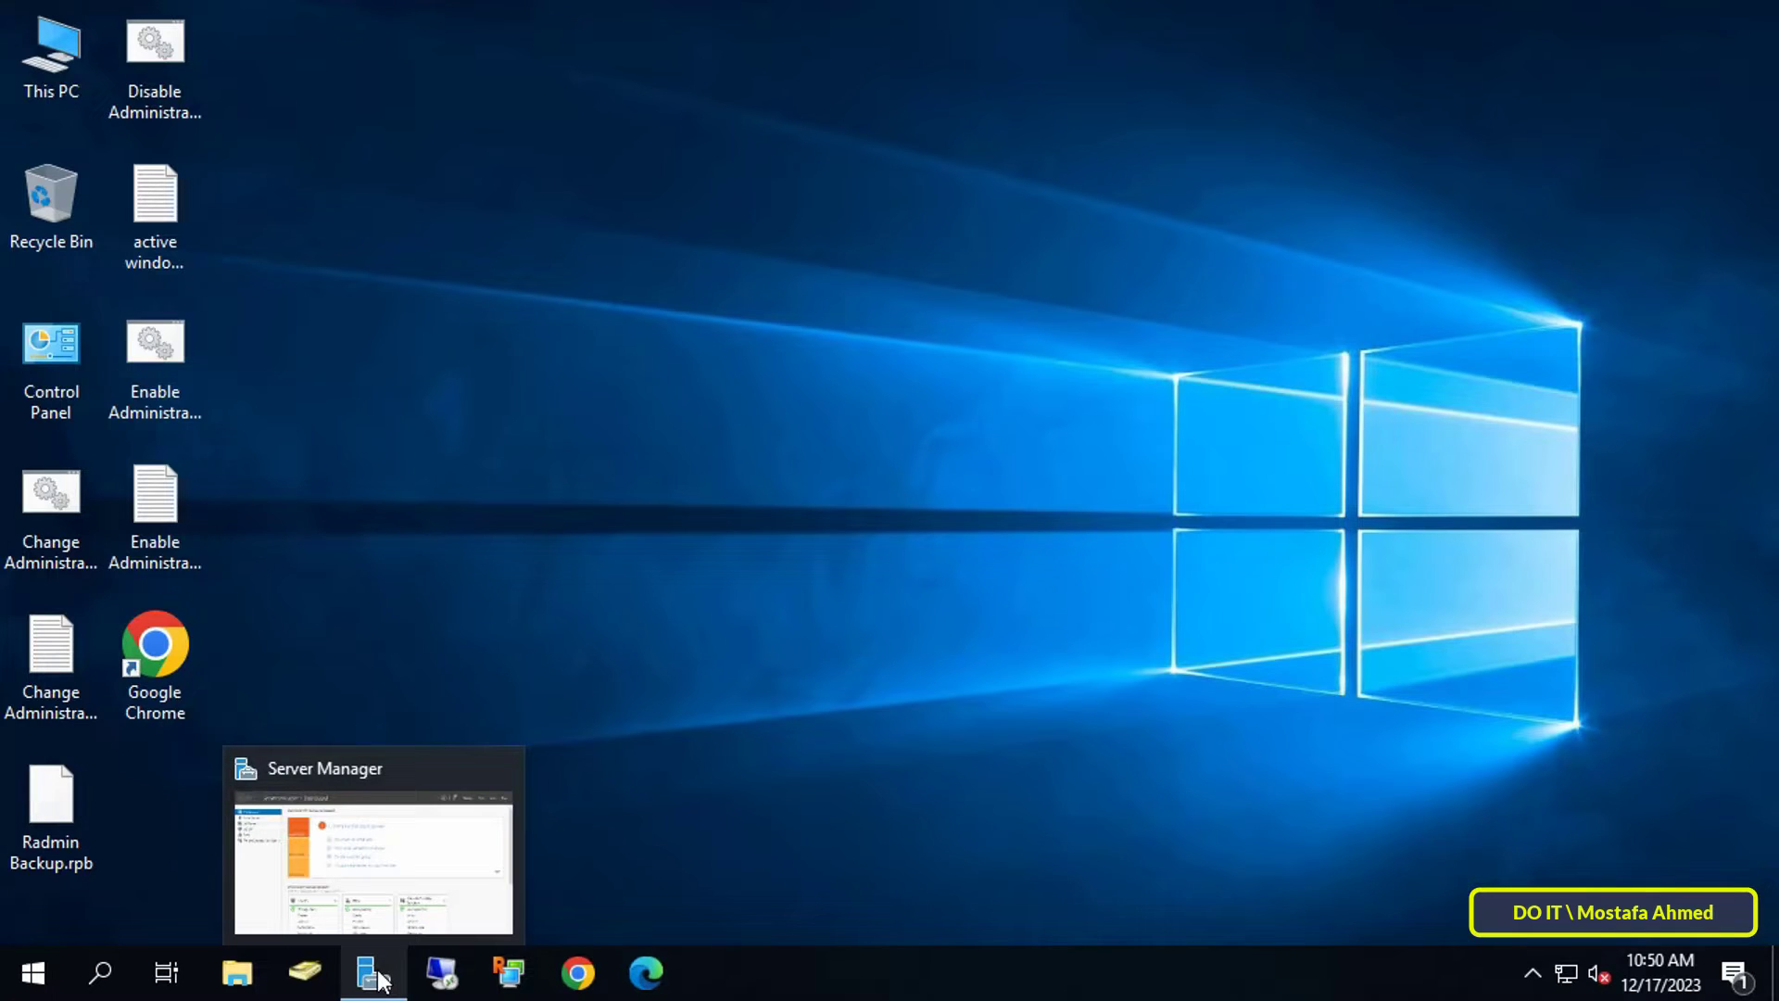
# Bring the Server Manager dashboard forward and show its Tools list of administrative utilities.
pyautogui.click(372, 973)
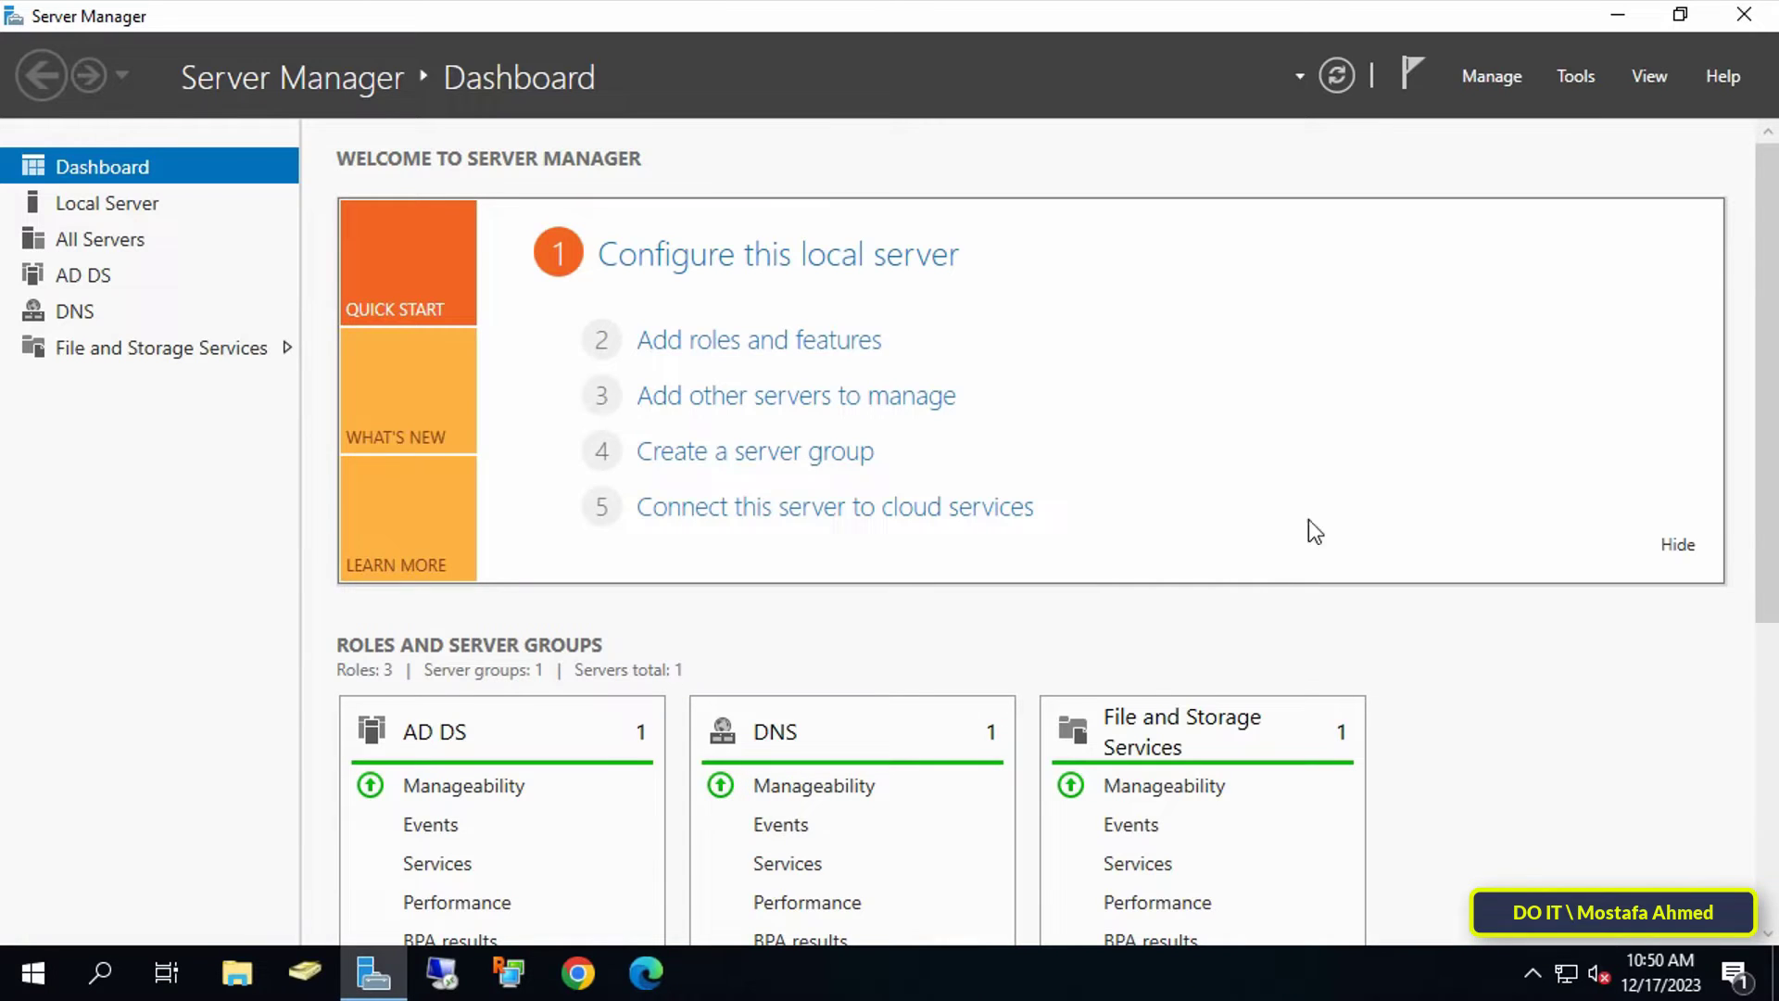
pyautogui.click(1576, 76)
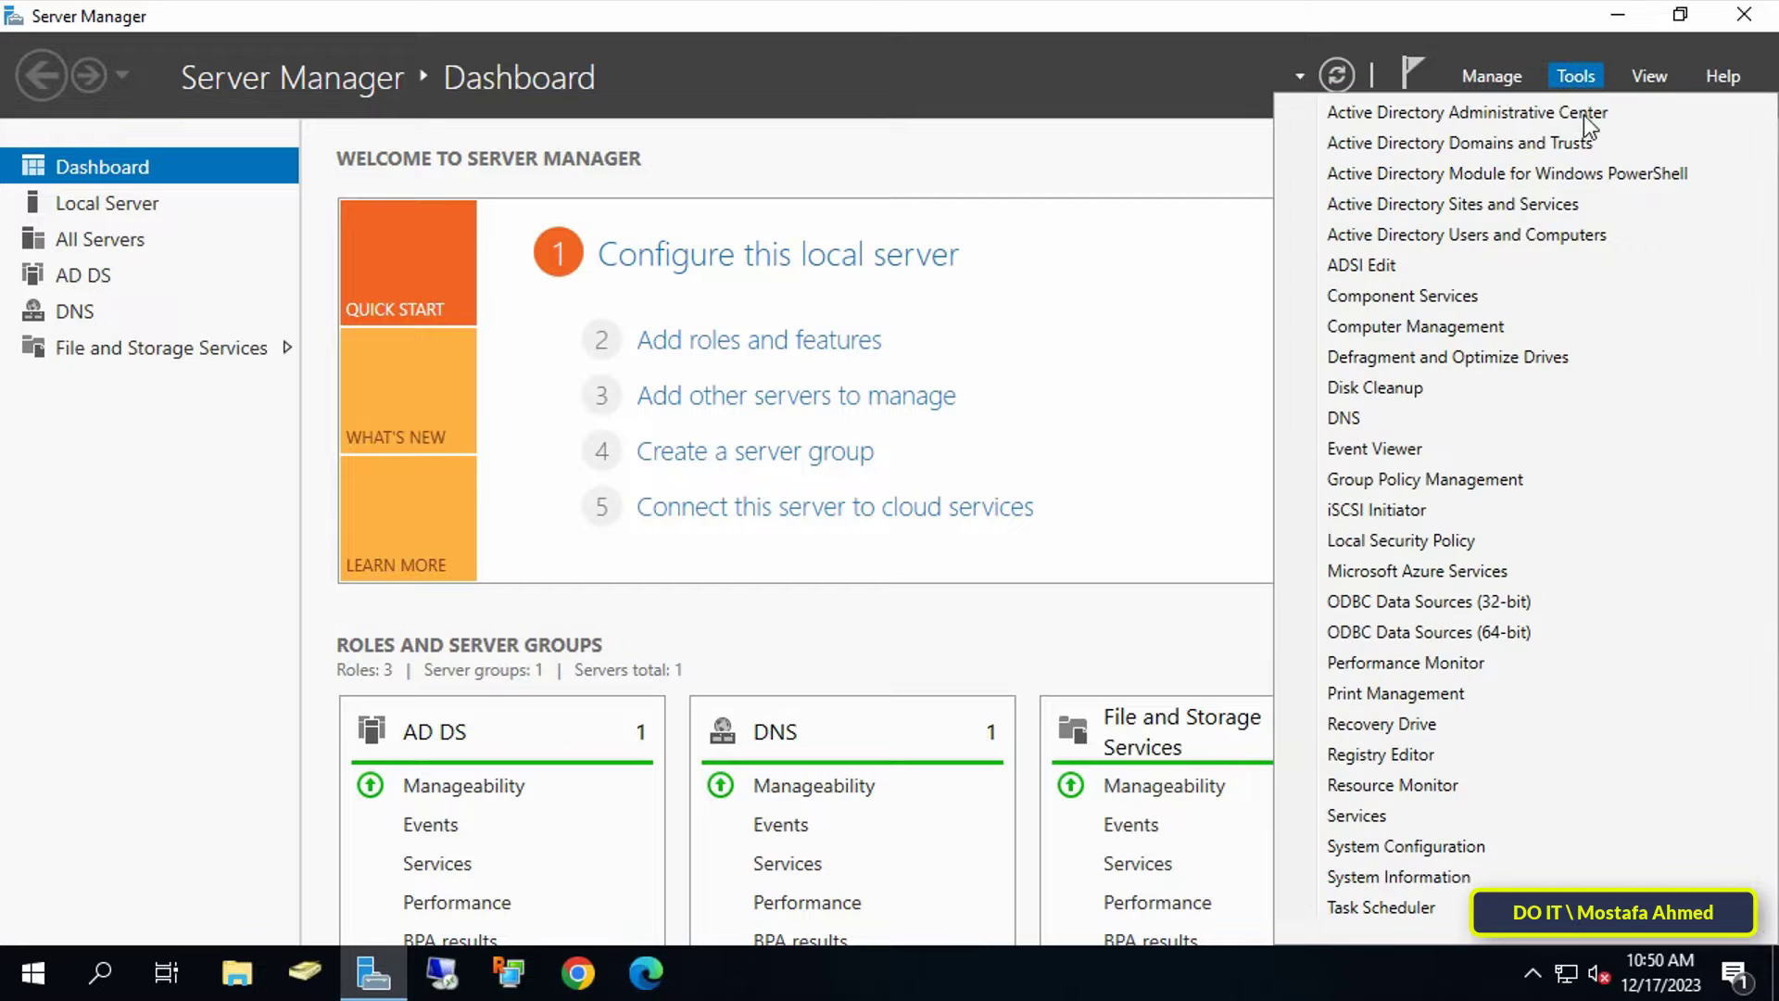
pyautogui.moveTo(1559, 247)
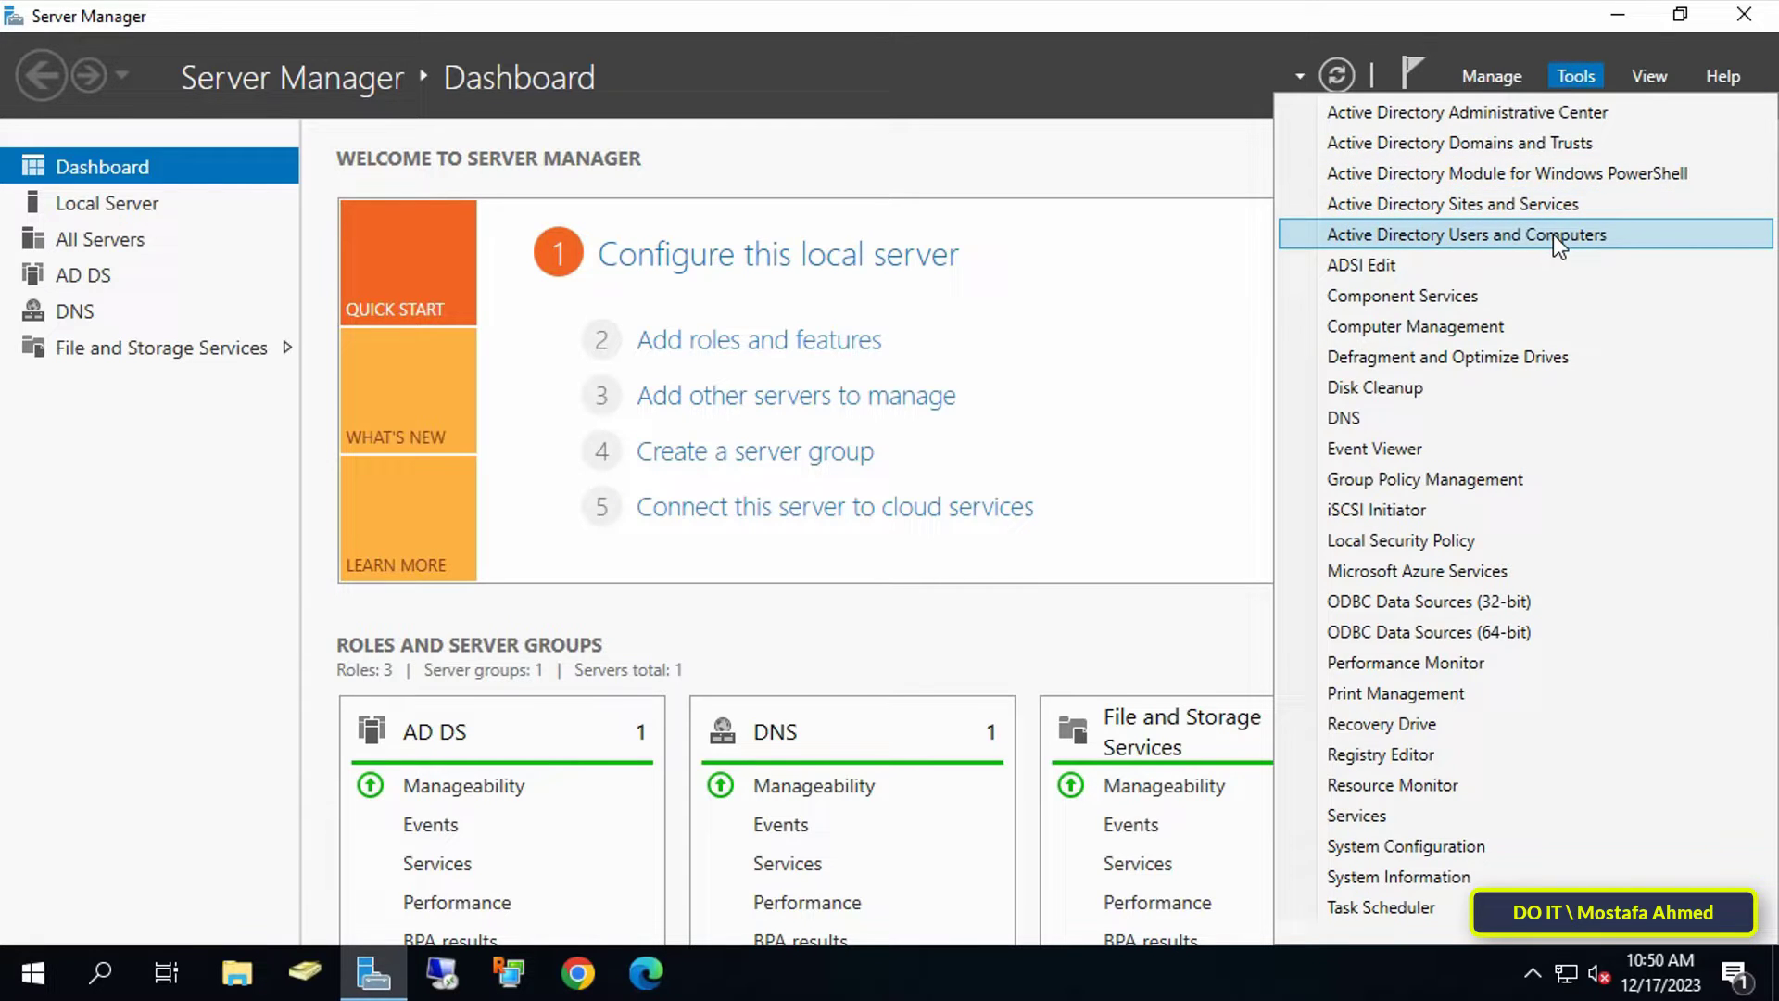
# Launch Active Directory Users and Computers and show Test1's Properties at the Account settings.
pyautogui.click(1468, 233)
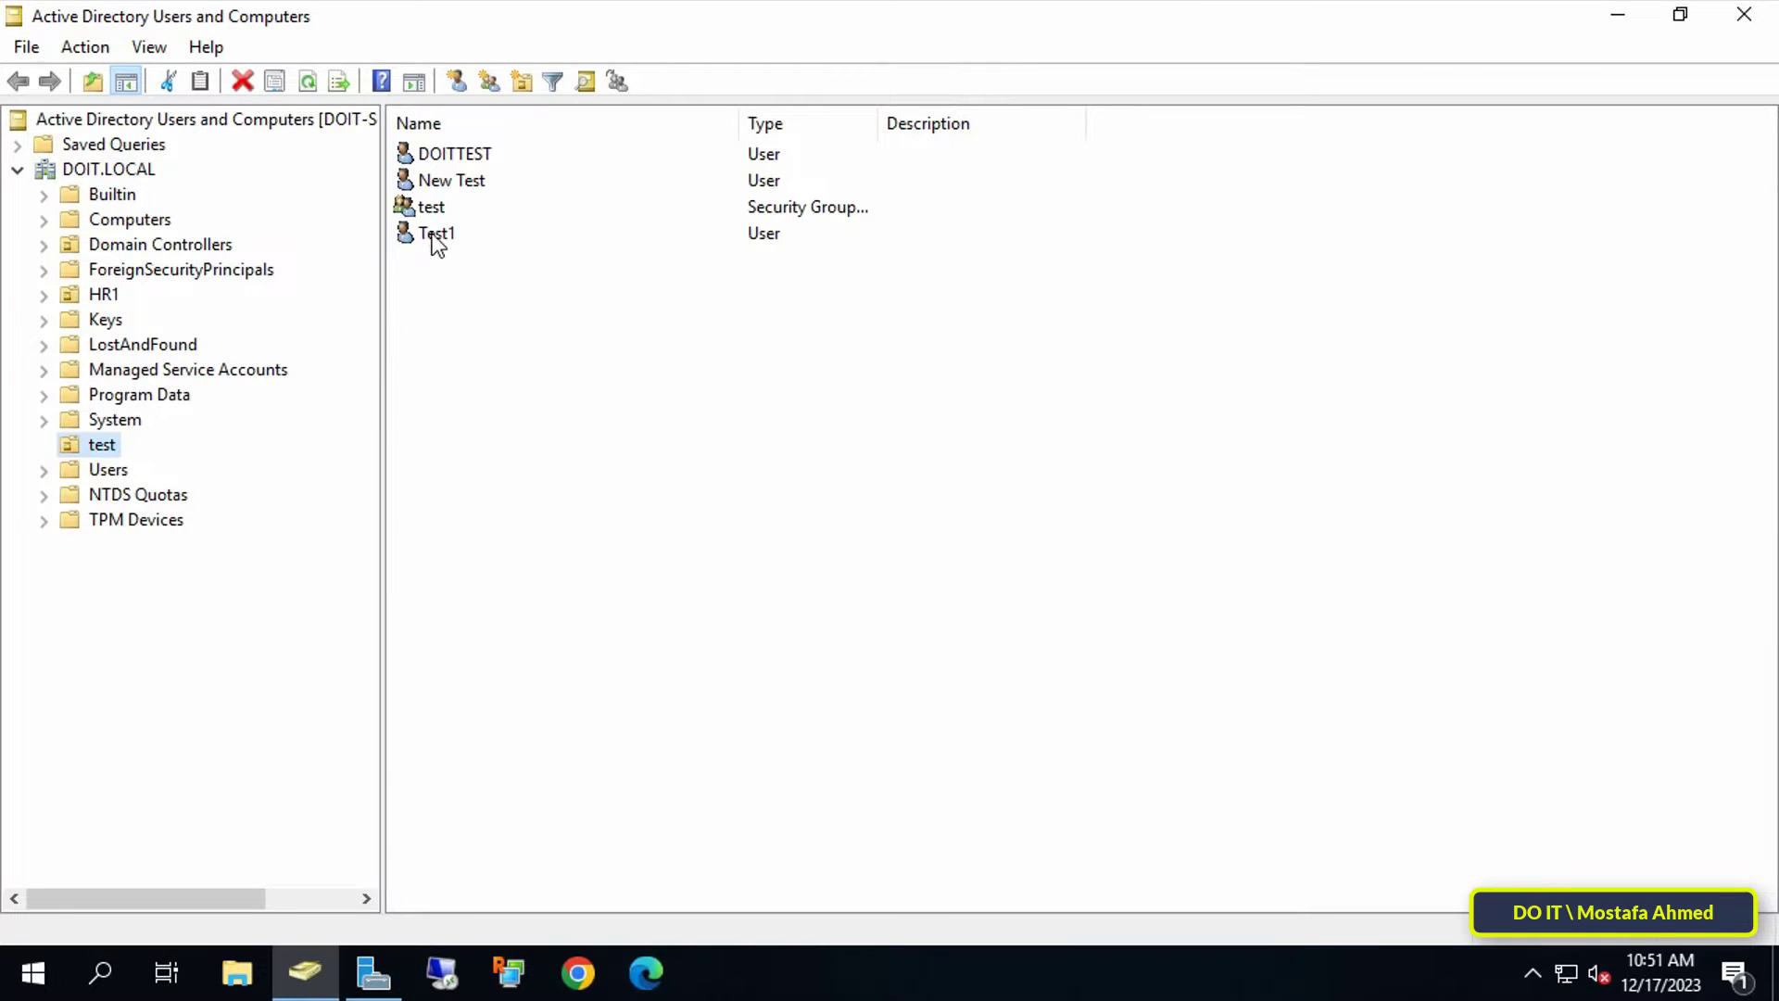
pyautogui.click(436, 233)
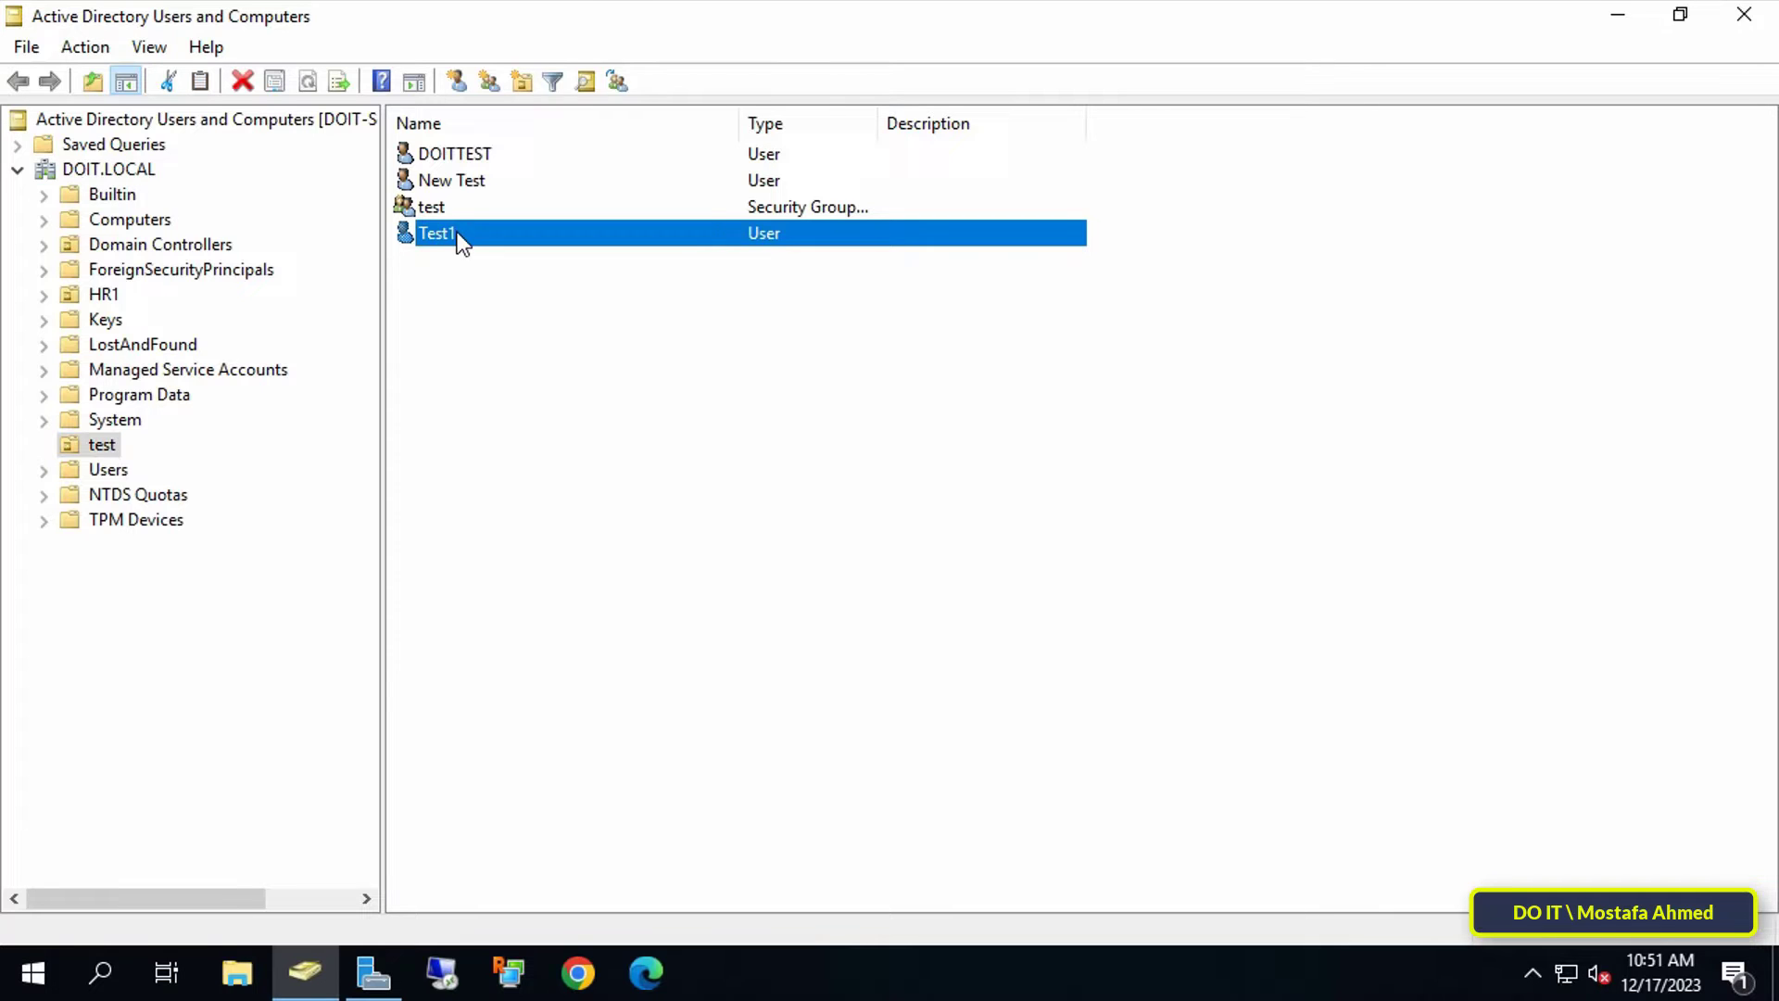
pyautogui.rightClick(437, 234)
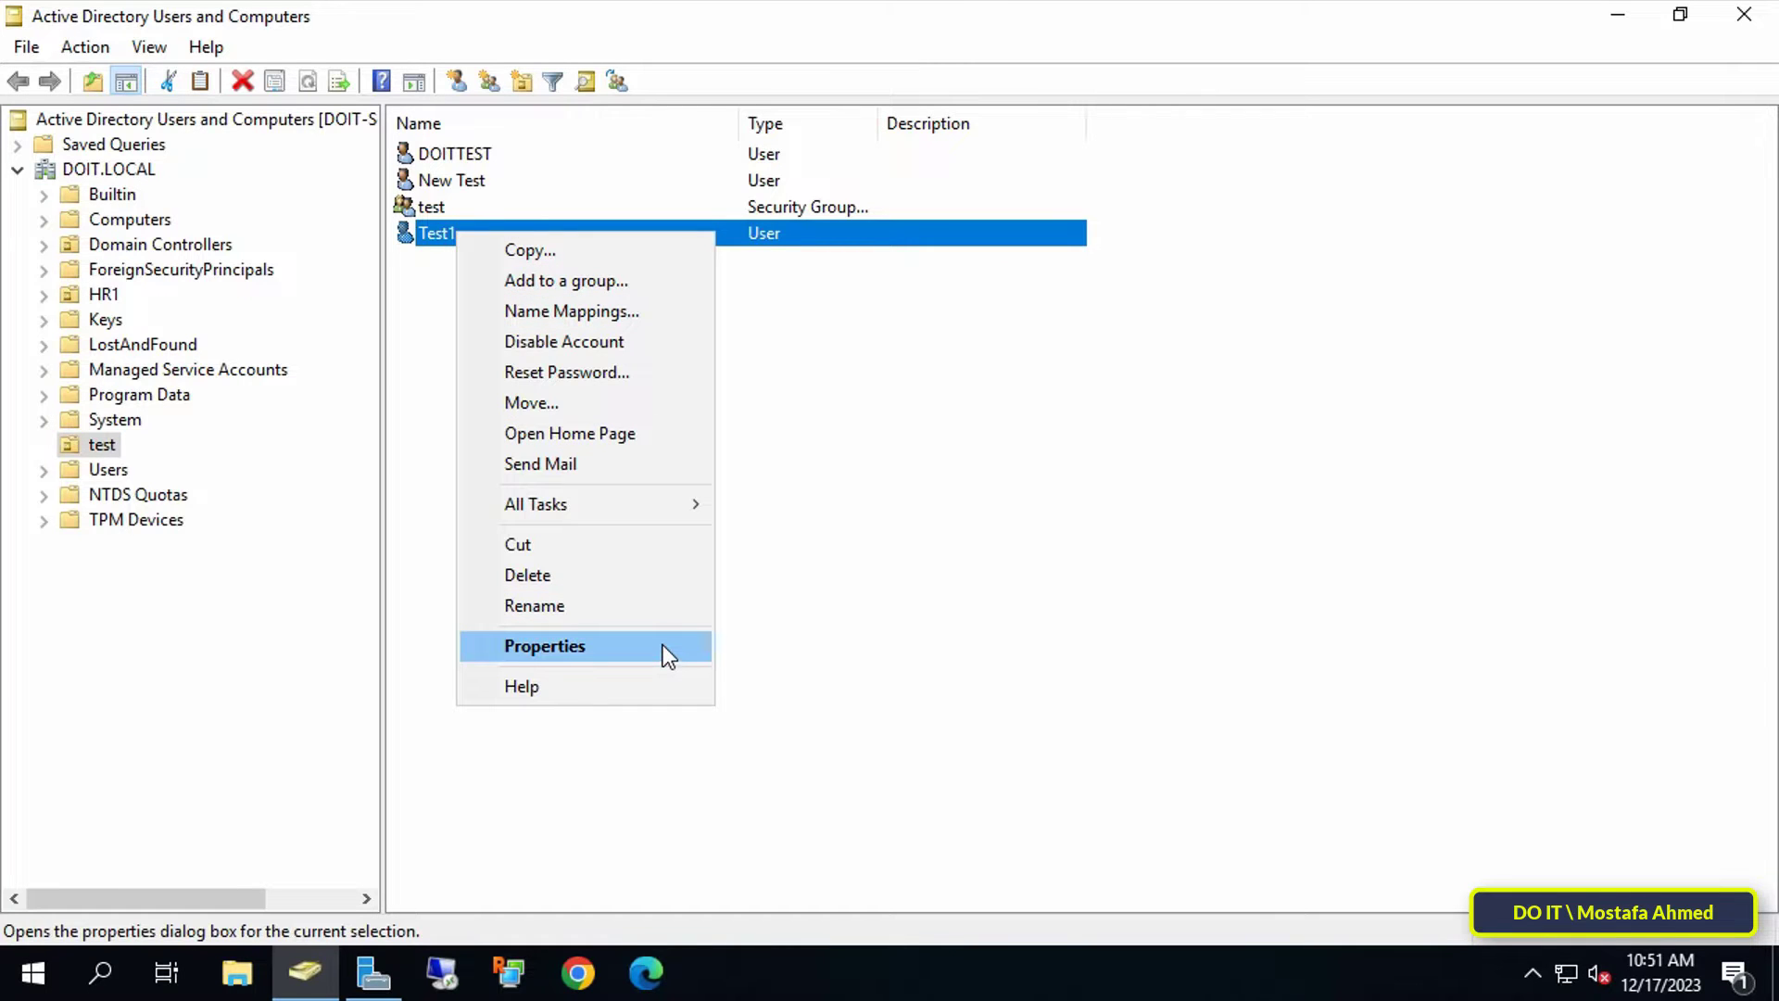
pyautogui.click(543, 645)
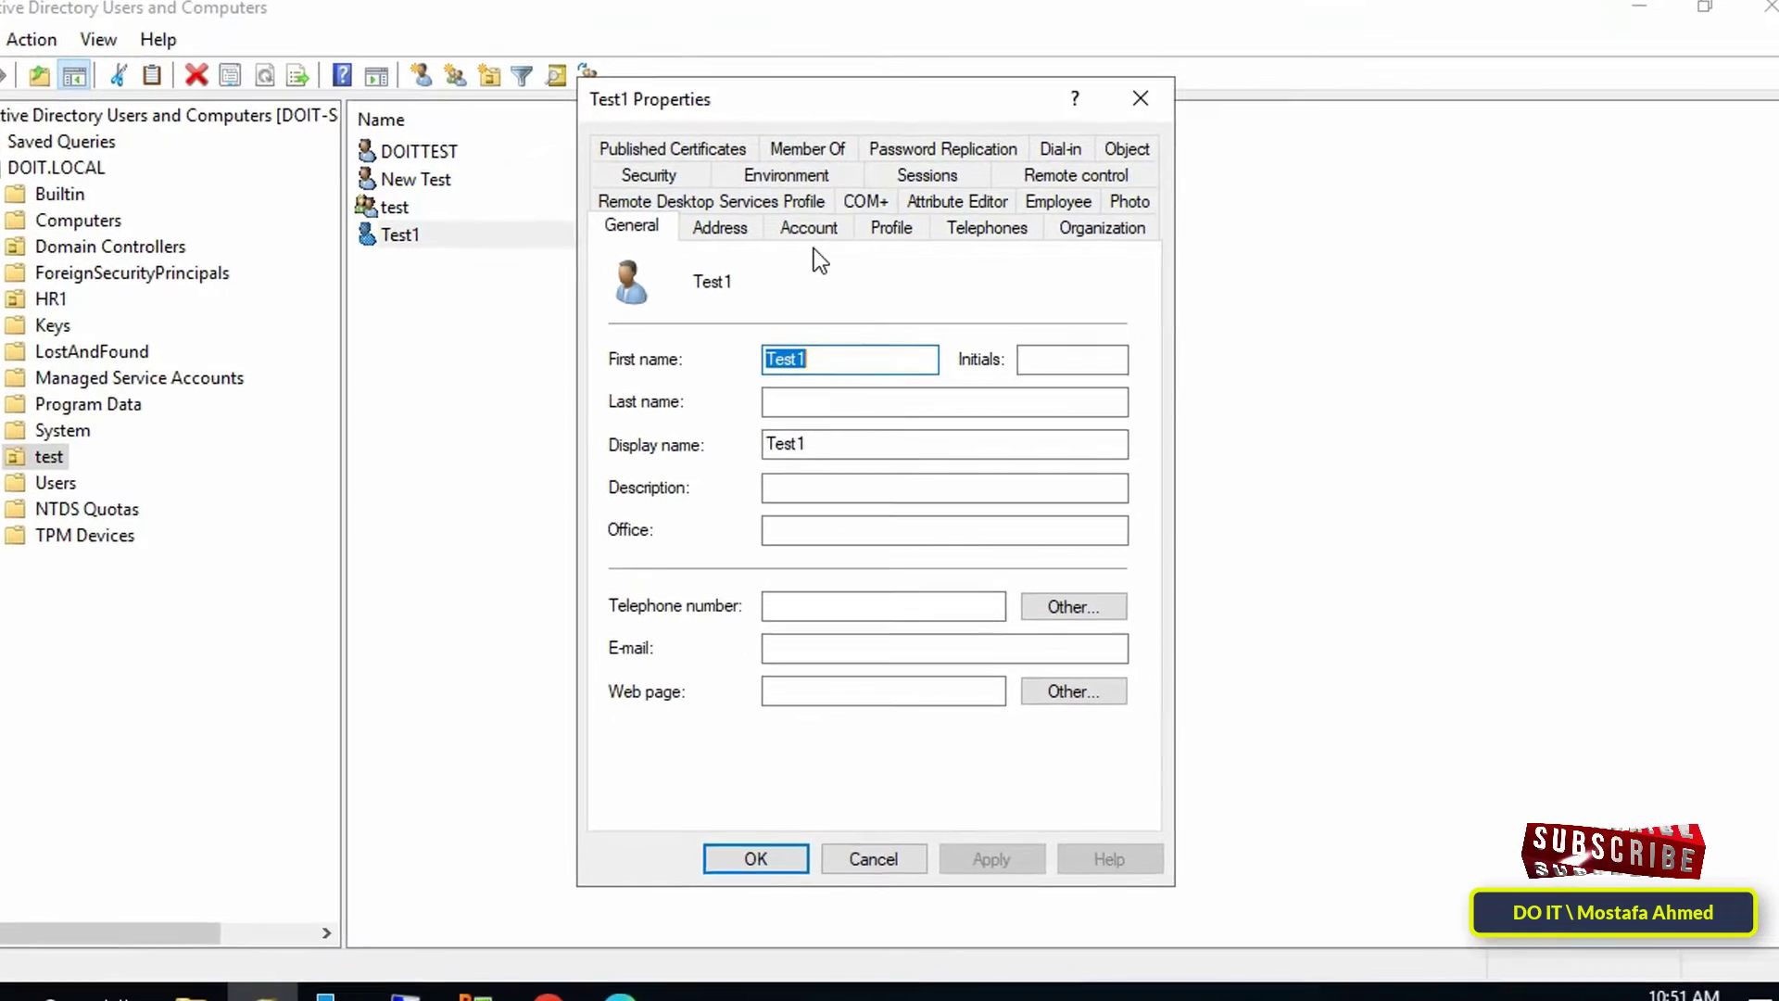
pyautogui.click(806, 228)
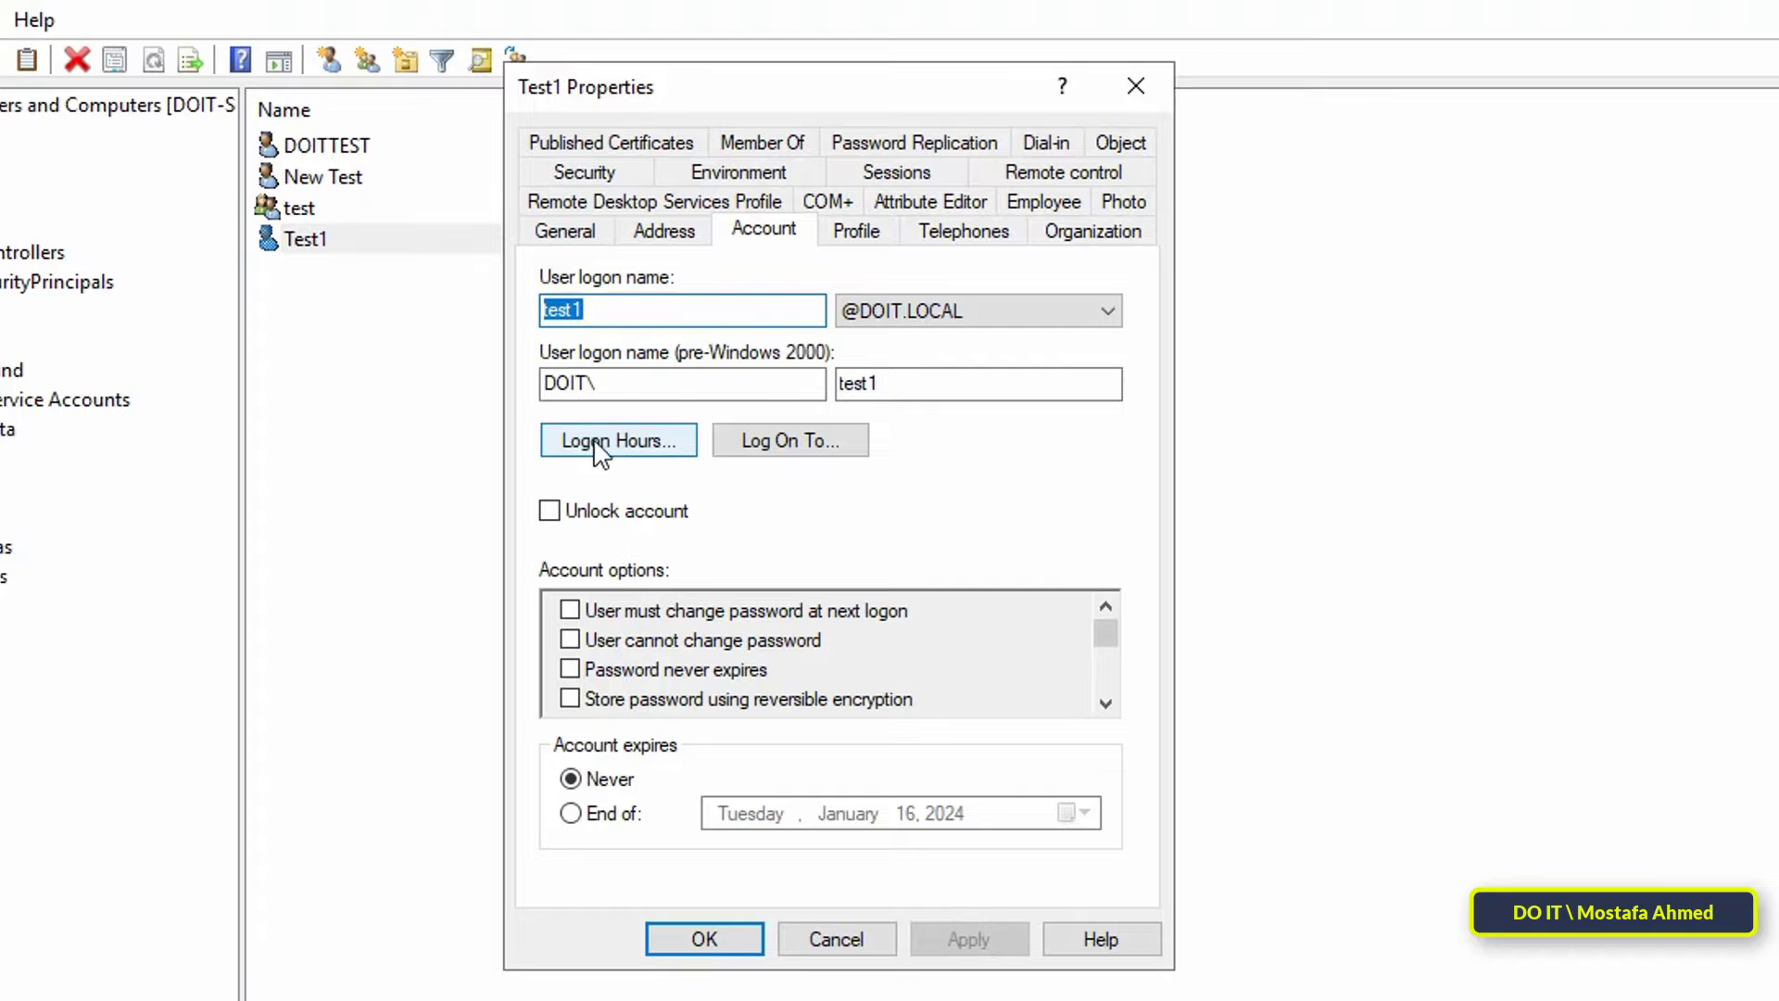
# In Test1's Logon Hours schedule, set all of Sunday to Logon Denied.
pyautogui.click(618, 441)
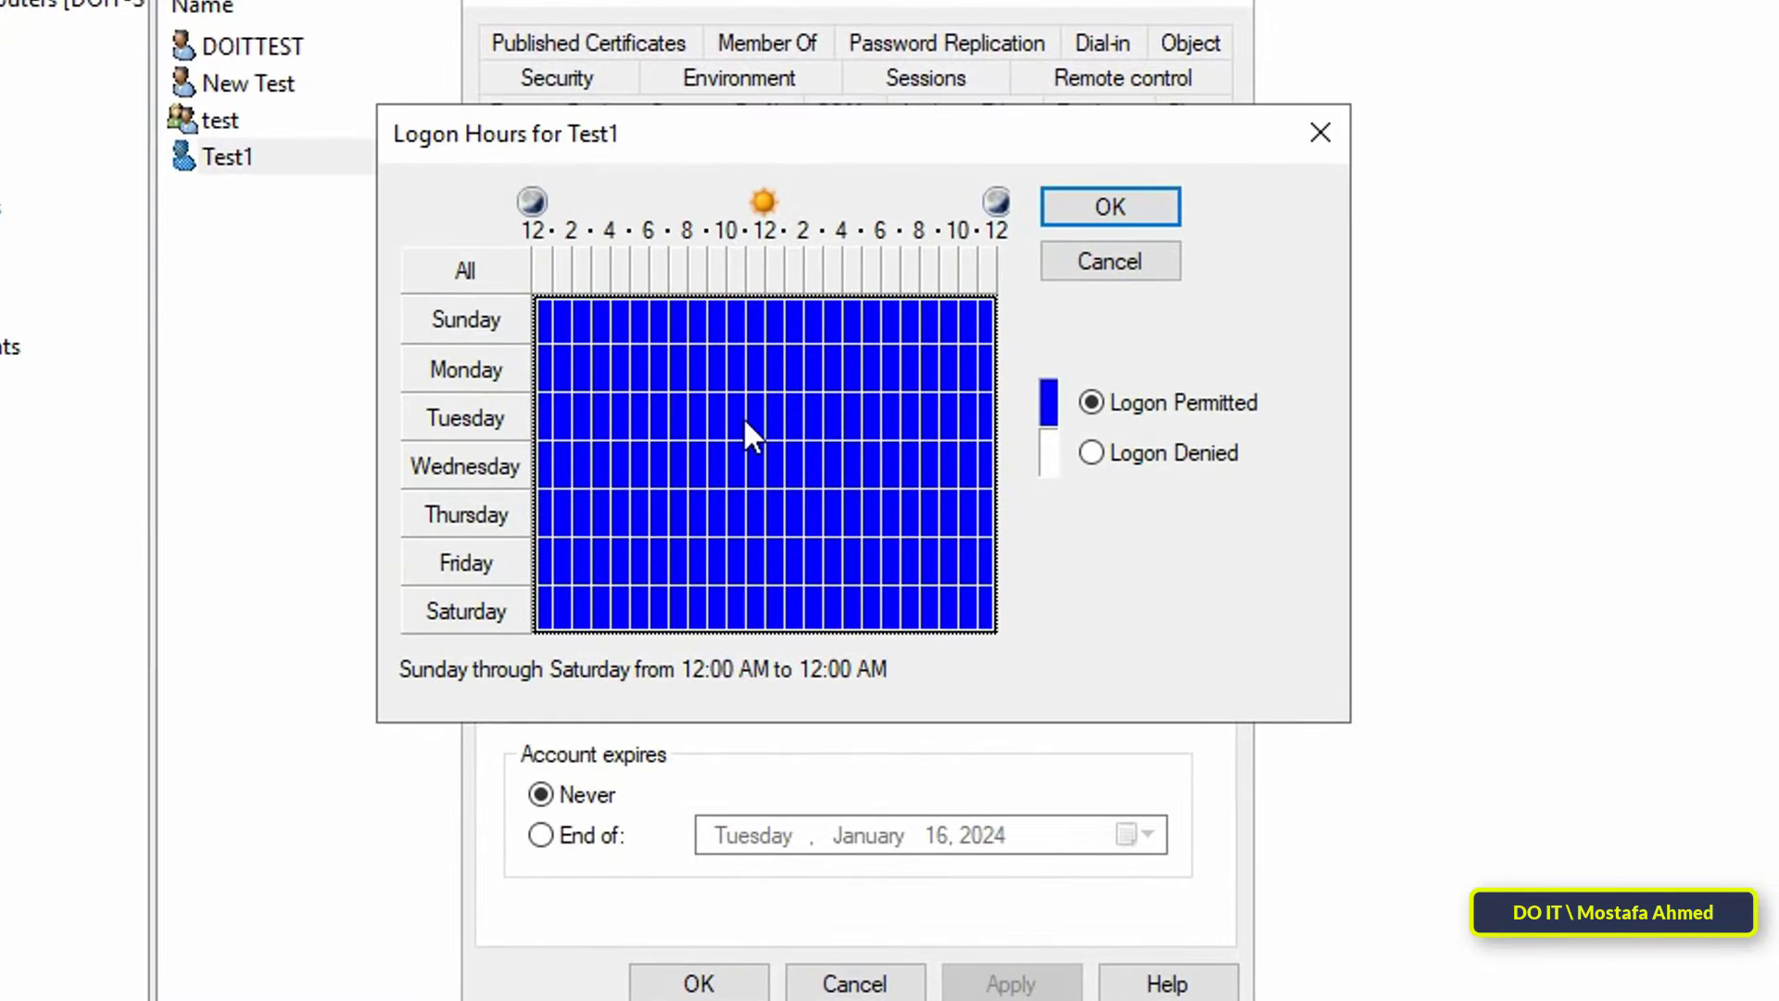
pyautogui.moveTo(455, 493)
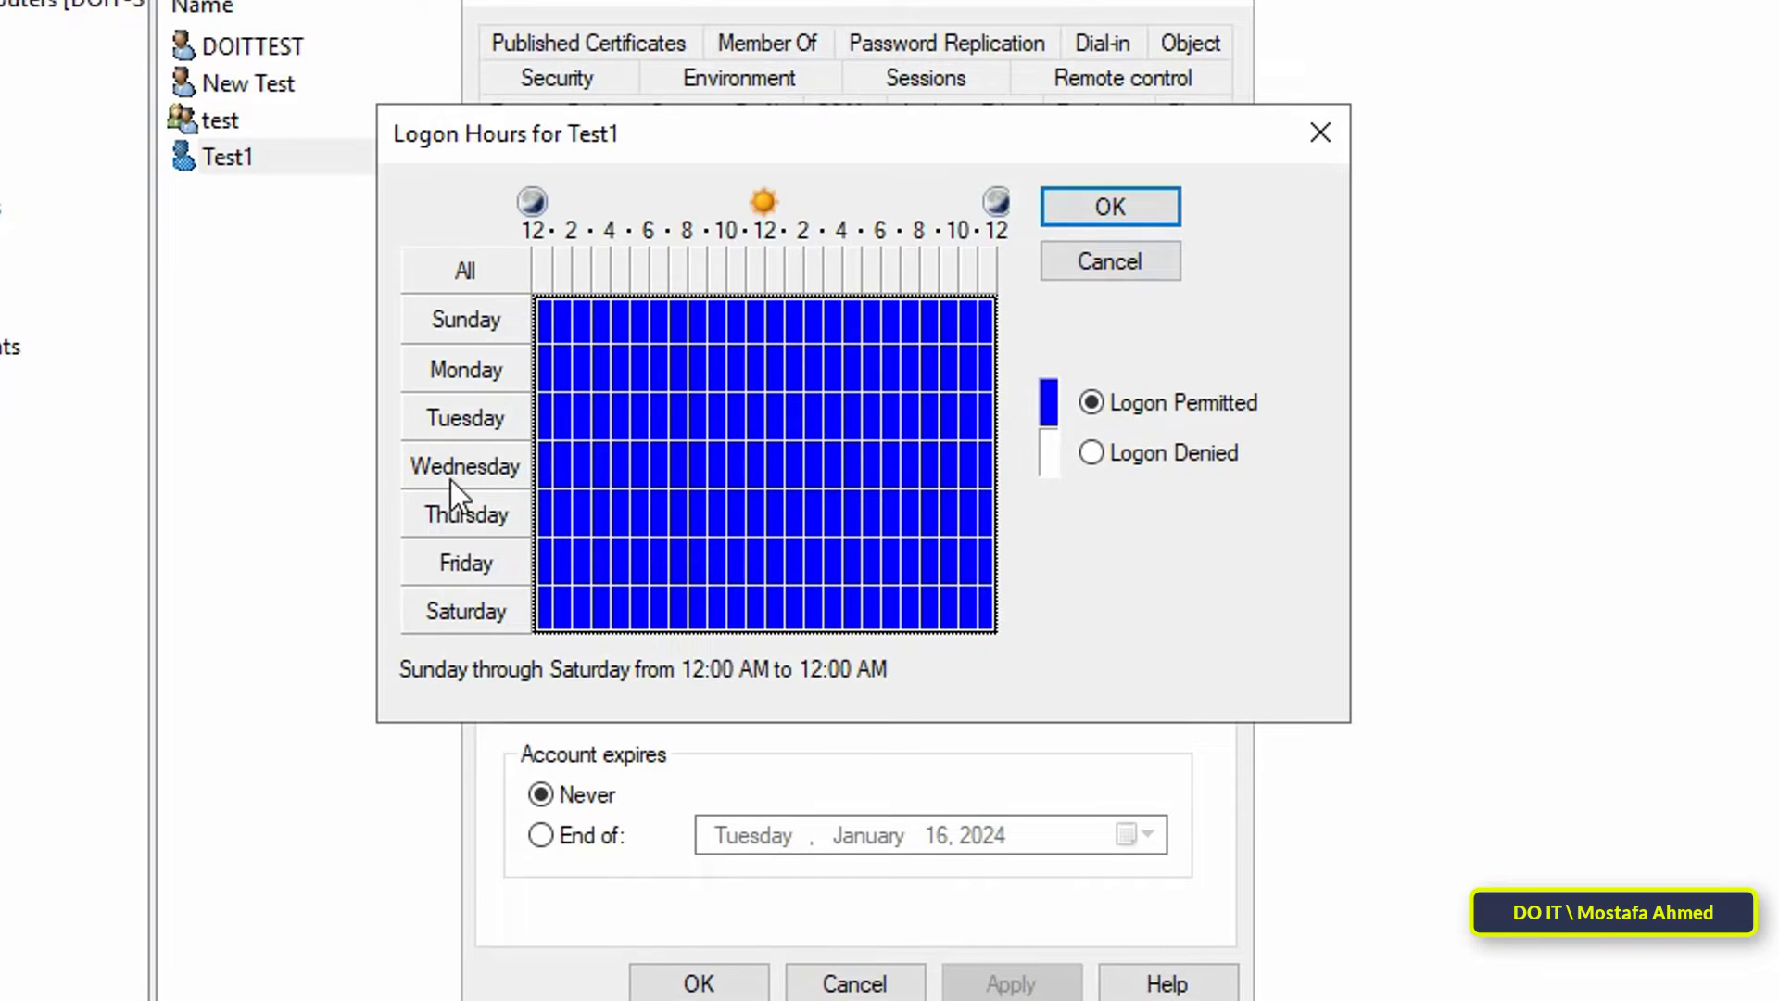
pyautogui.moveTo(486, 519)
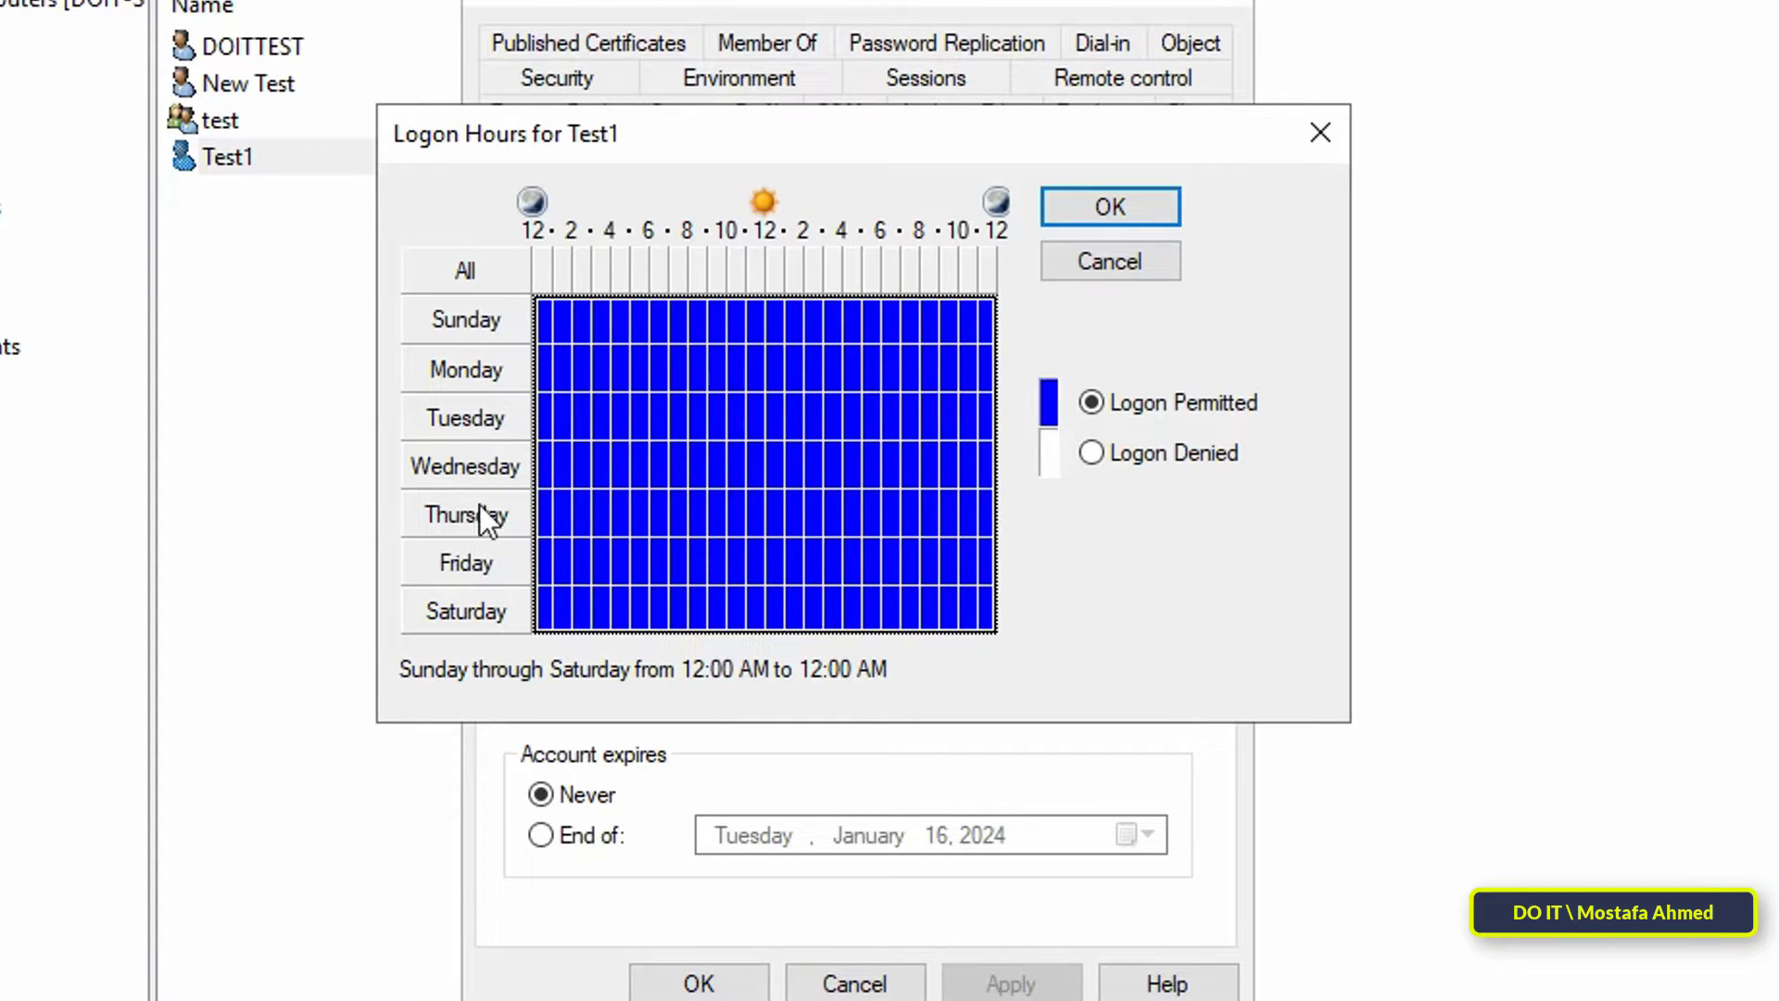
pyautogui.moveTo(519, 289)
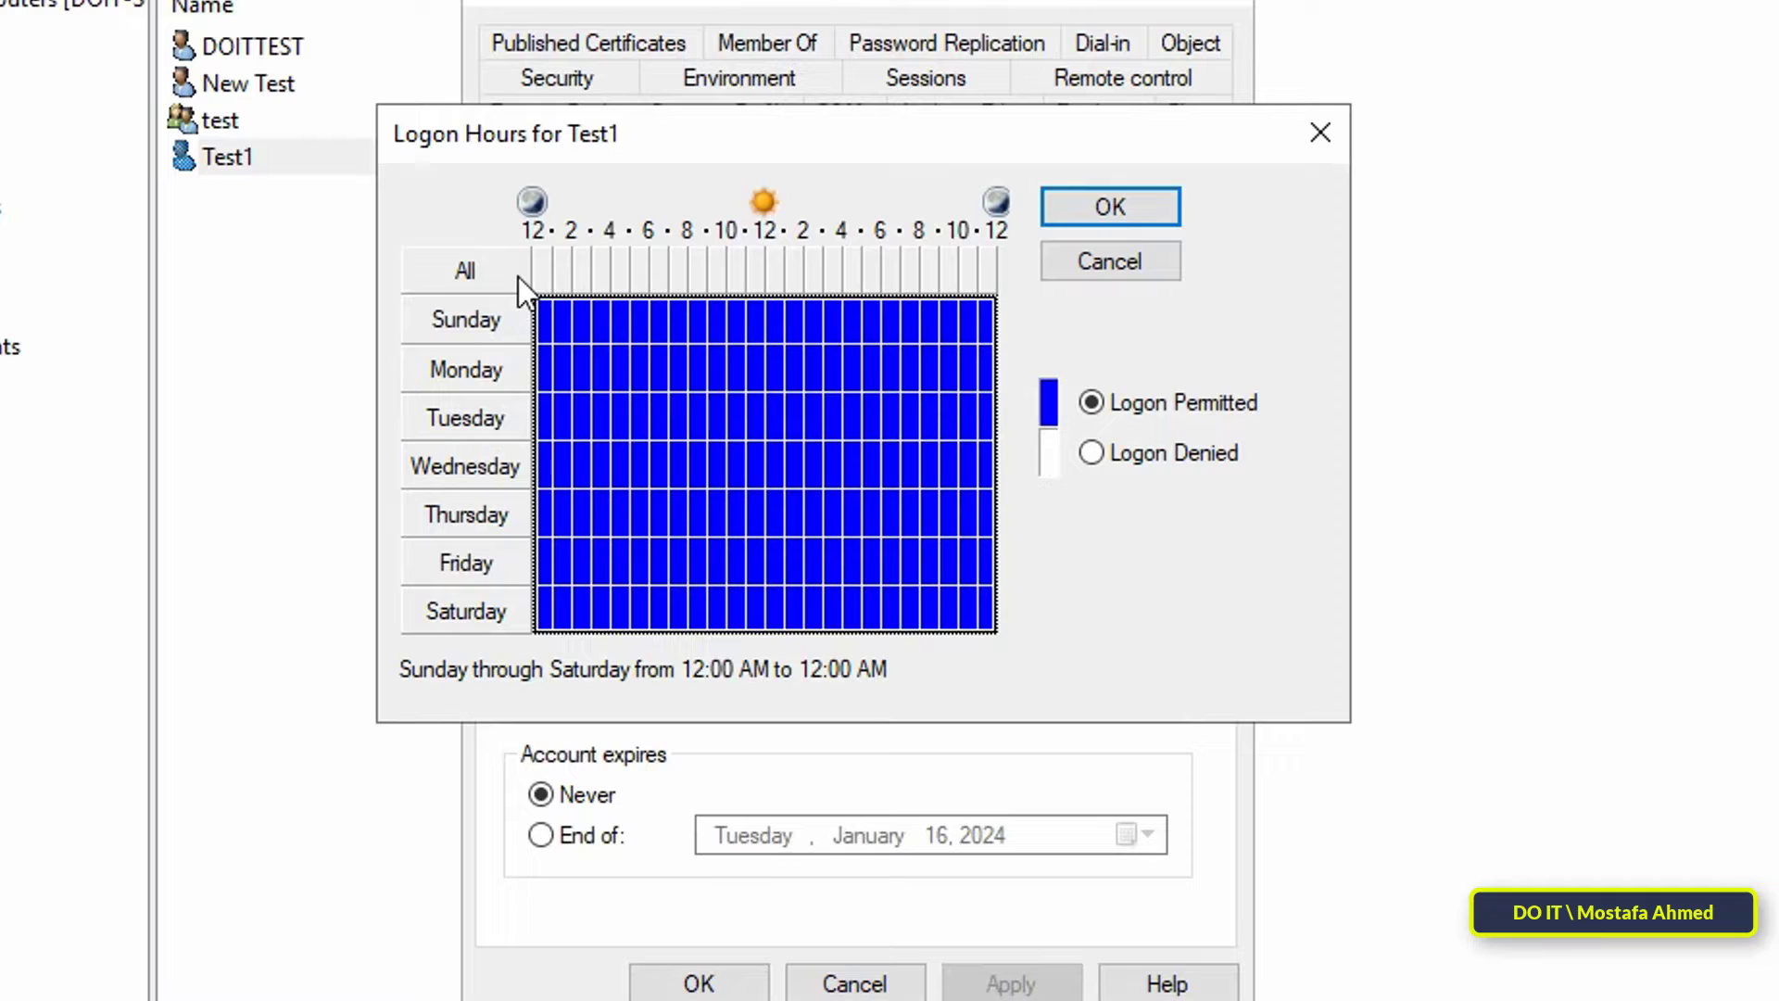
pyautogui.moveTo(990, 282)
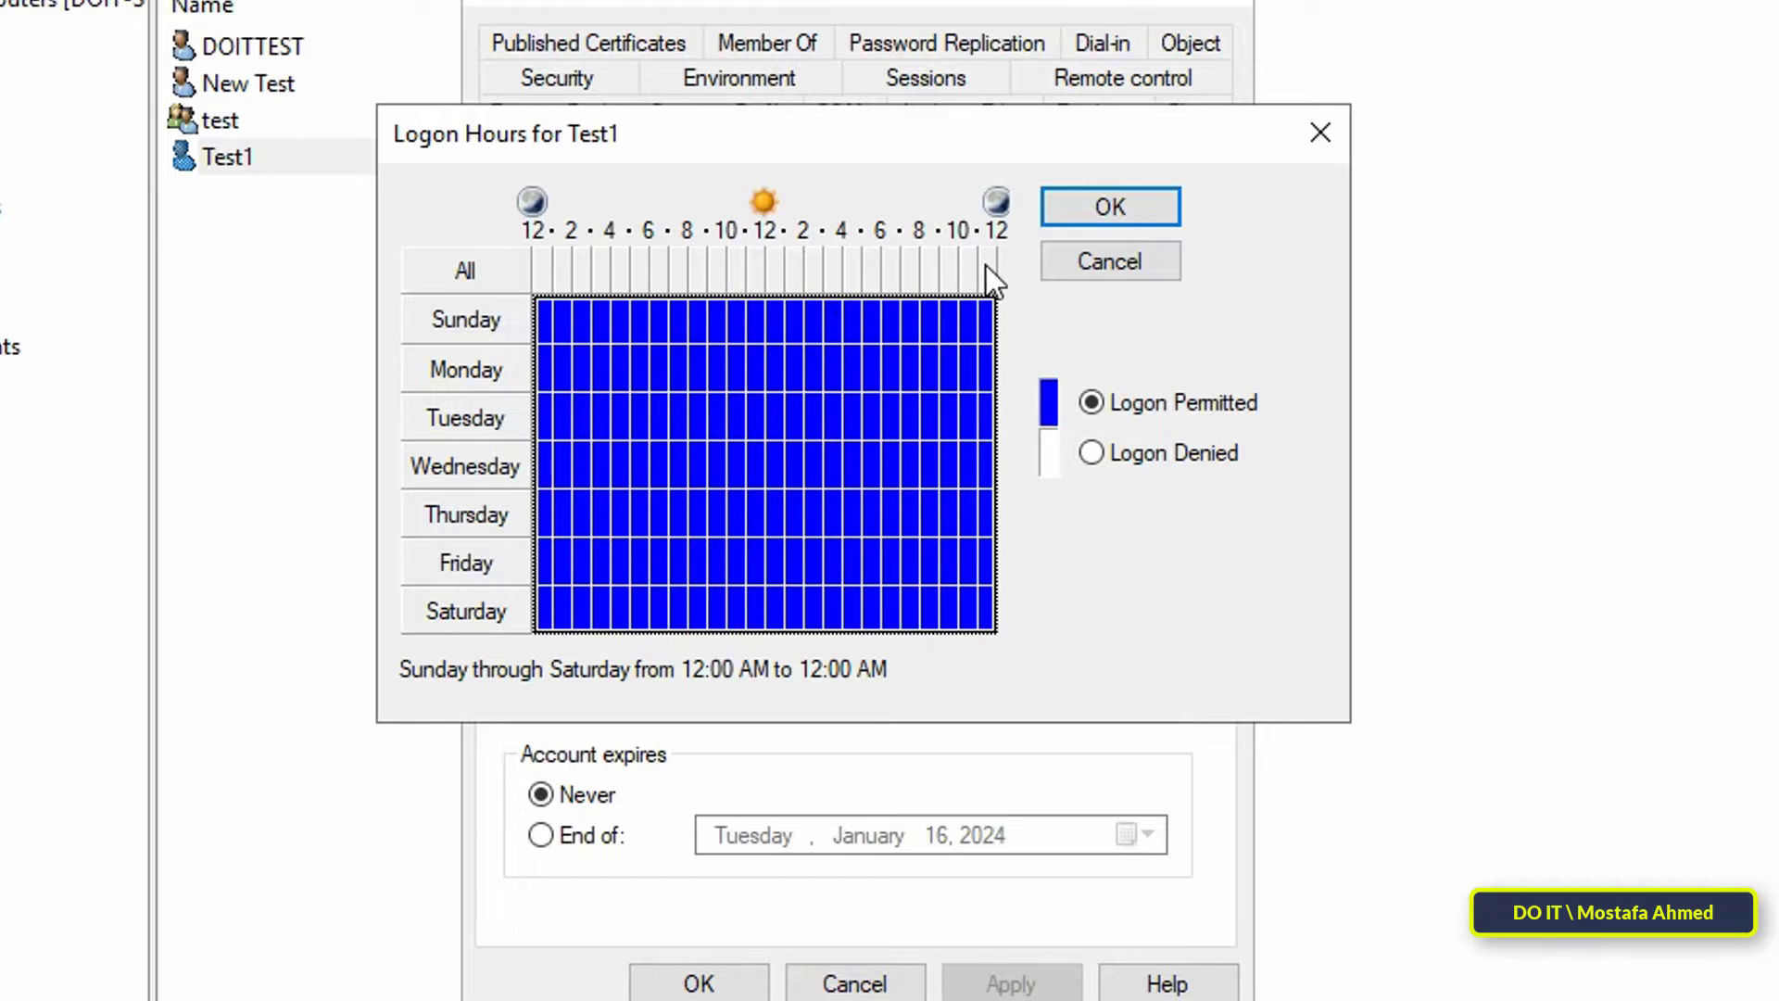
pyautogui.moveTo(865, 293)
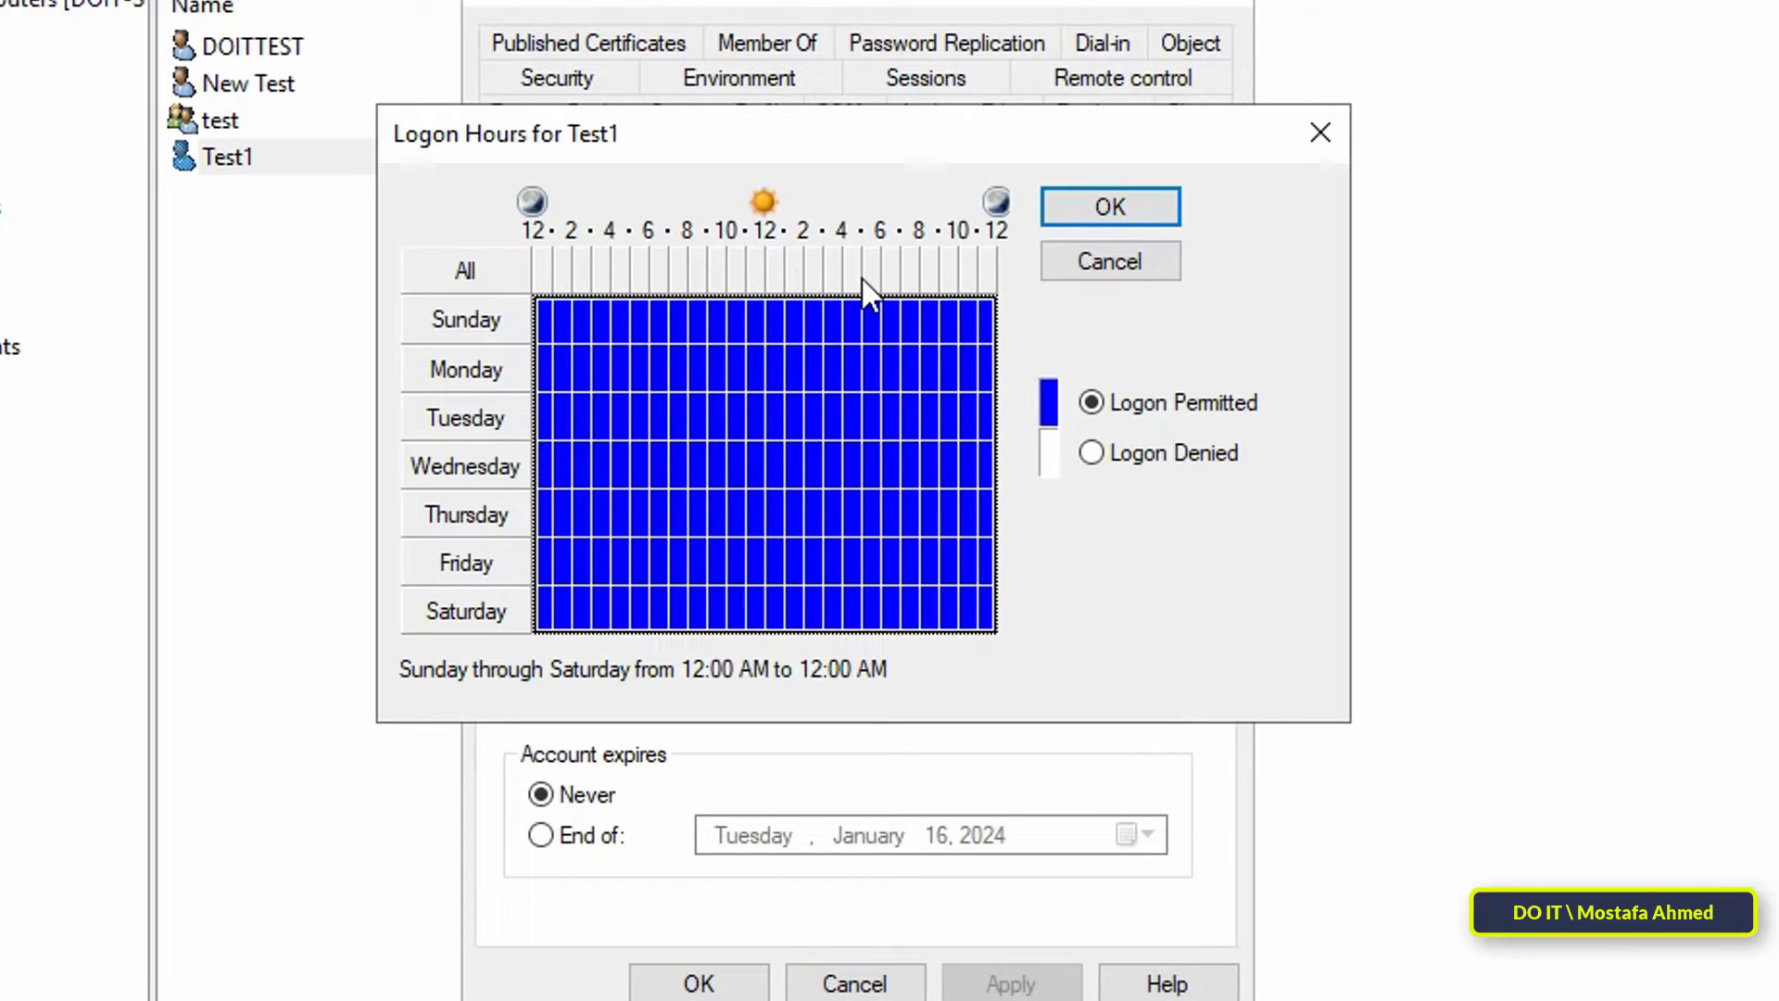
pyautogui.moveTo(882, 293)
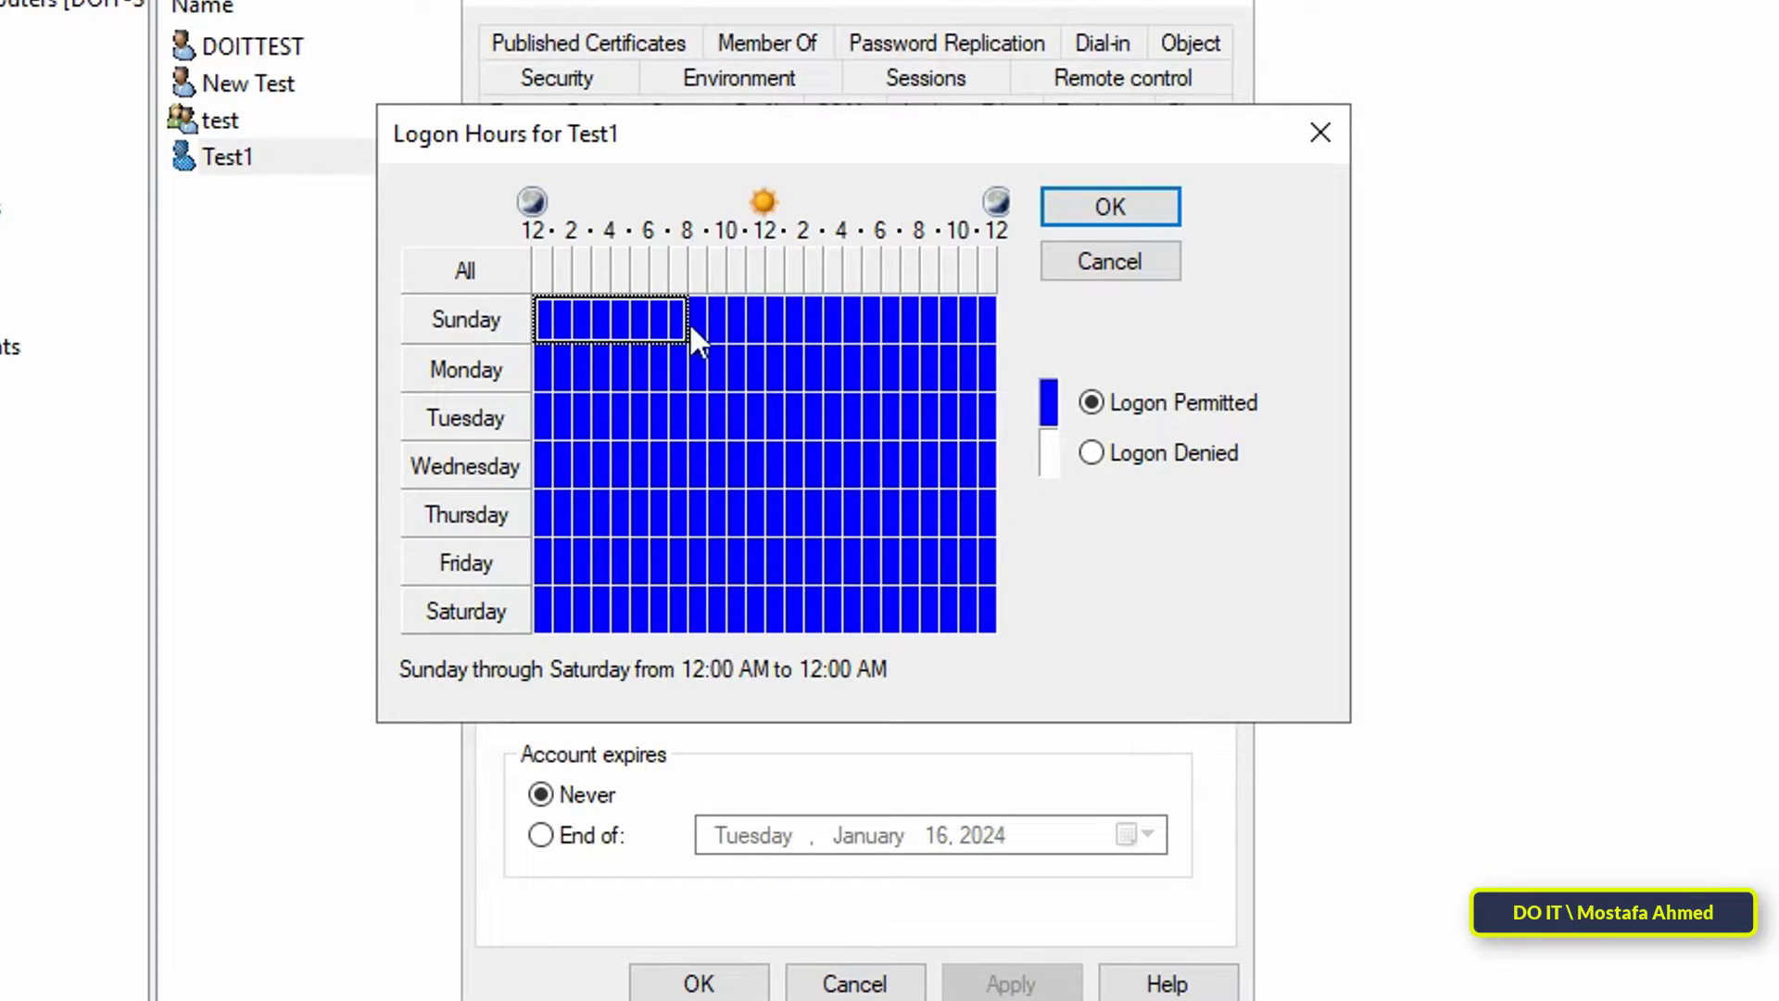
pyautogui.click(463, 319)
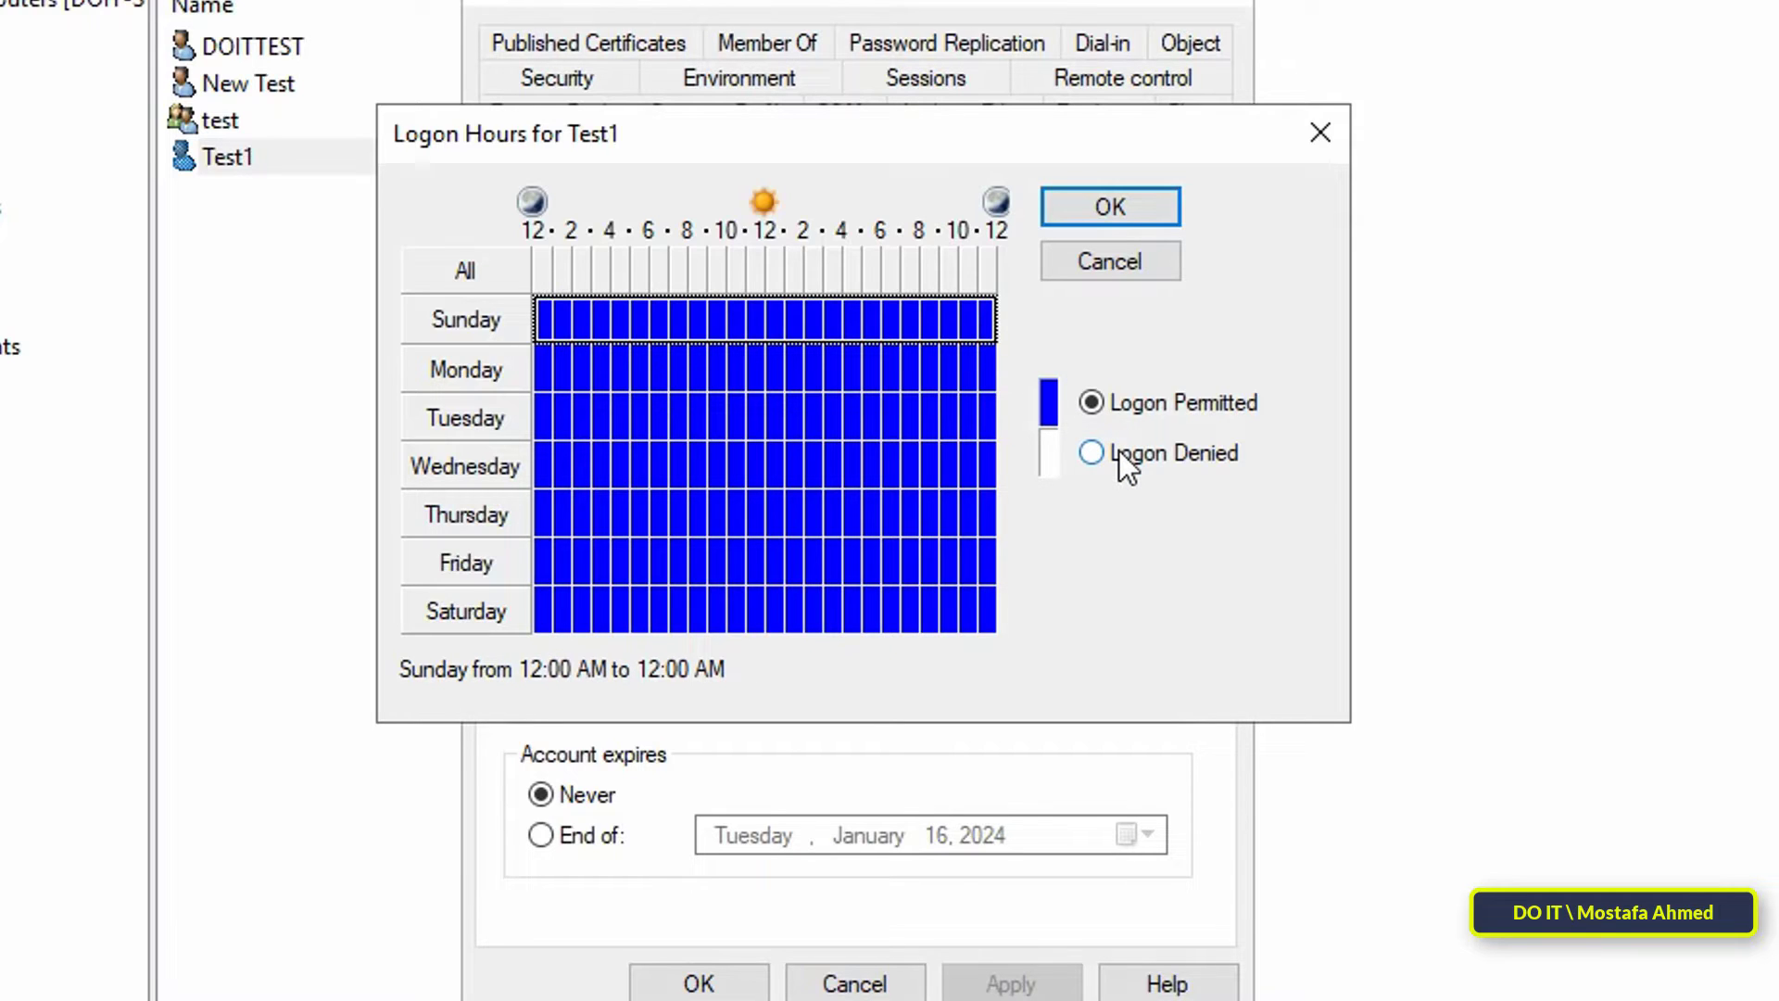
pyautogui.click(1089, 452)
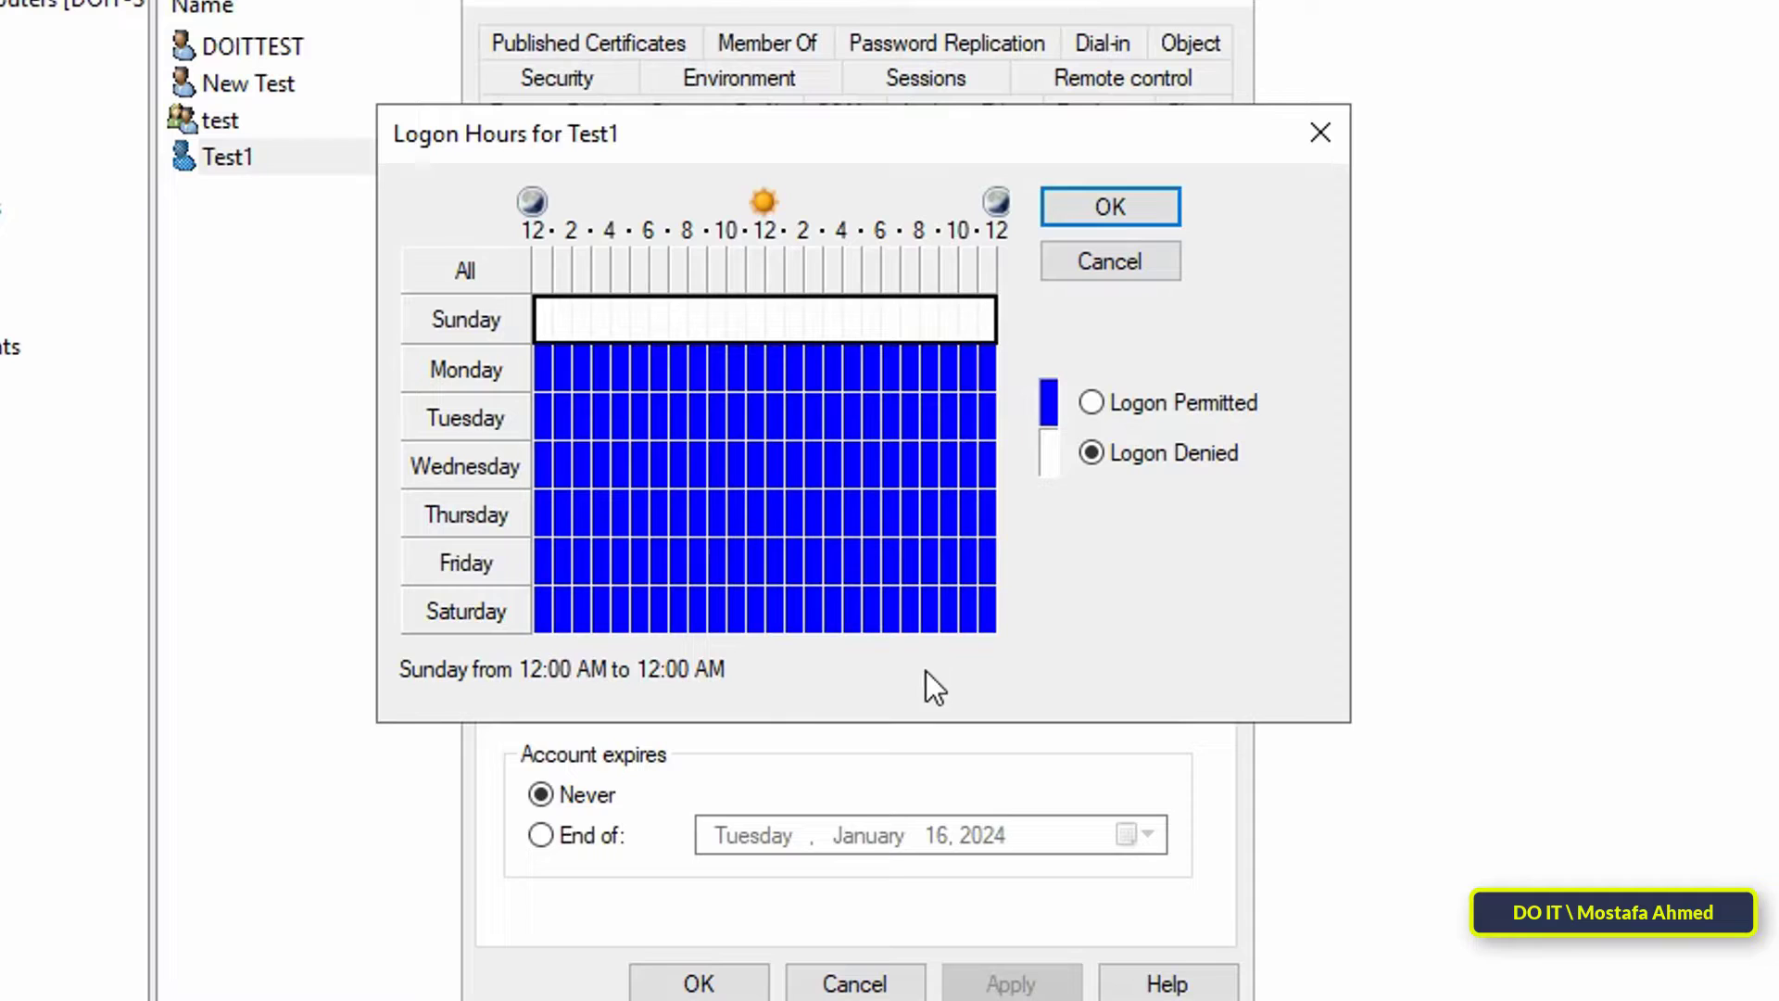
pyautogui.moveTo(556, 625)
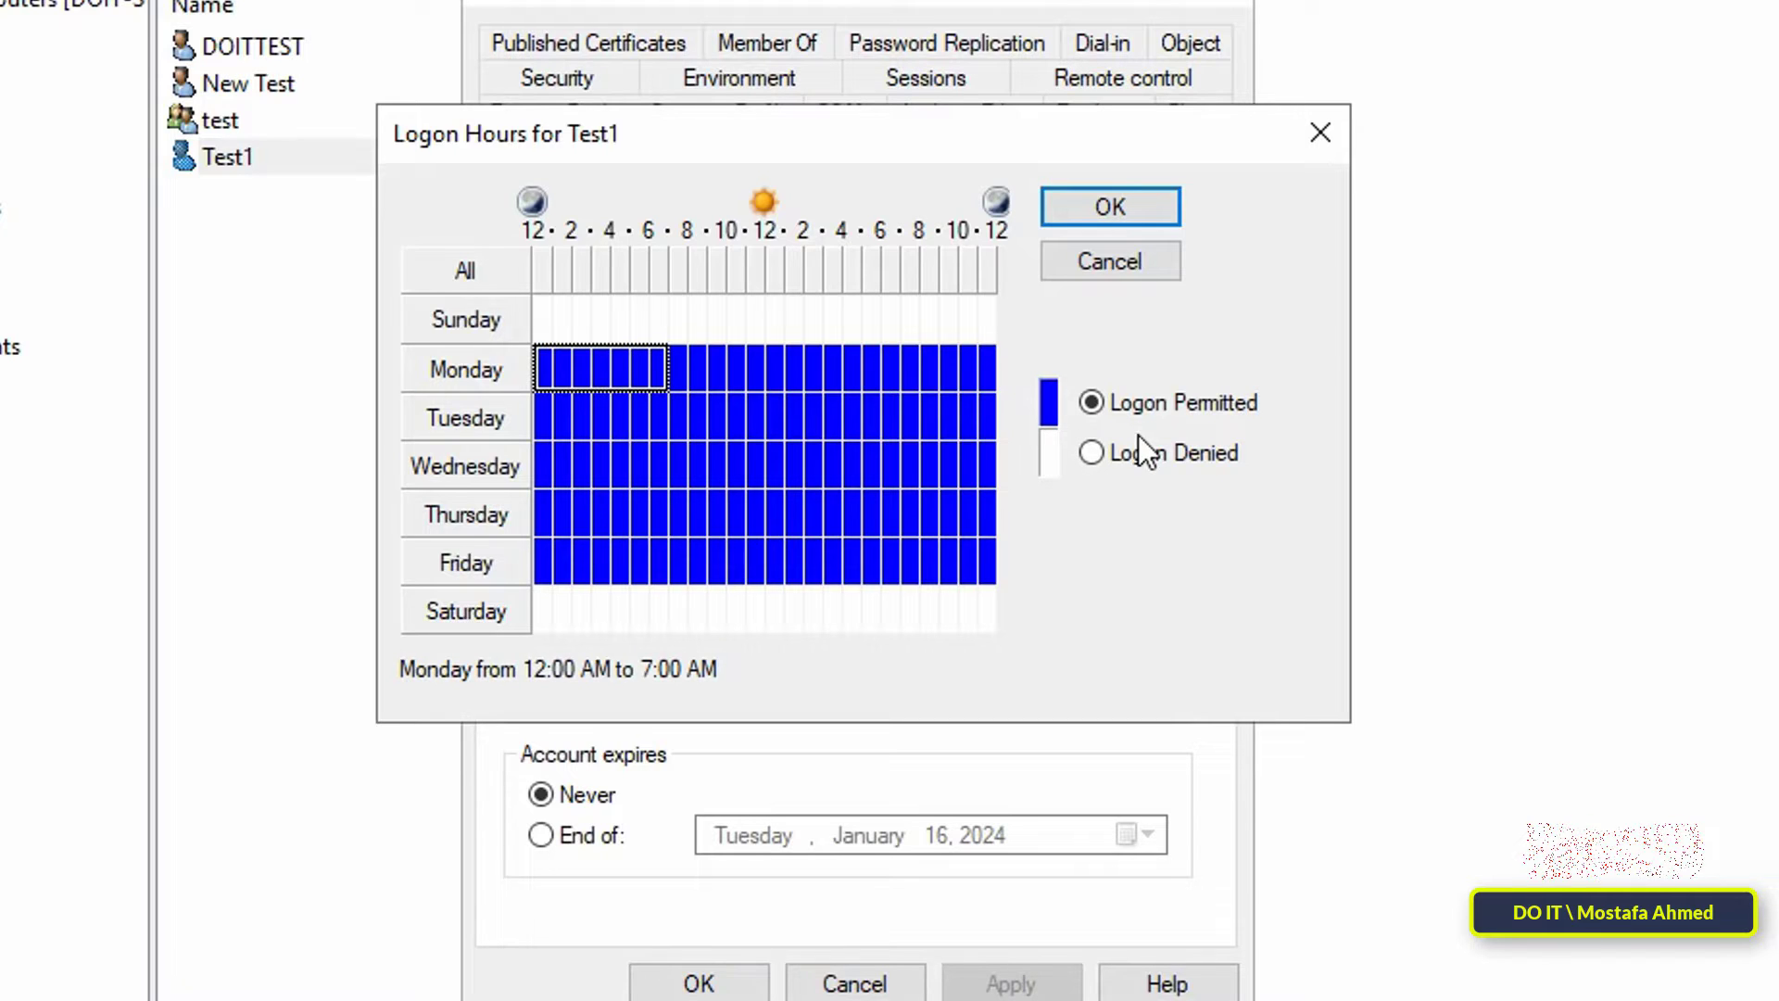
# Deny Test1's weekday early-morning and evening hours, leaving only weekday daytime, and save.
pyautogui.click(1090, 453)
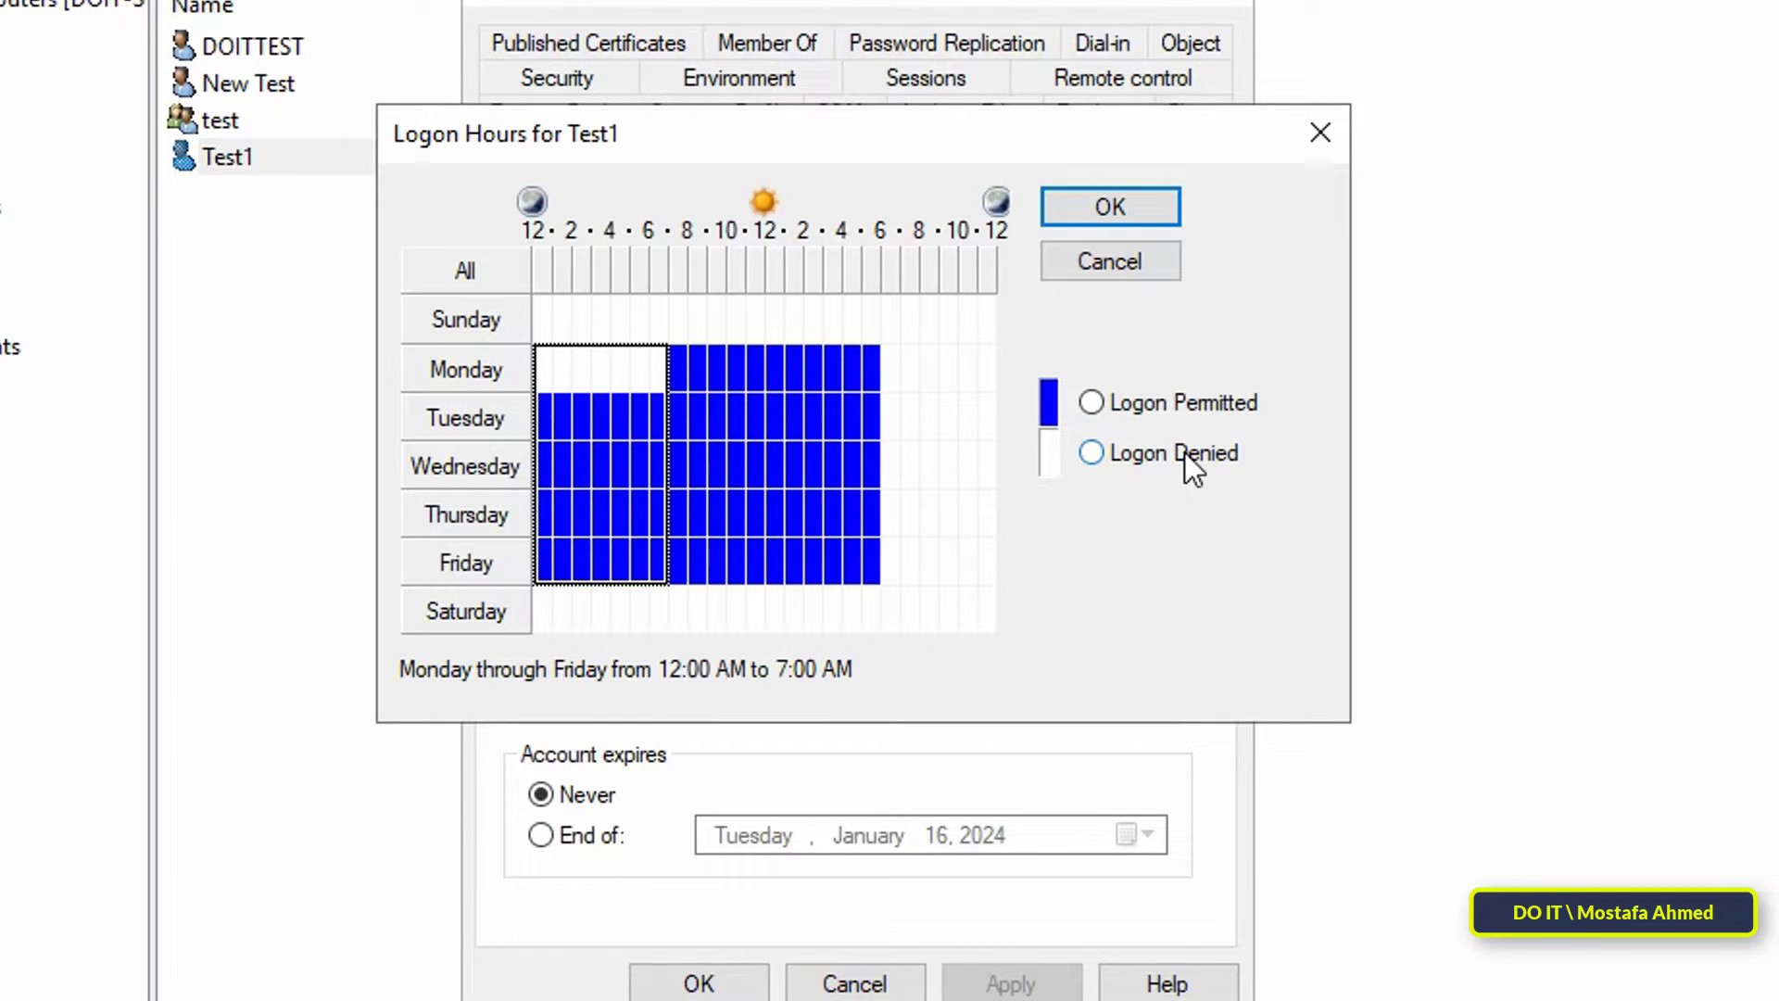
pyautogui.click(1090, 452)
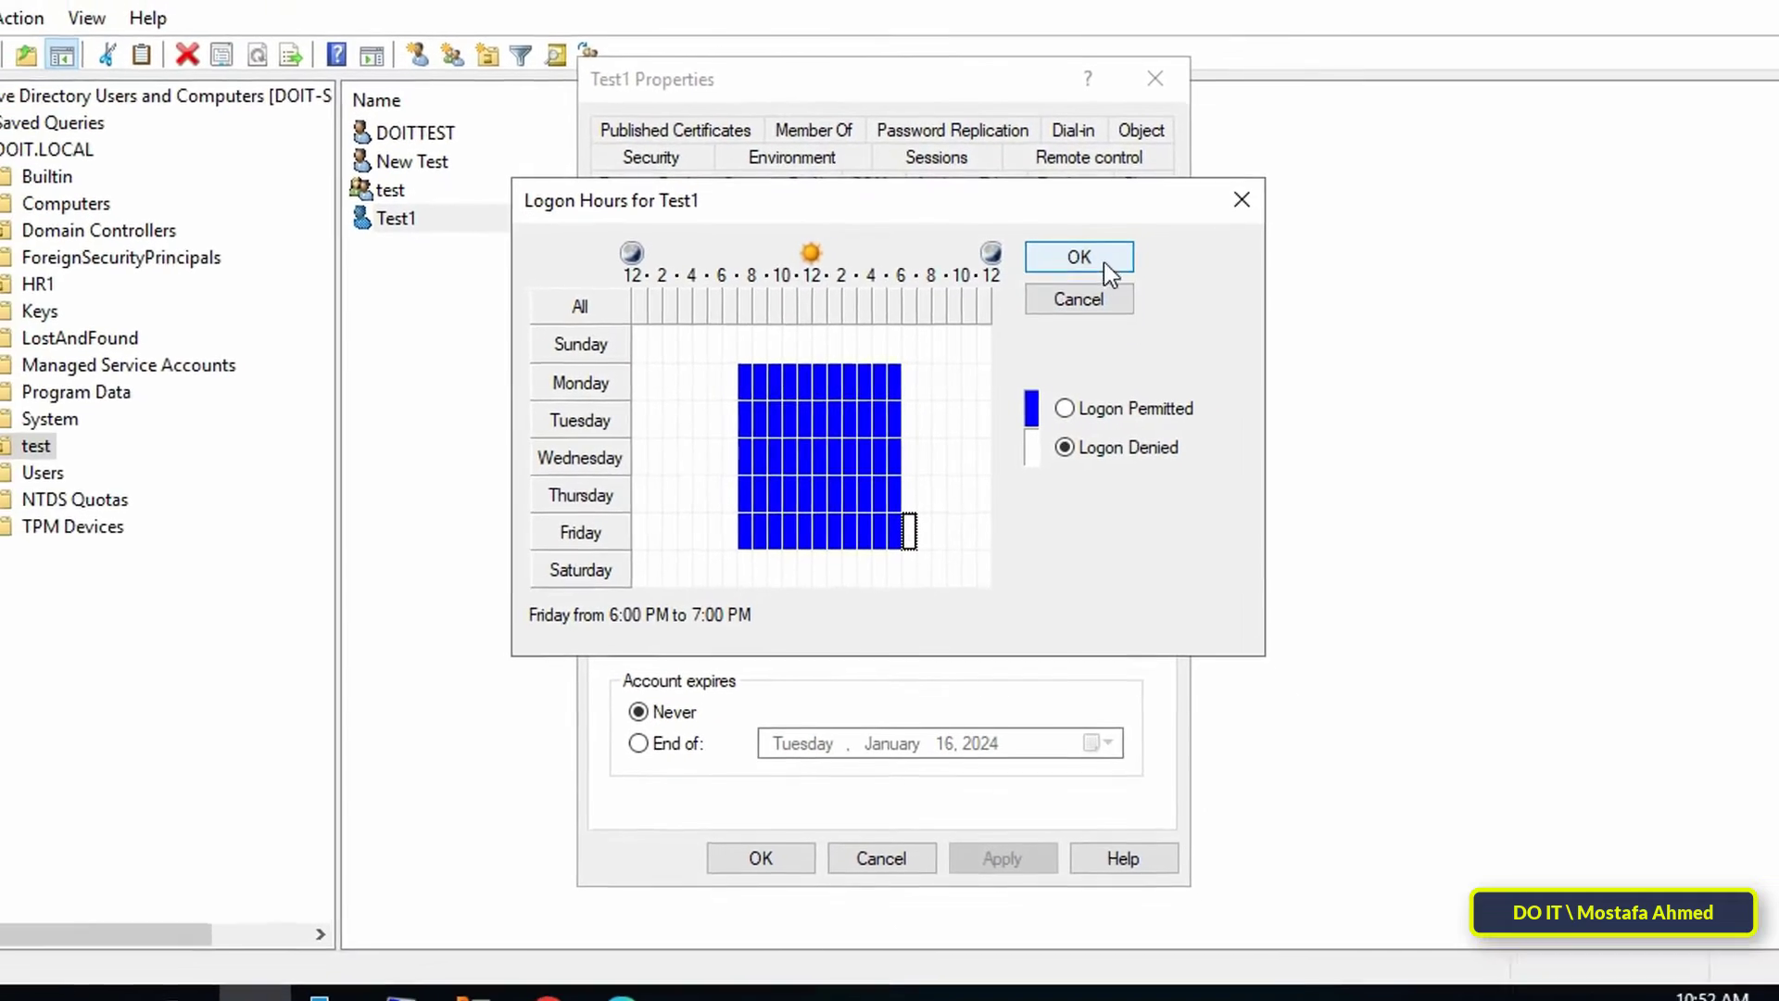
pyautogui.click(1077, 256)
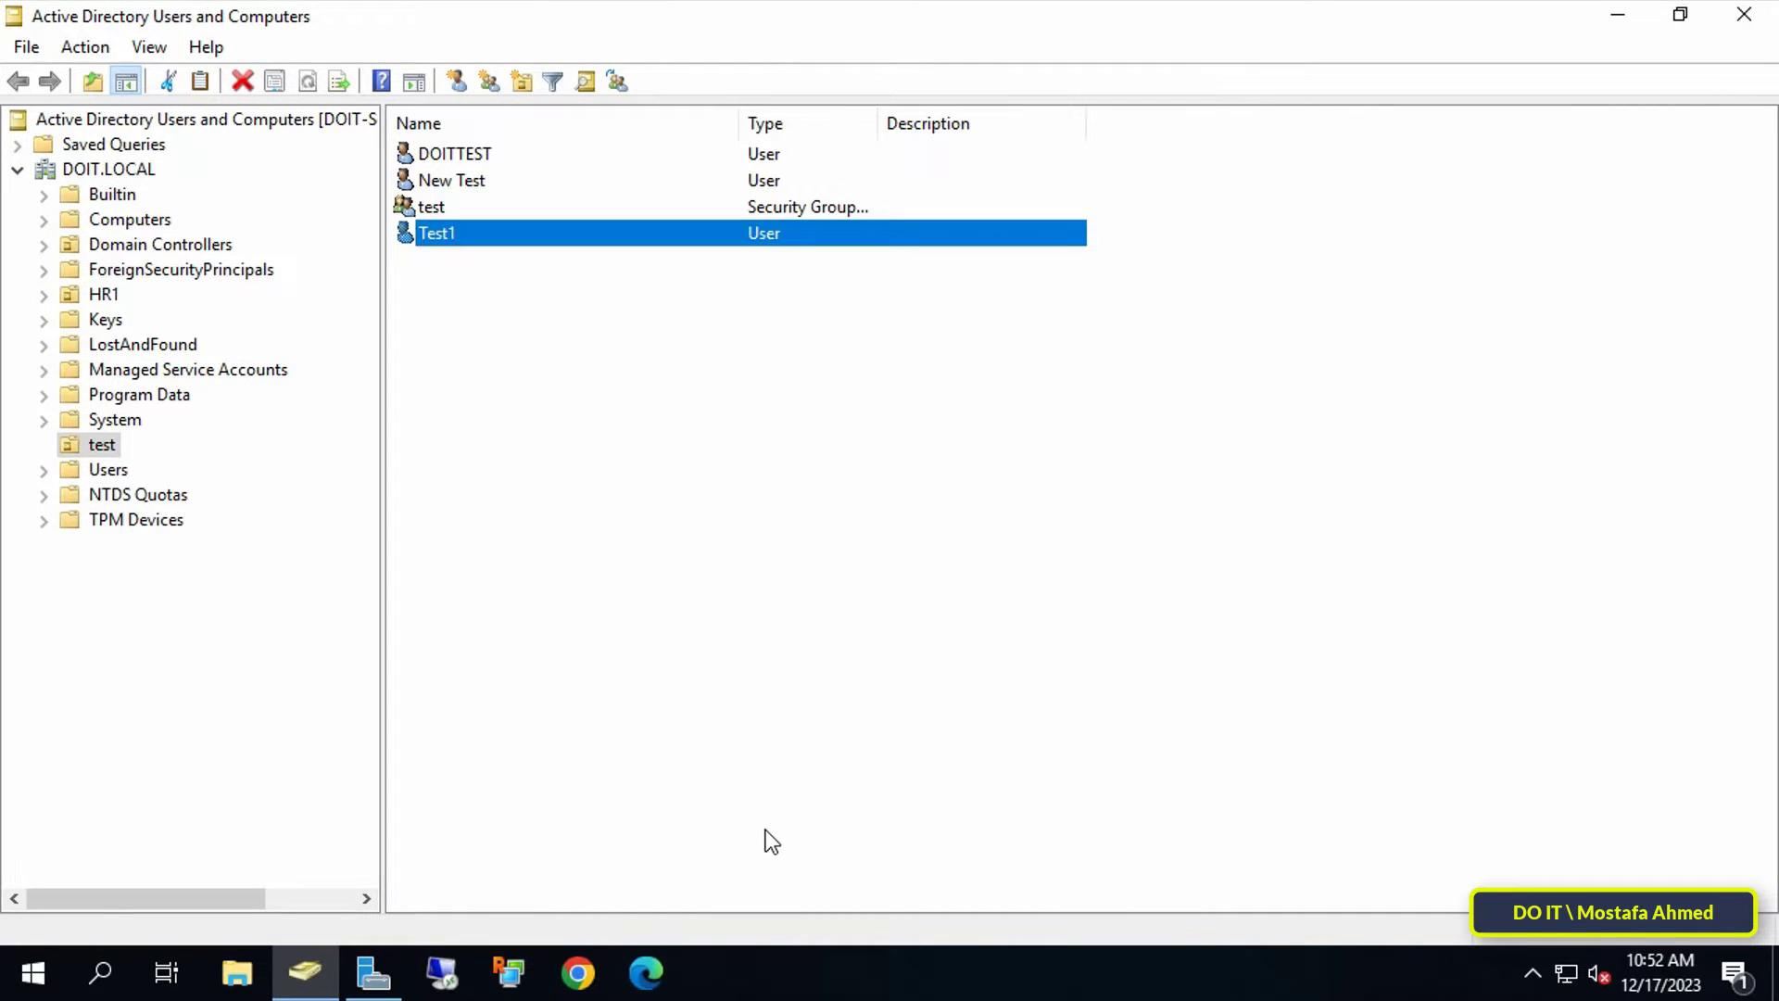
# Select DOITTEST and New Test together and enable Logon hours in their shared Account properties.
pyautogui.click(452, 180)
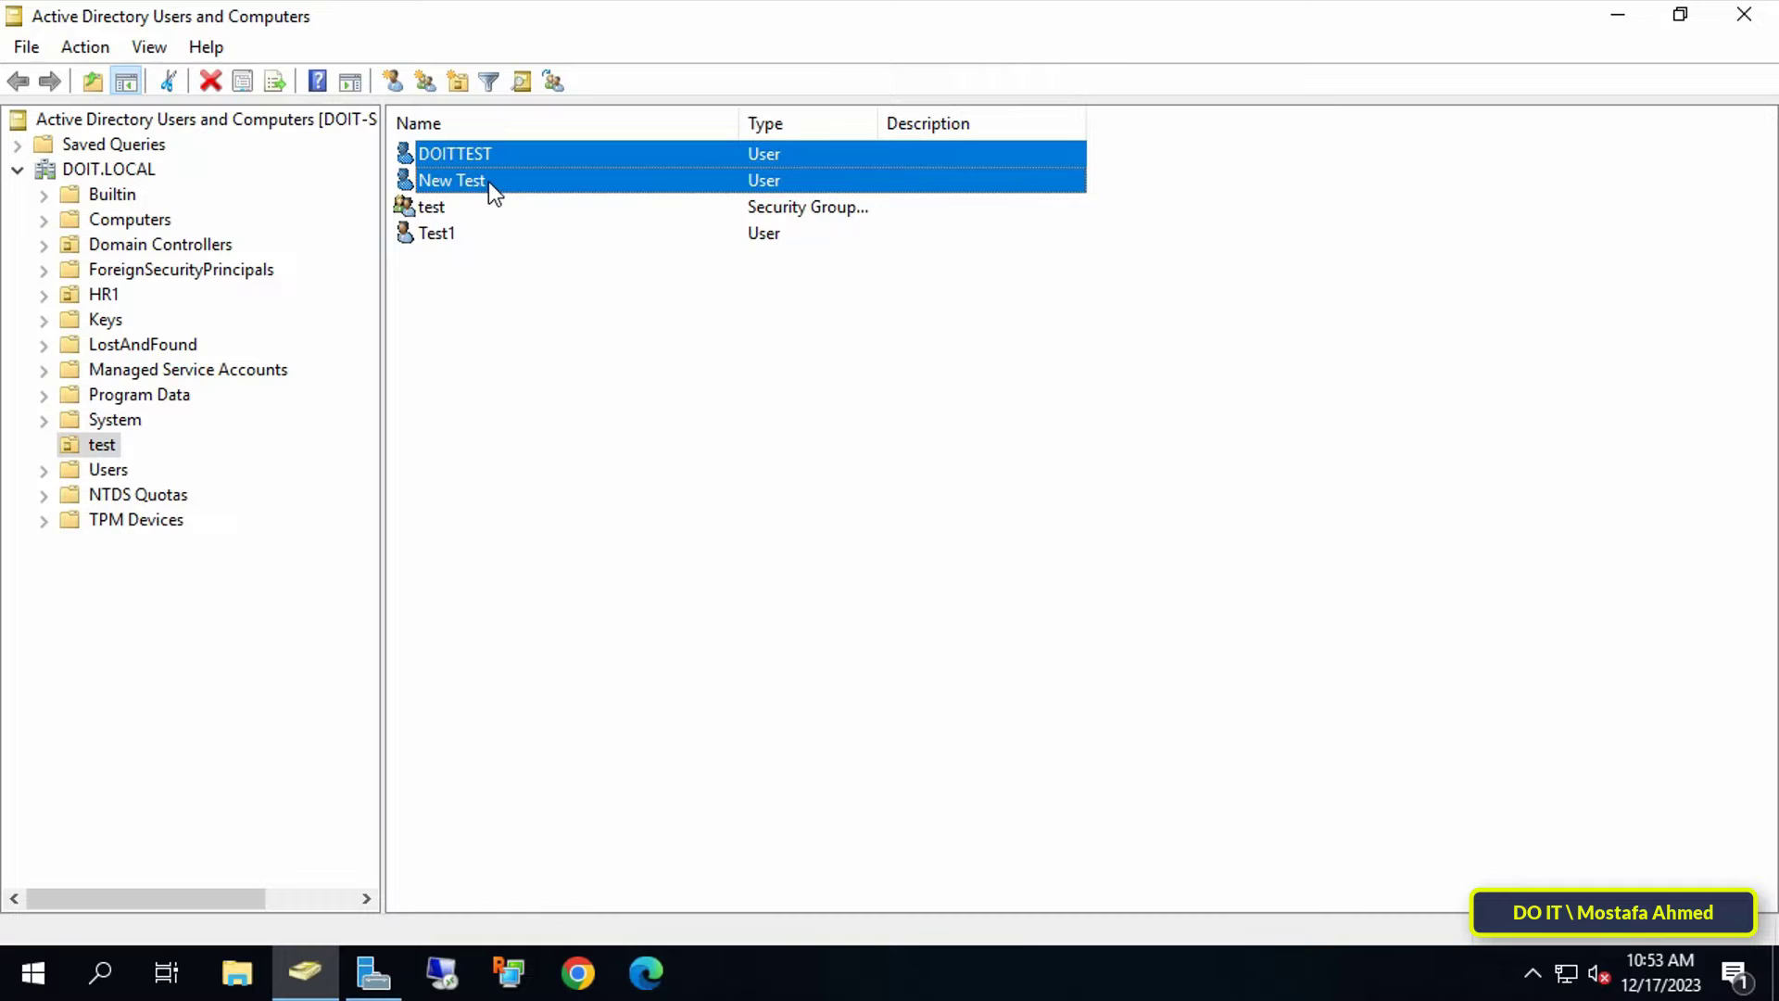
pyautogui.rightClick(453, 180)
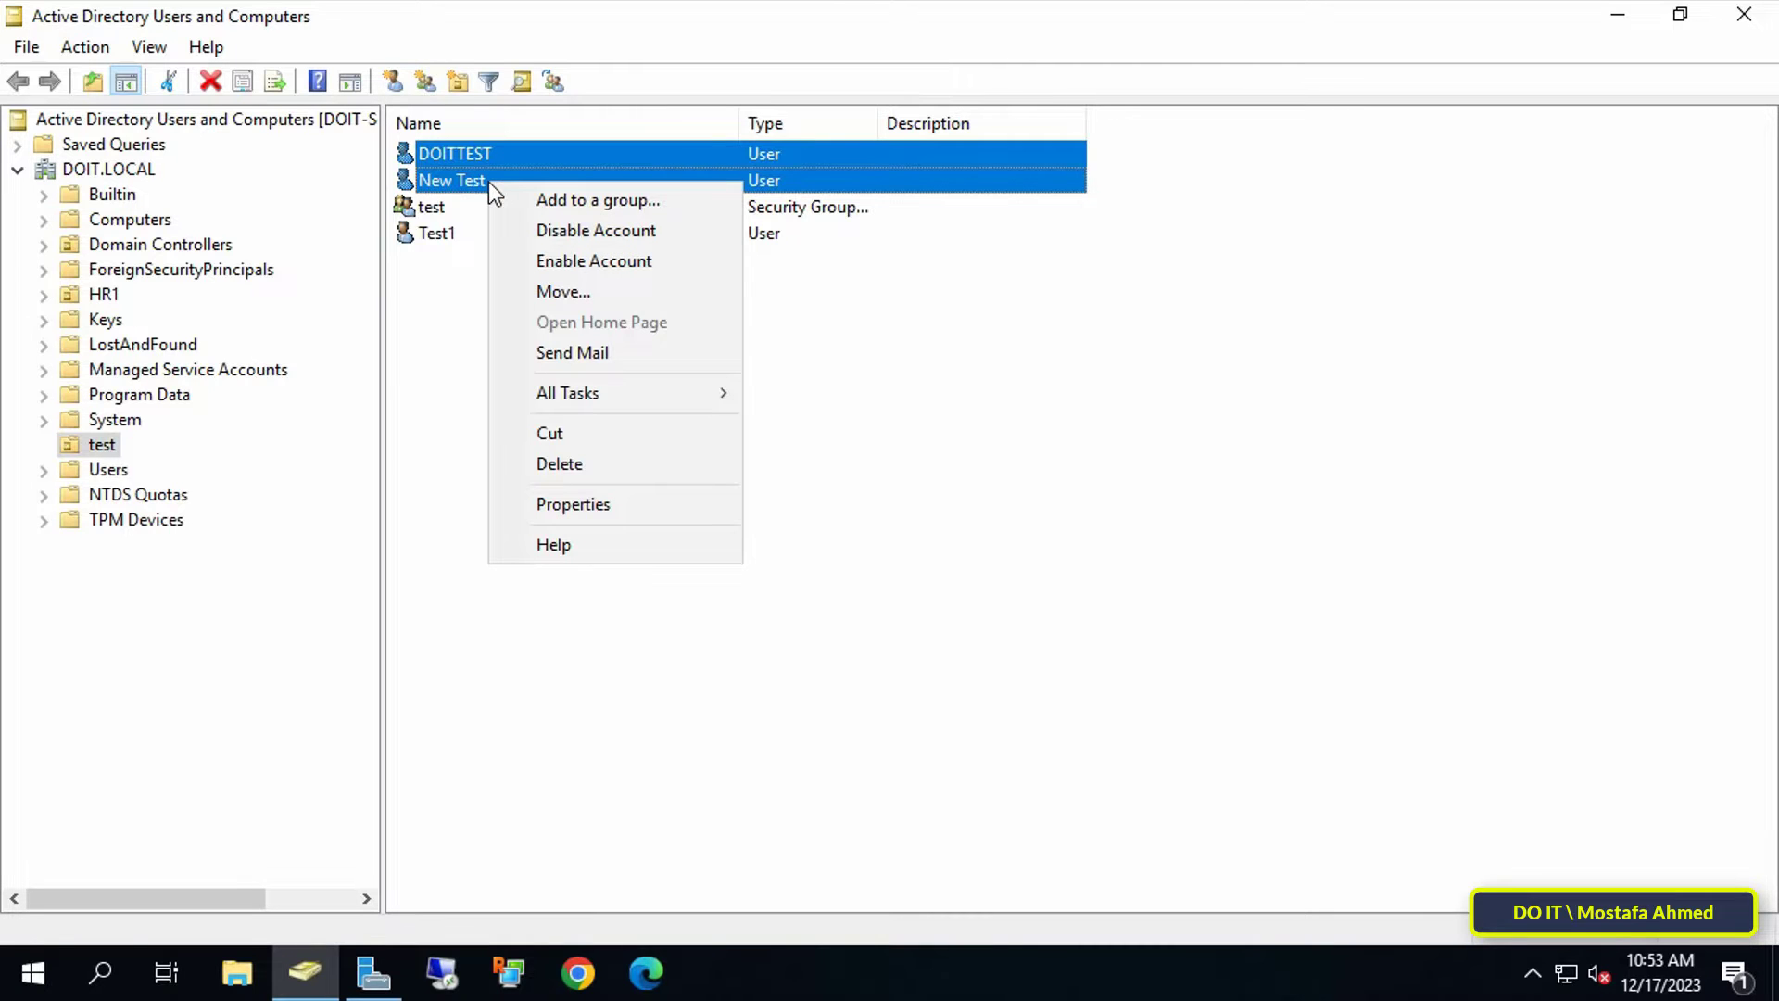
pyautogui.moveTo(615, 504)
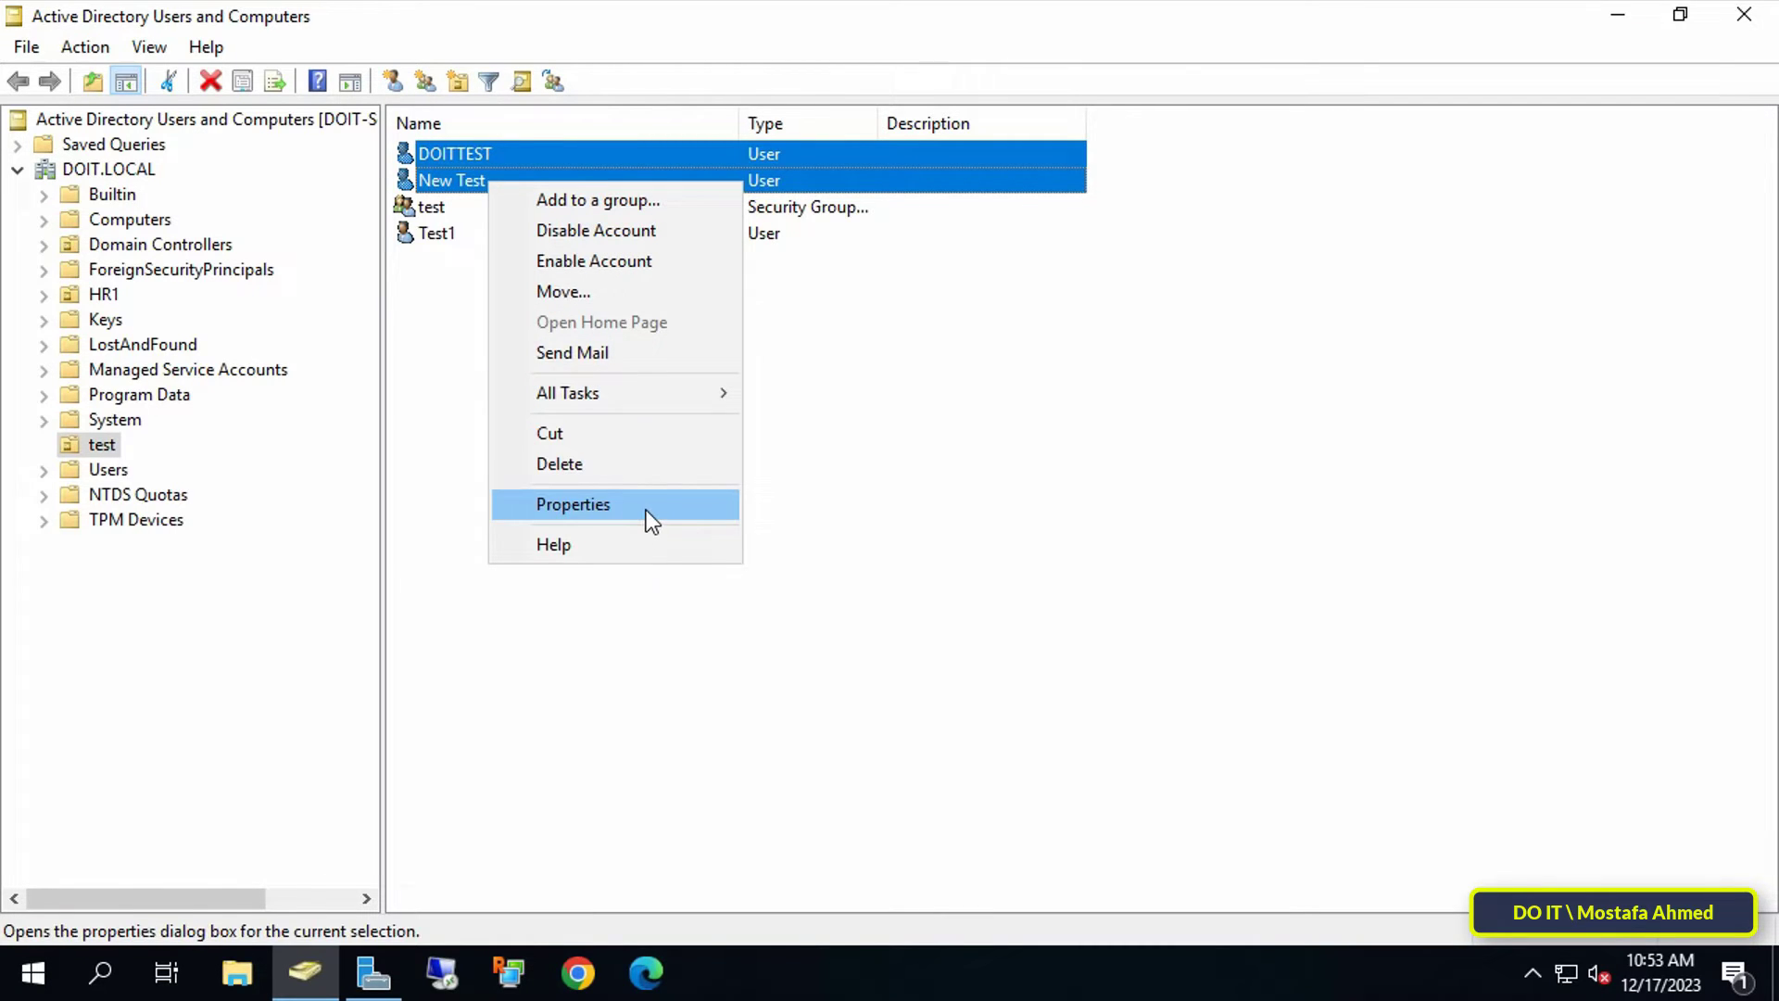
pyautogui.click(572, 504)
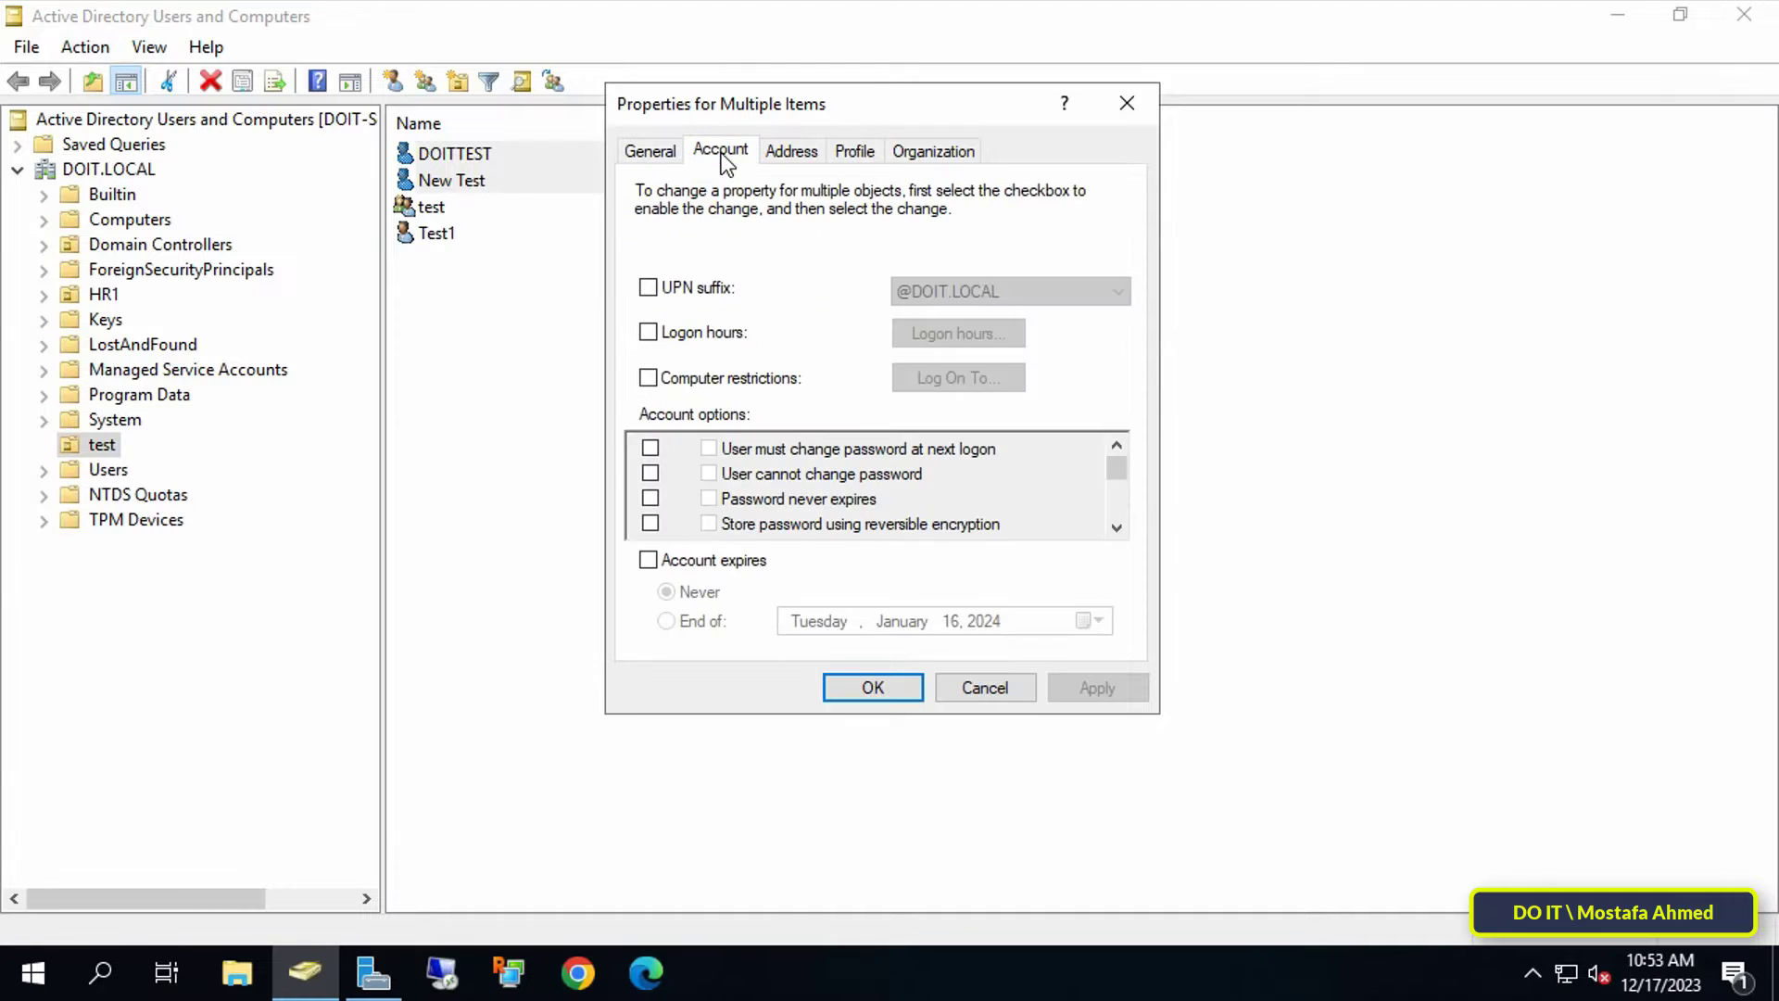
pyautogui.moveTo(730, 361)
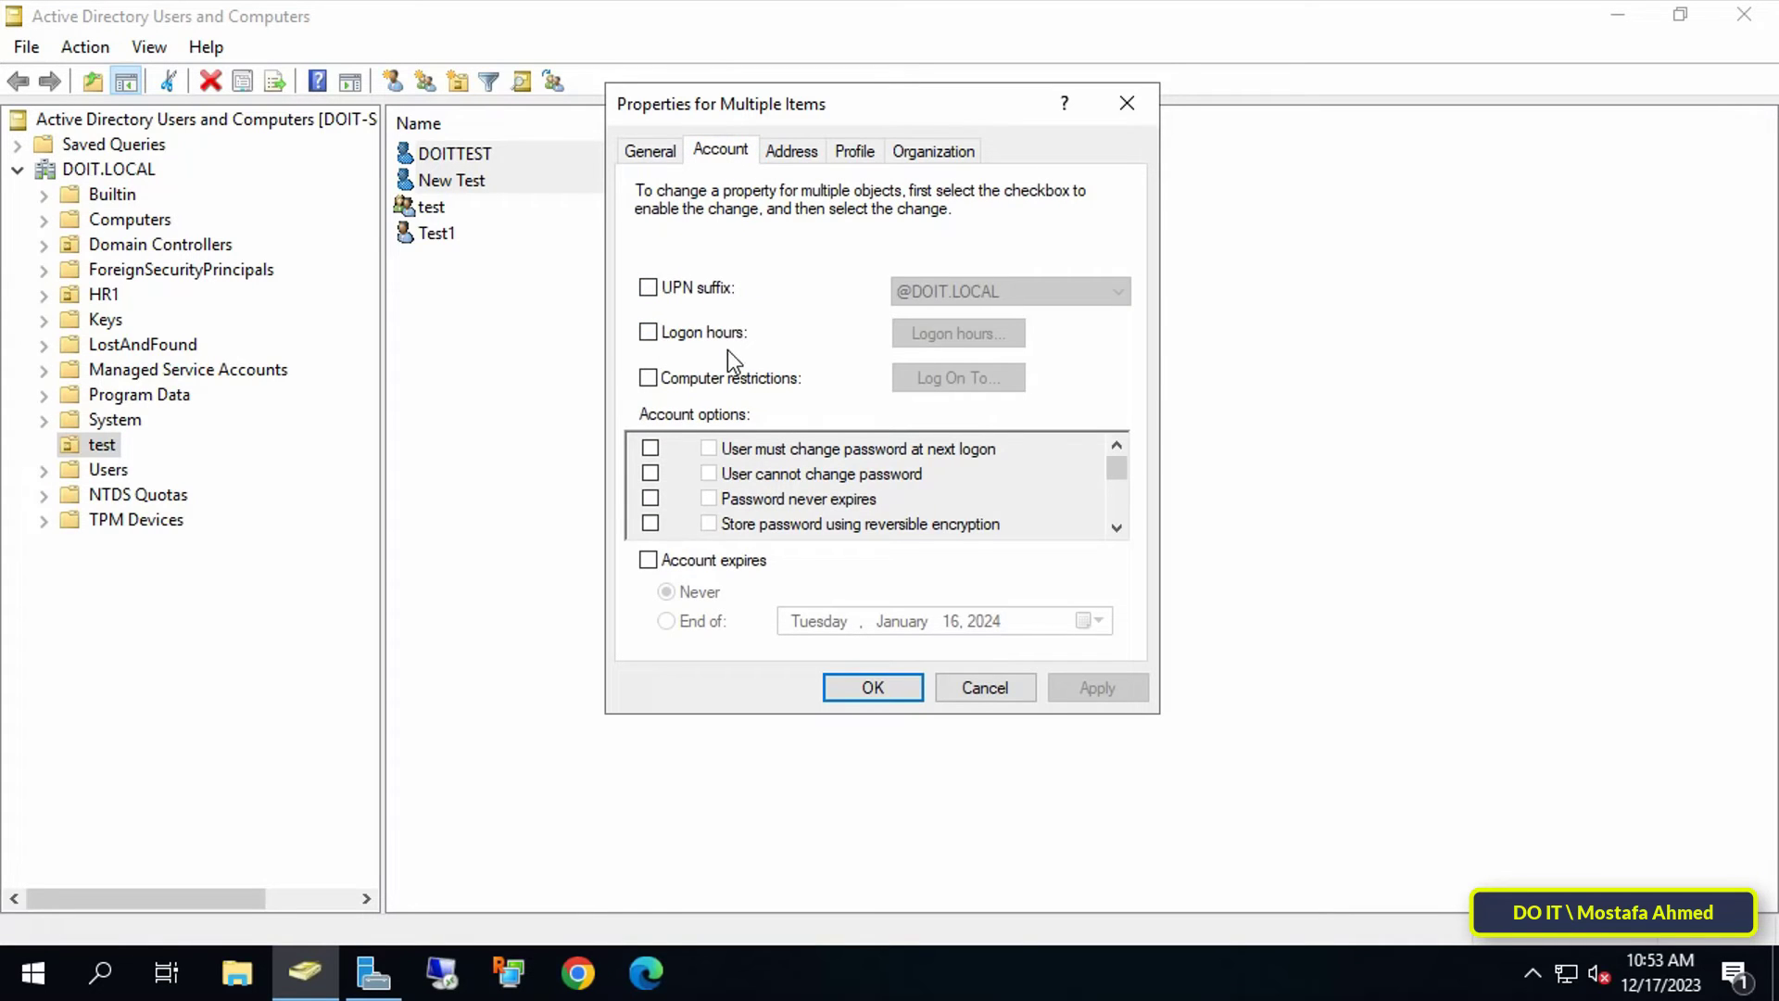
pyautogui.click(649, 332)
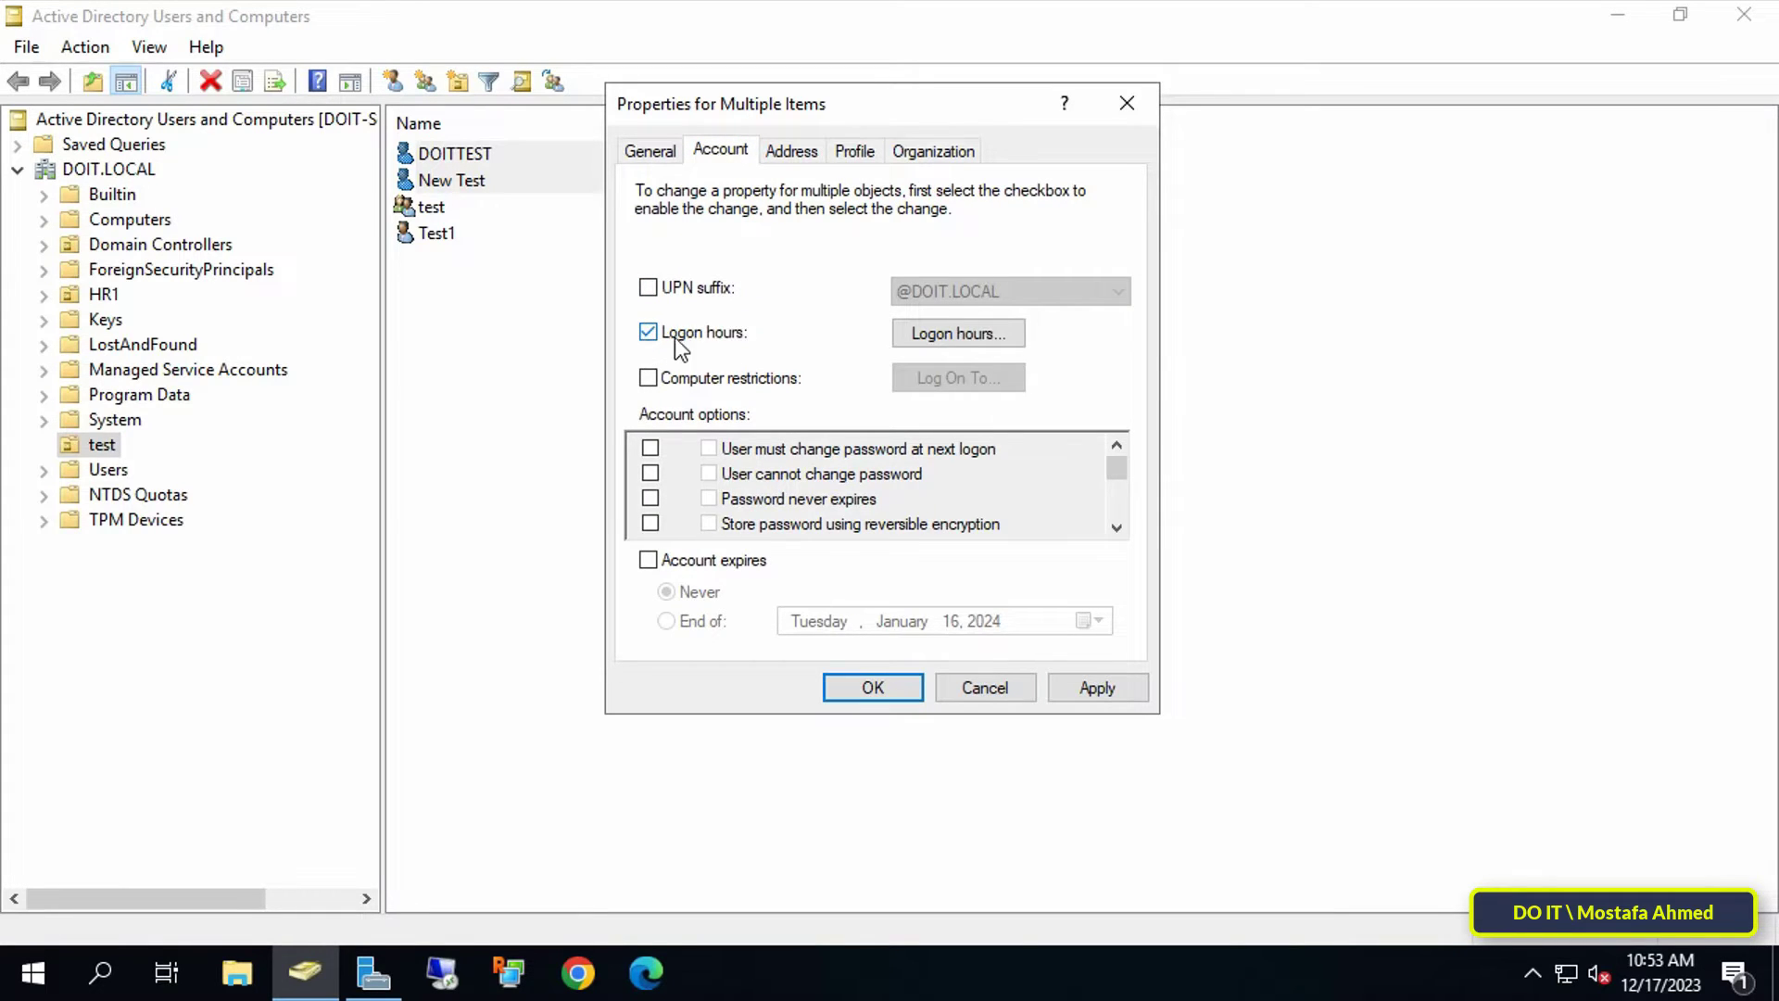
# Deny Saturday and remaining off-hours for both users, keeping Mon–Fri 8 AM–6 PM, then apply and close.
pyautogui.click(956, 332)
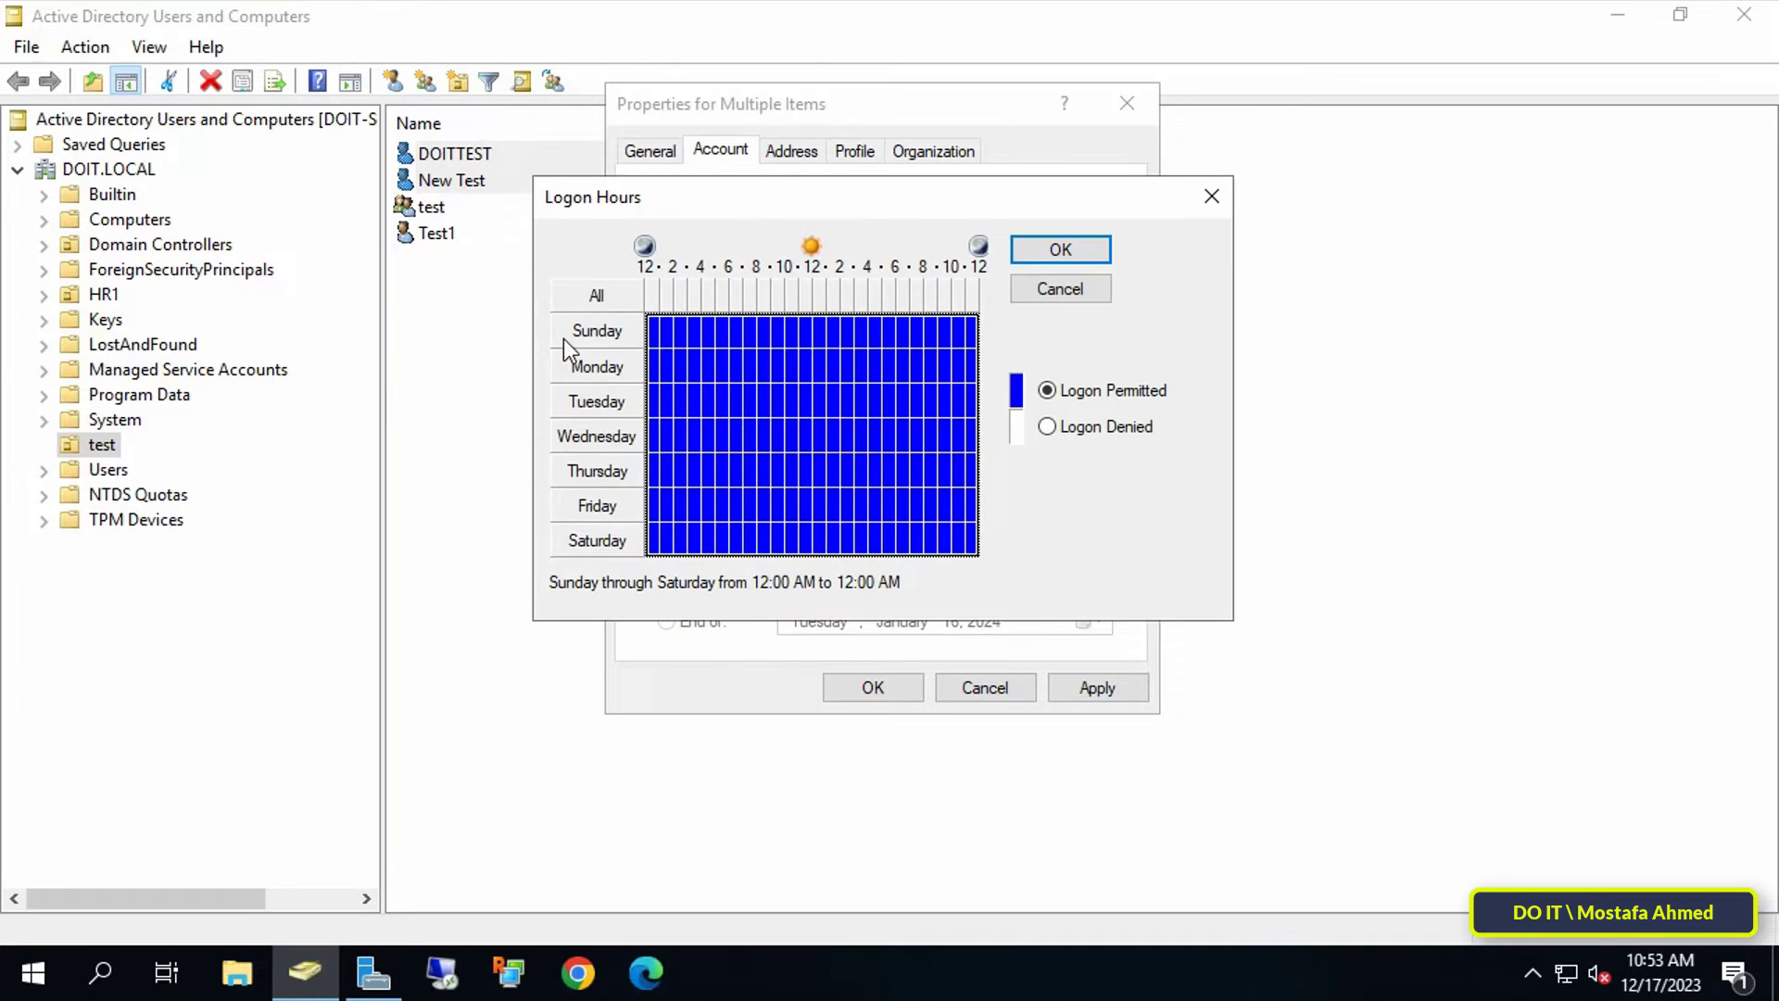
pyautogui.moveTo(658, 346)
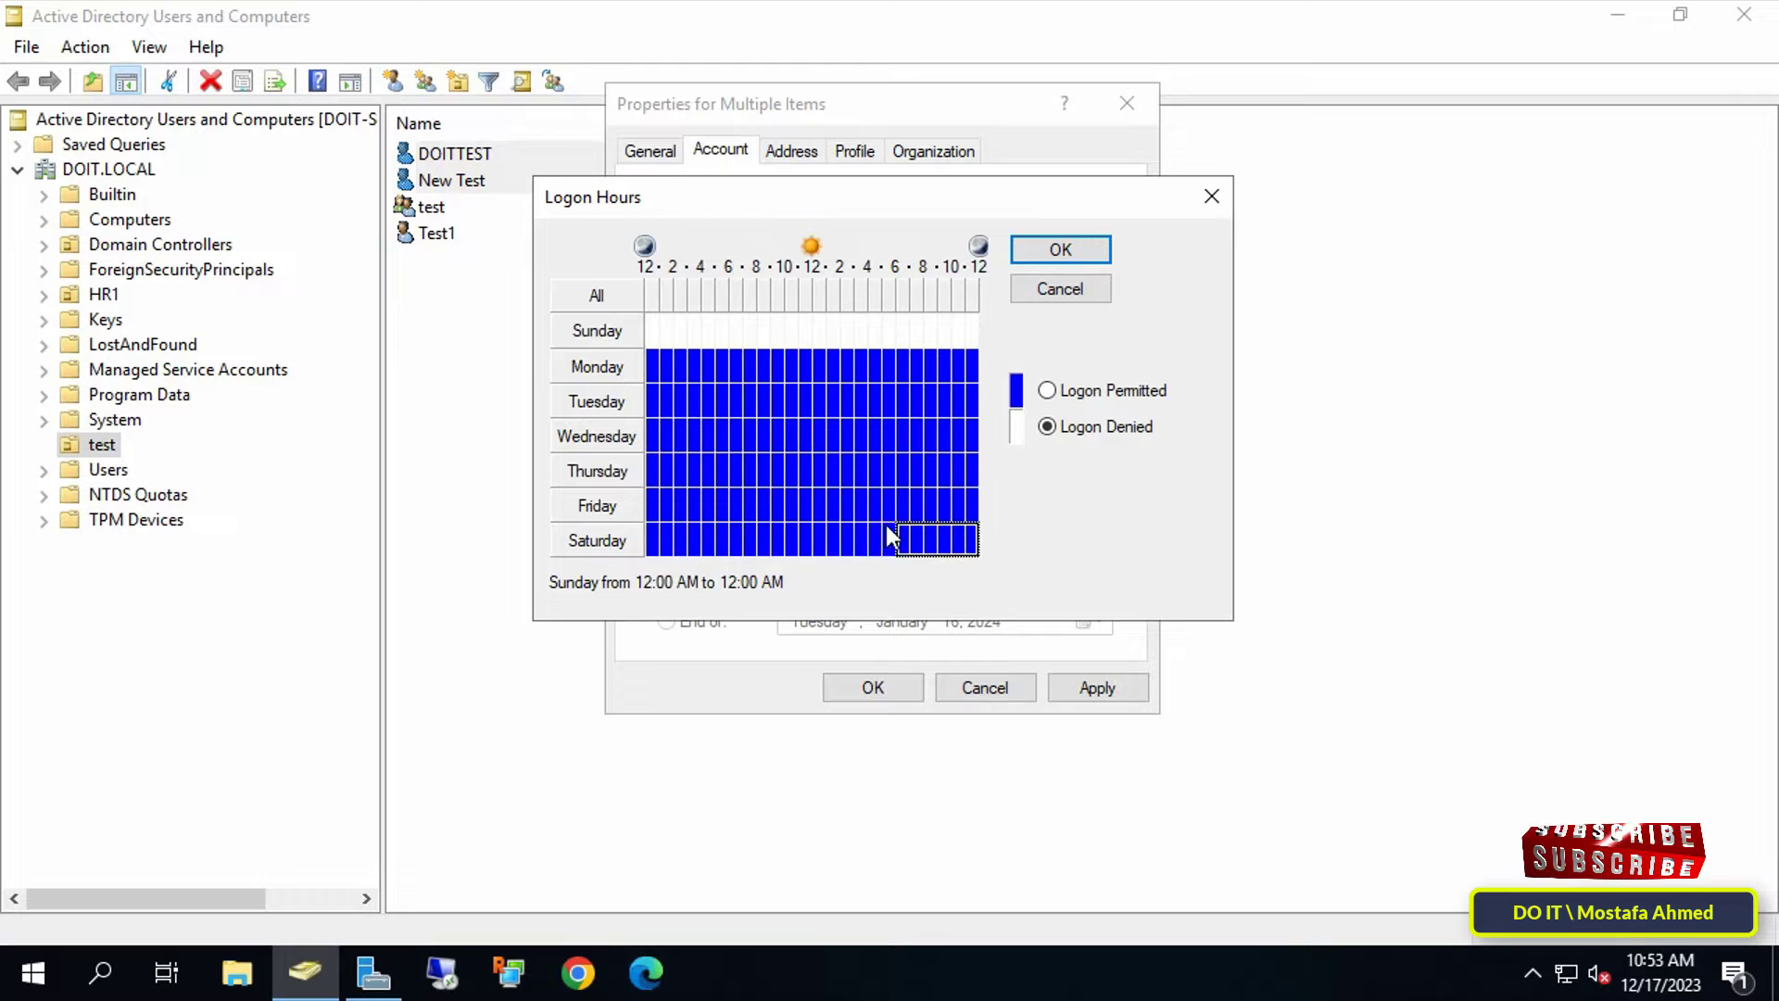
pyautogui.click(595, 540)
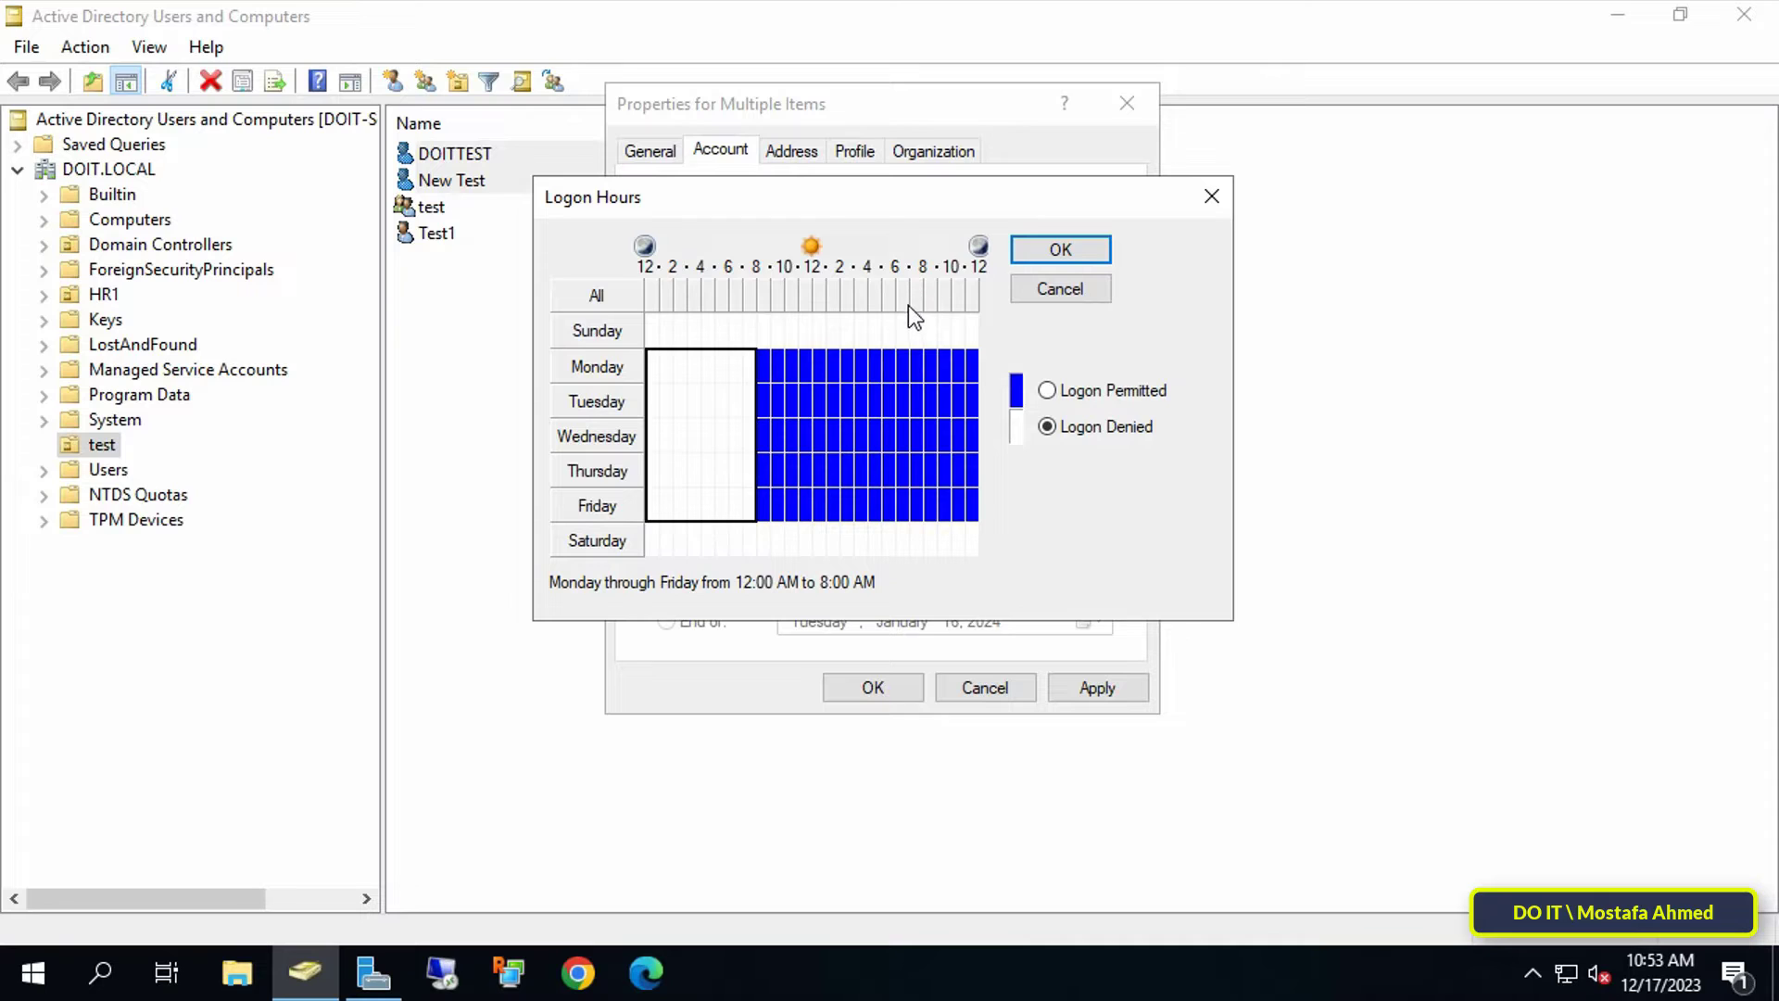
pyautogui.click(1045, 389)
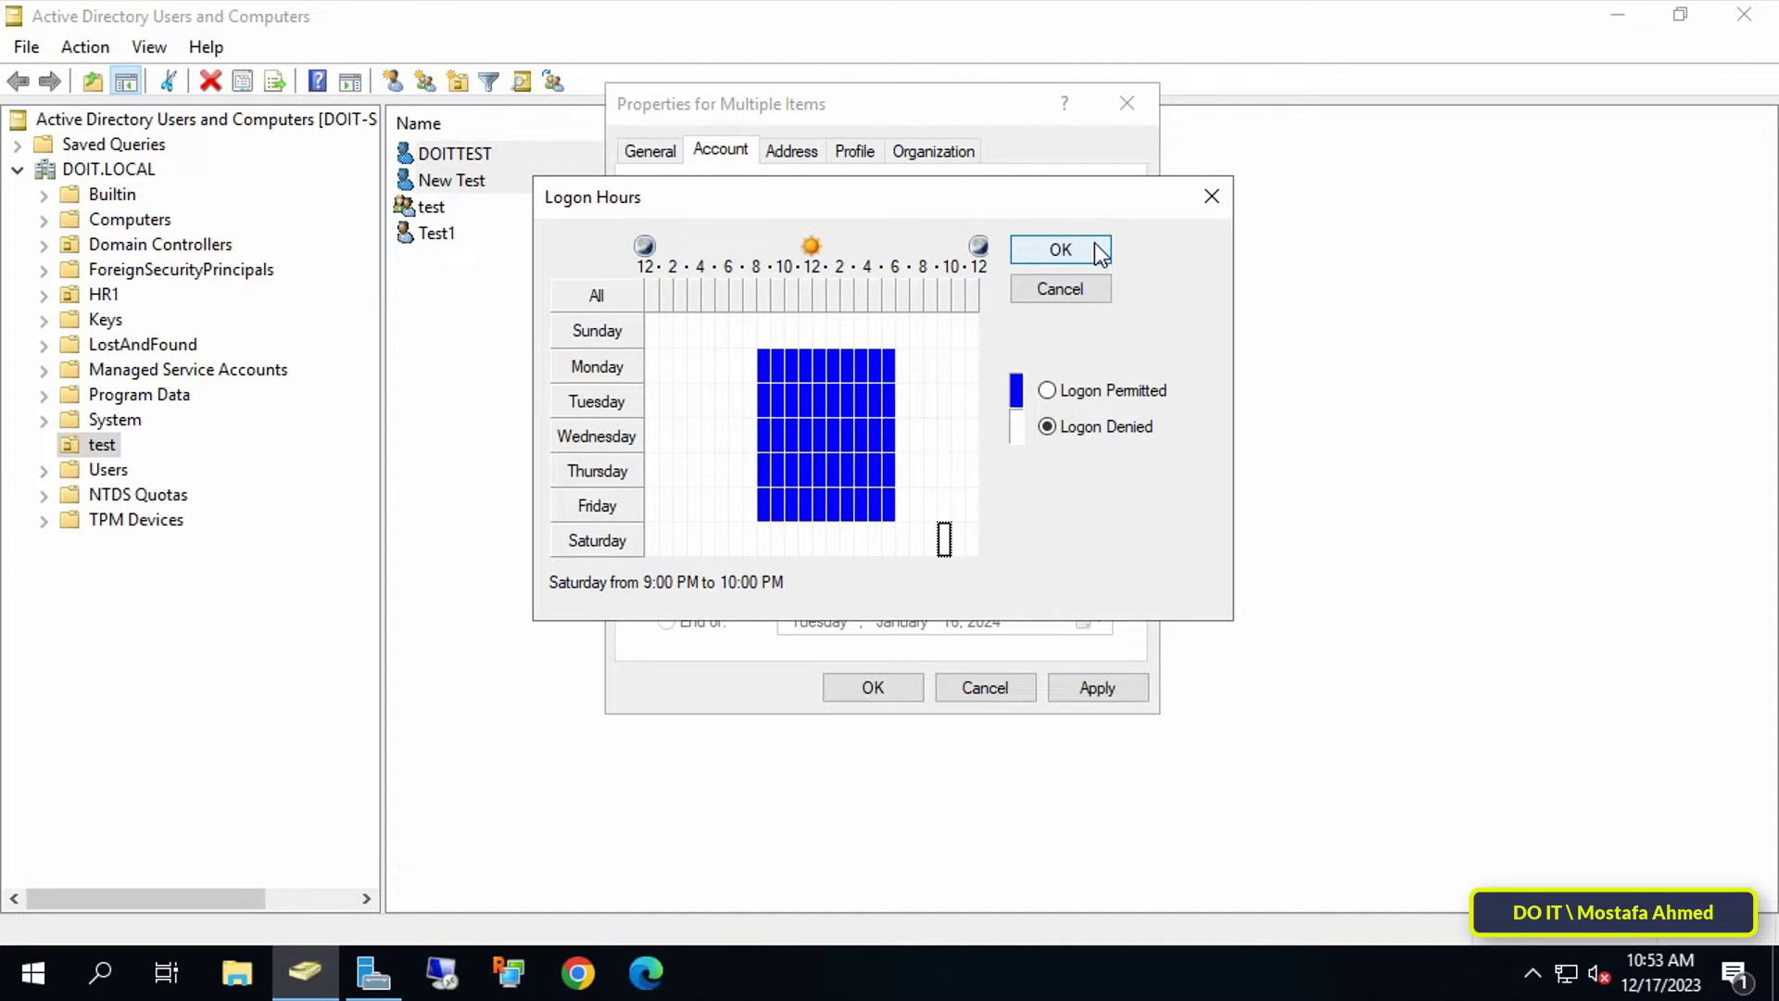
pyautogui.click(1060, 251)
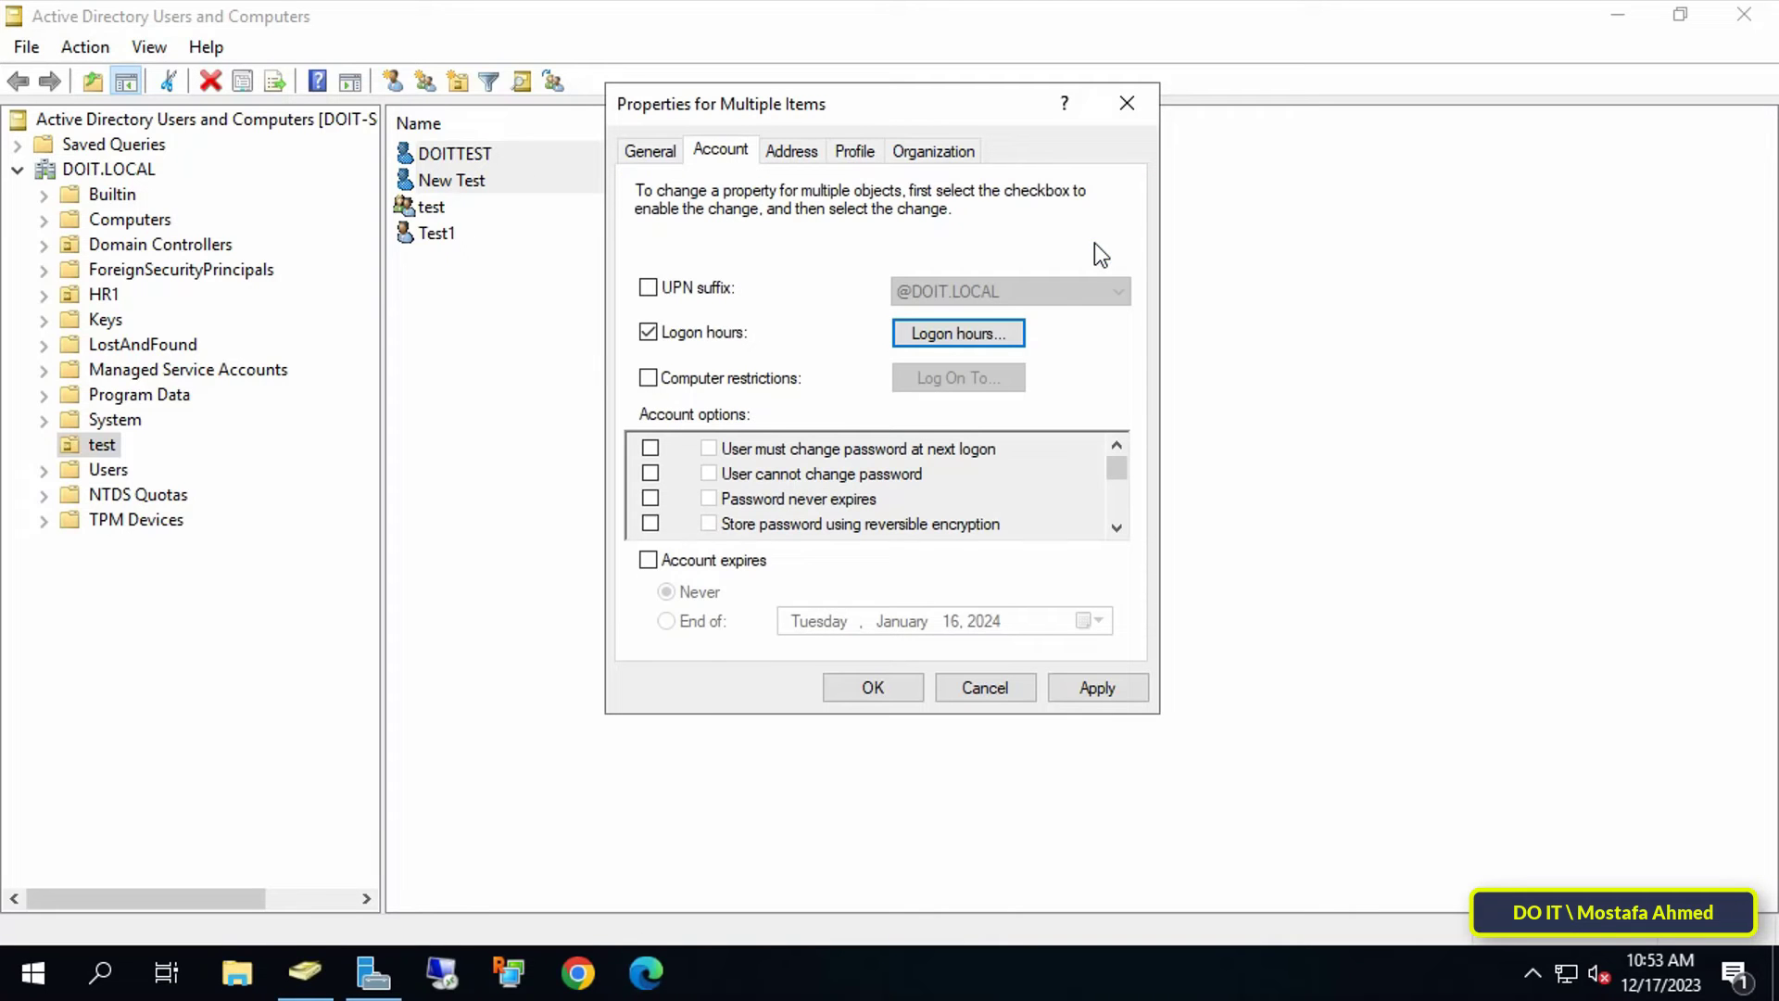
pyautogui.click(649, 331)
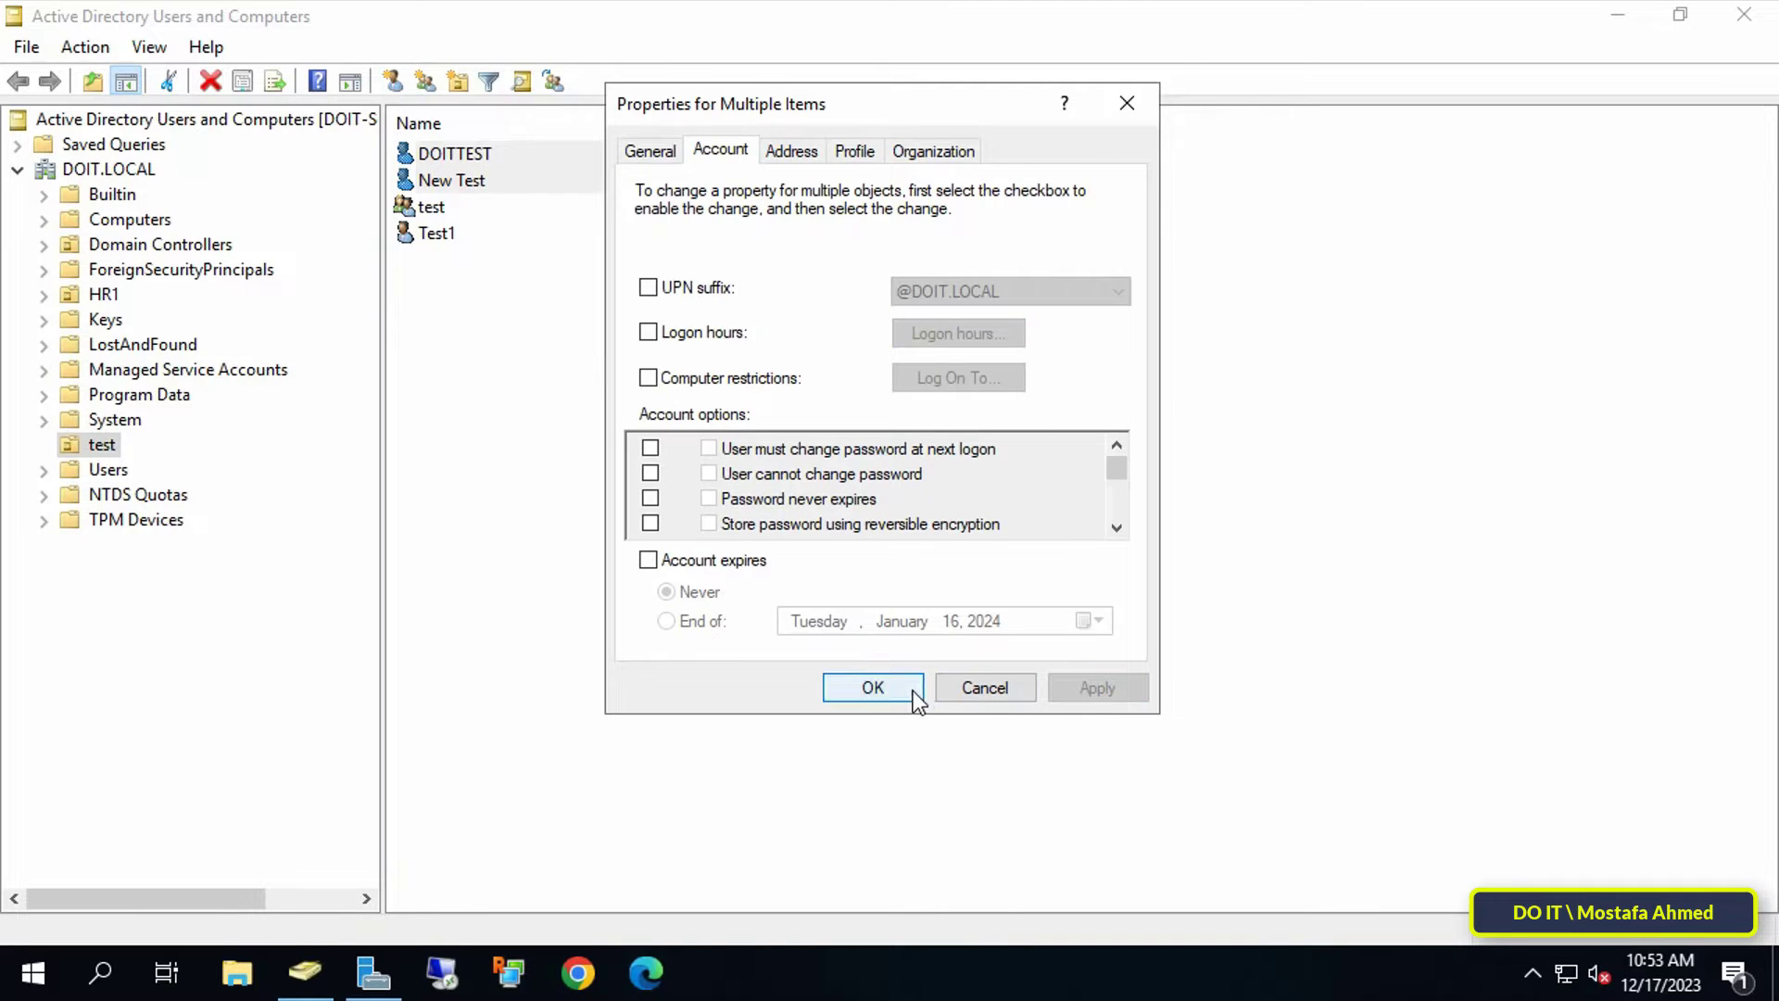
pyautogui.click(873, 687)
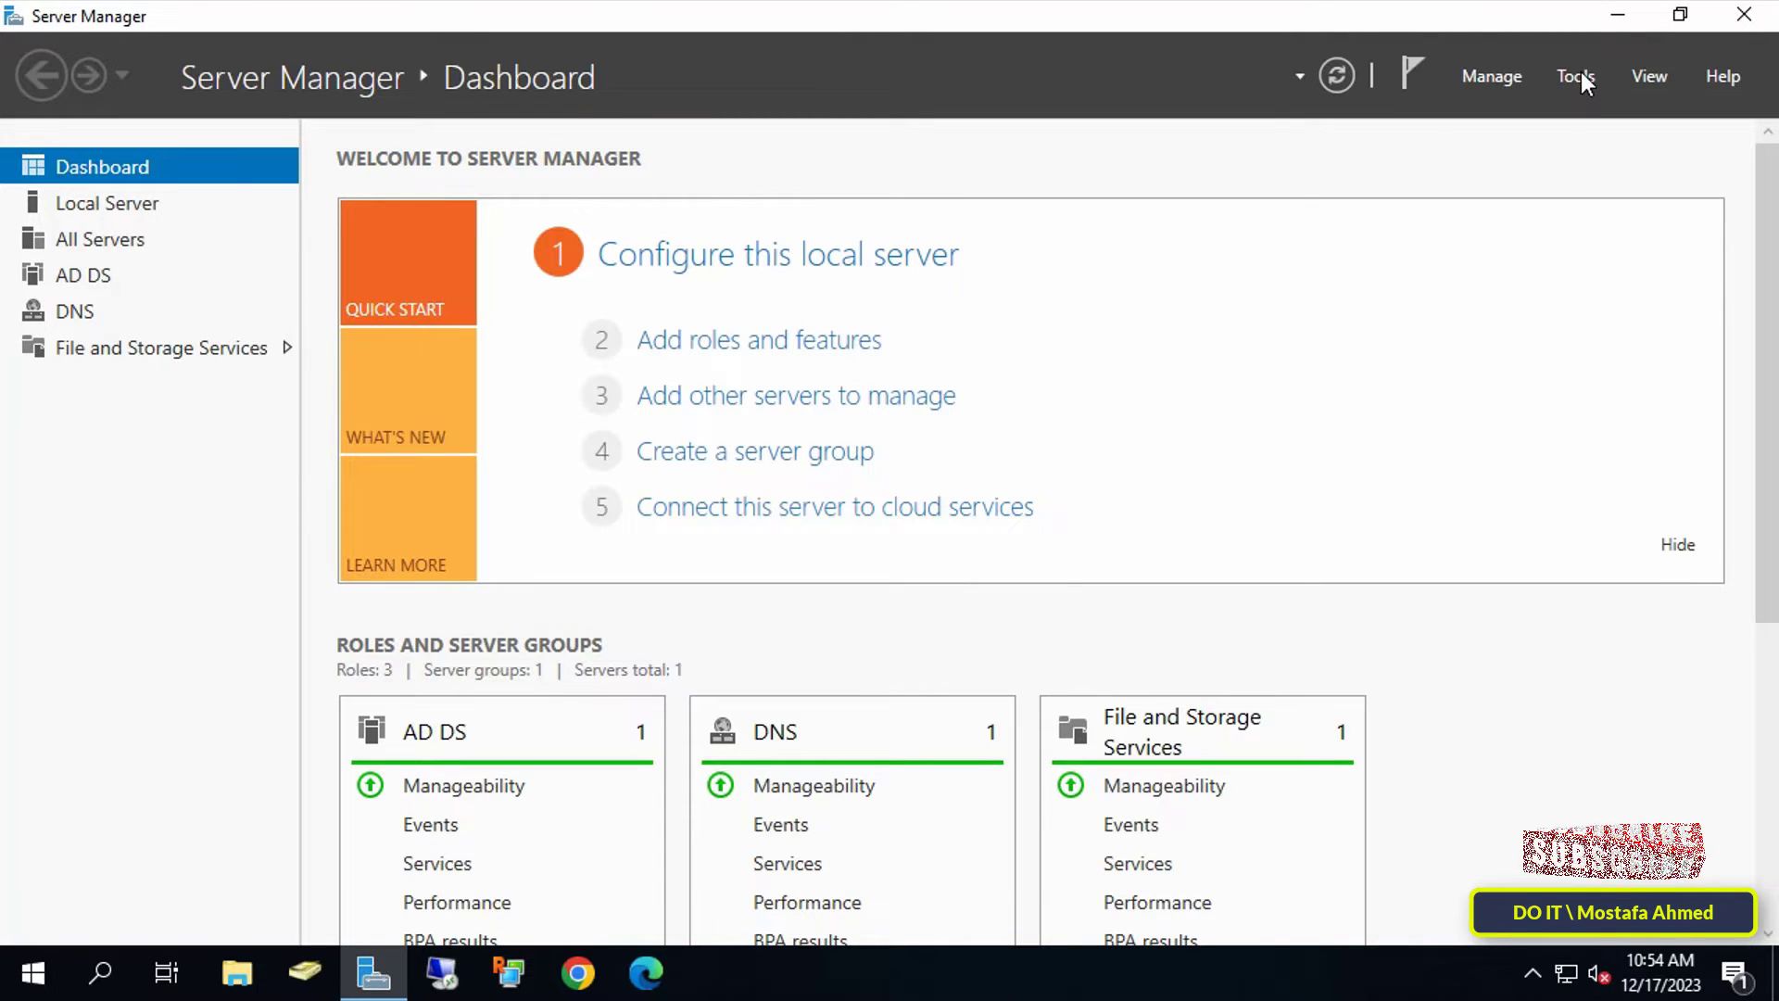
# From Server Manager's Tools list, head to Group Policy Management for the DOIT.LOCAL domain.
pyautogui.click(1576, 76)
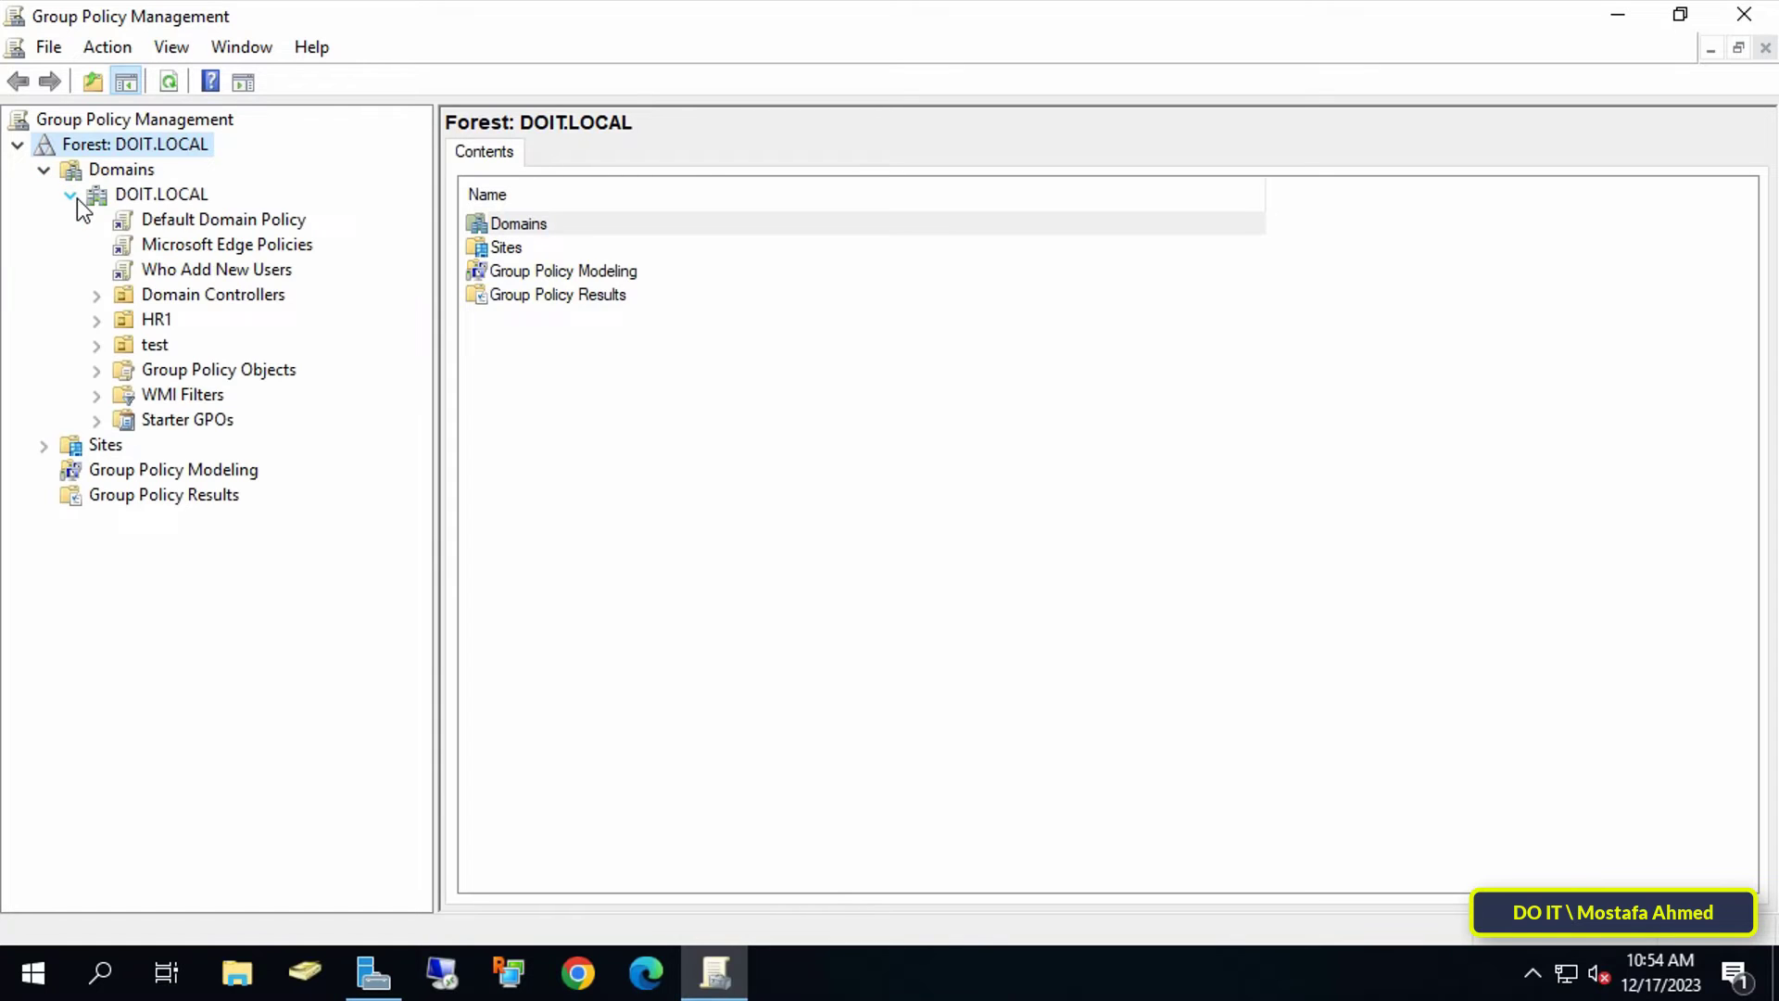
pyautogui.moveTo(187, 336)
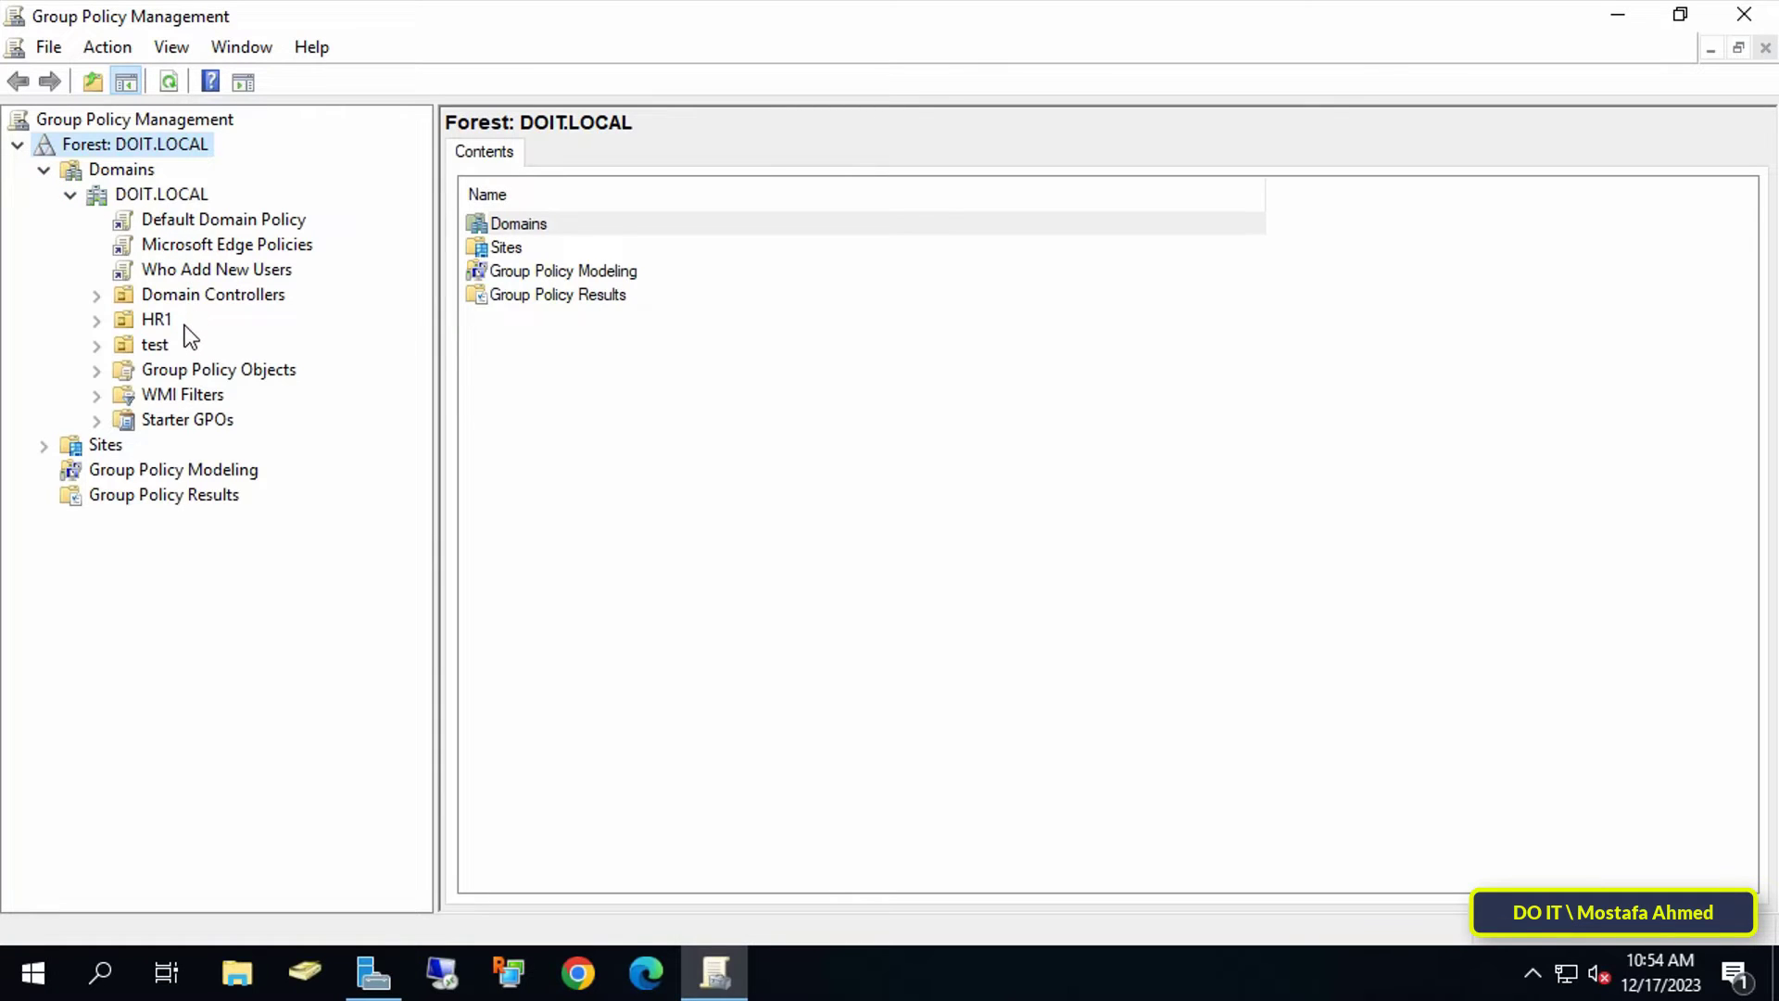
# Create a GPO named 'Set users Logon Houres' in the domain, linked to the test OU.
pyautogui.rightClick(154, 345)
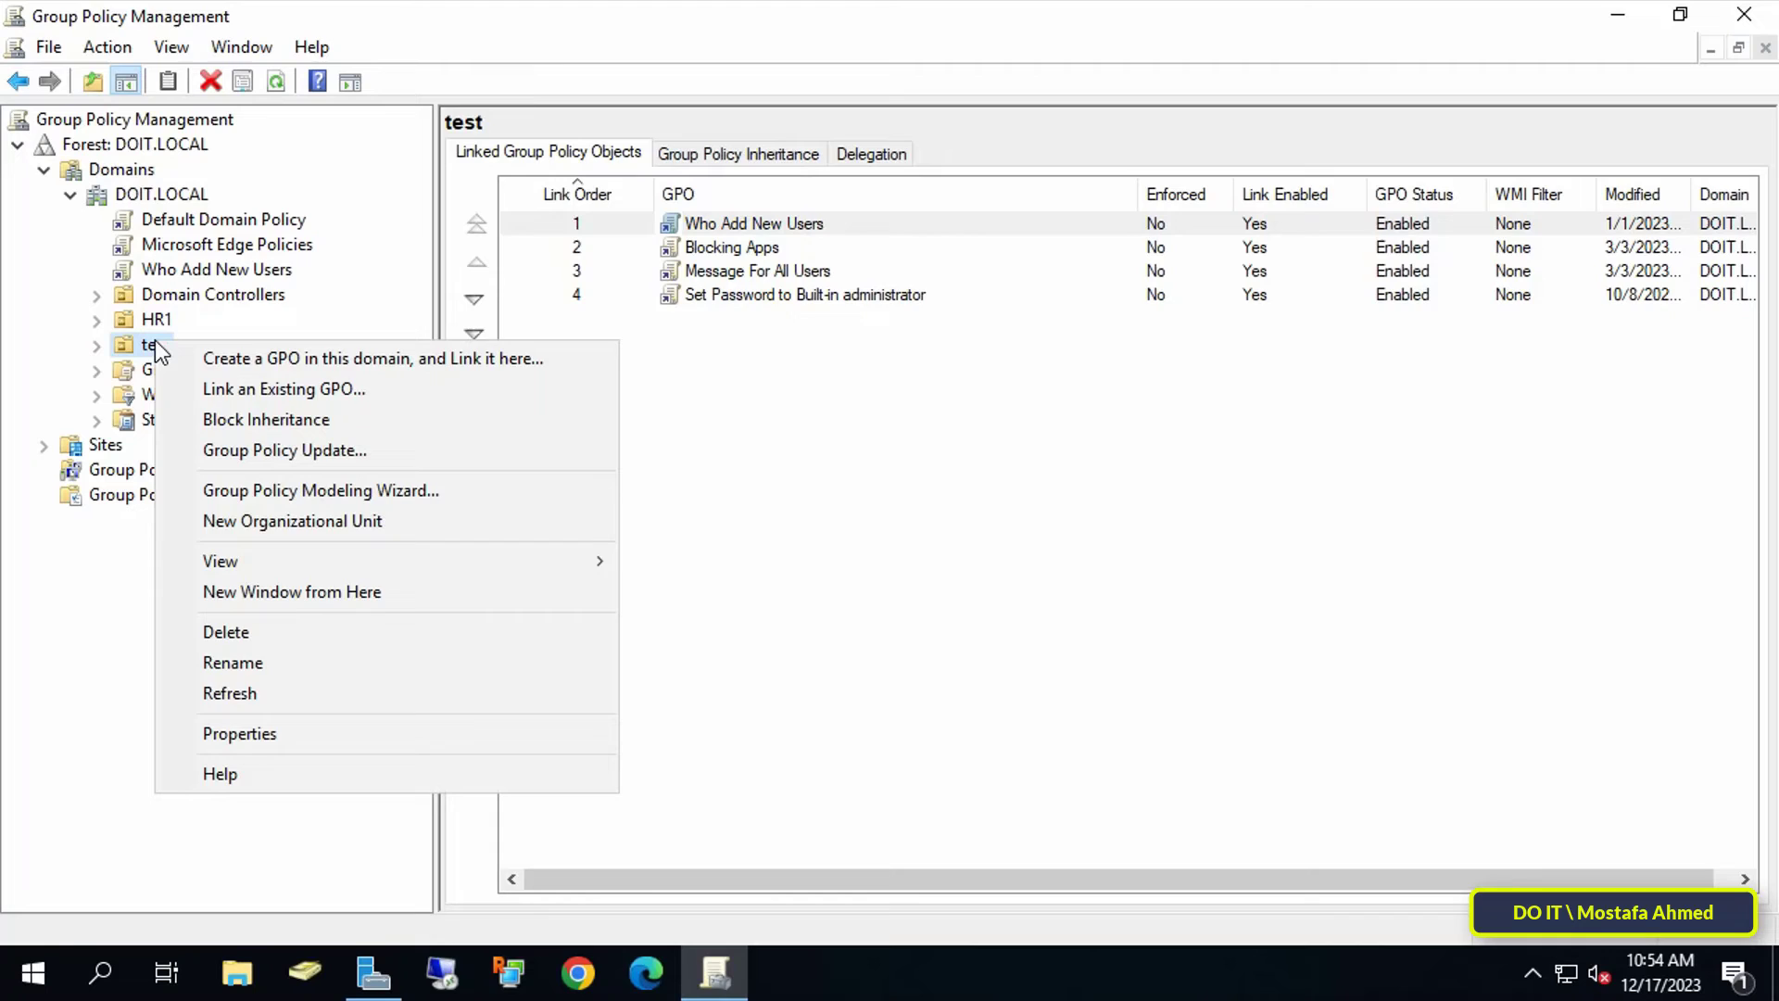
pyautogui.click(372, 358)
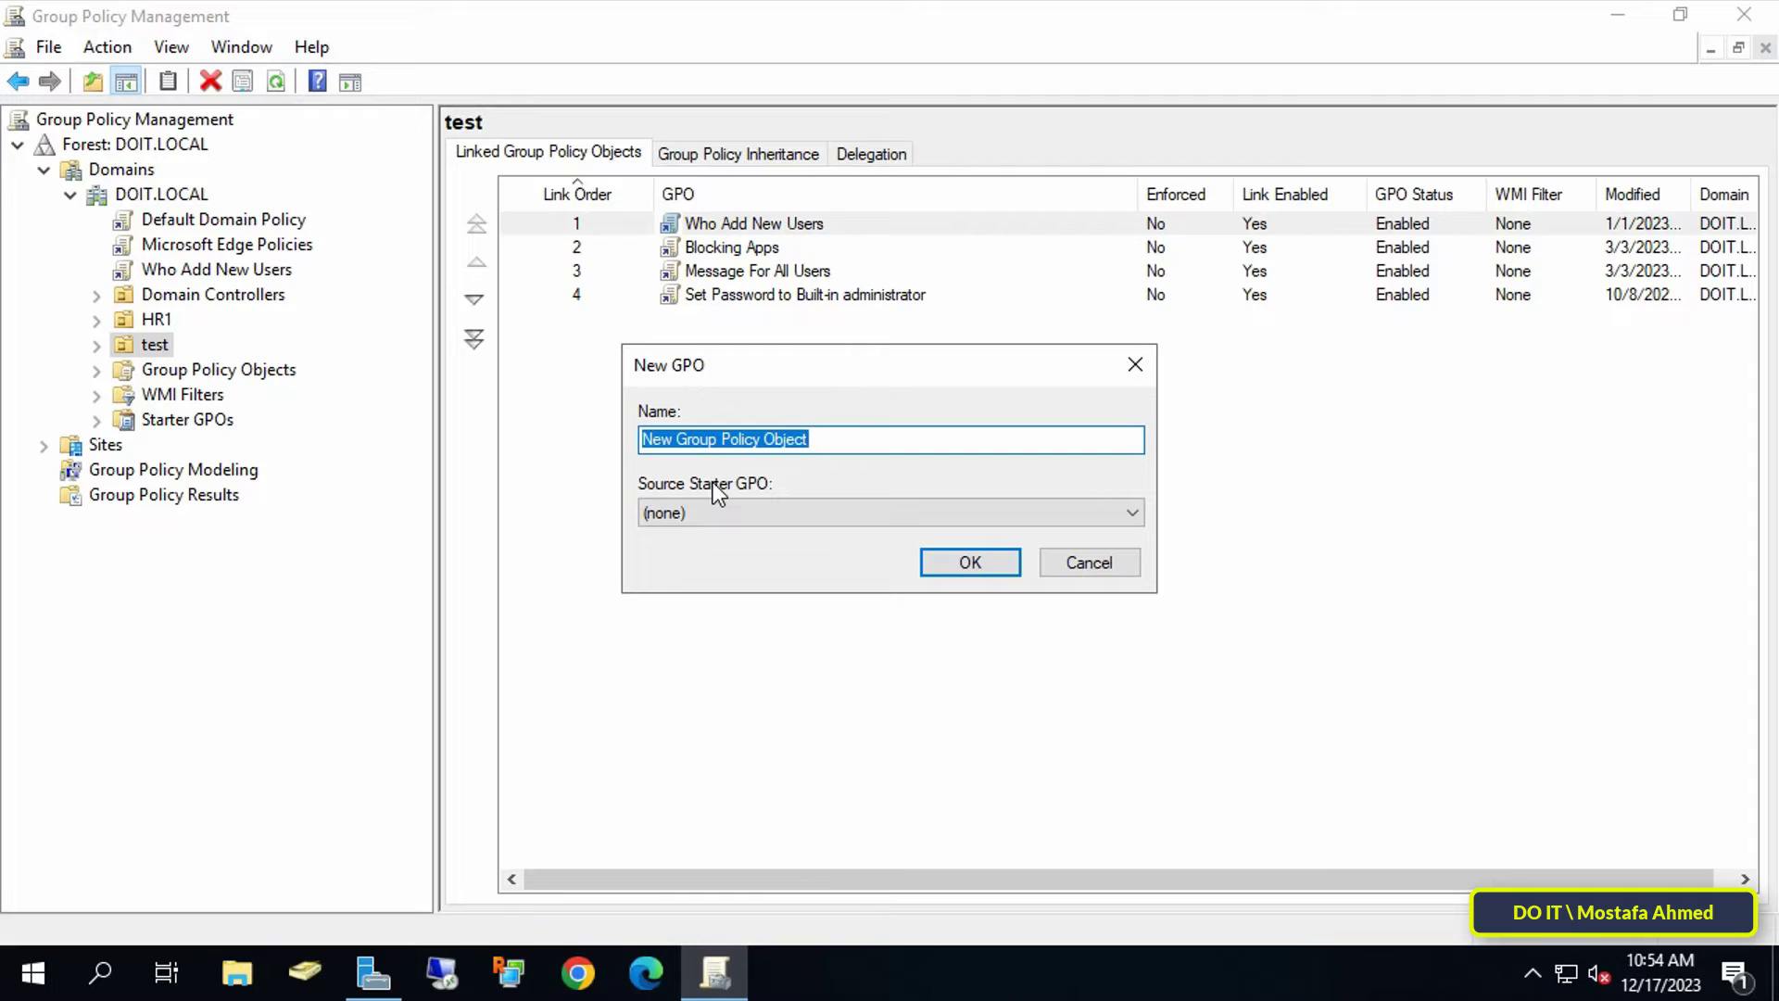
pyautogui.write('Set')
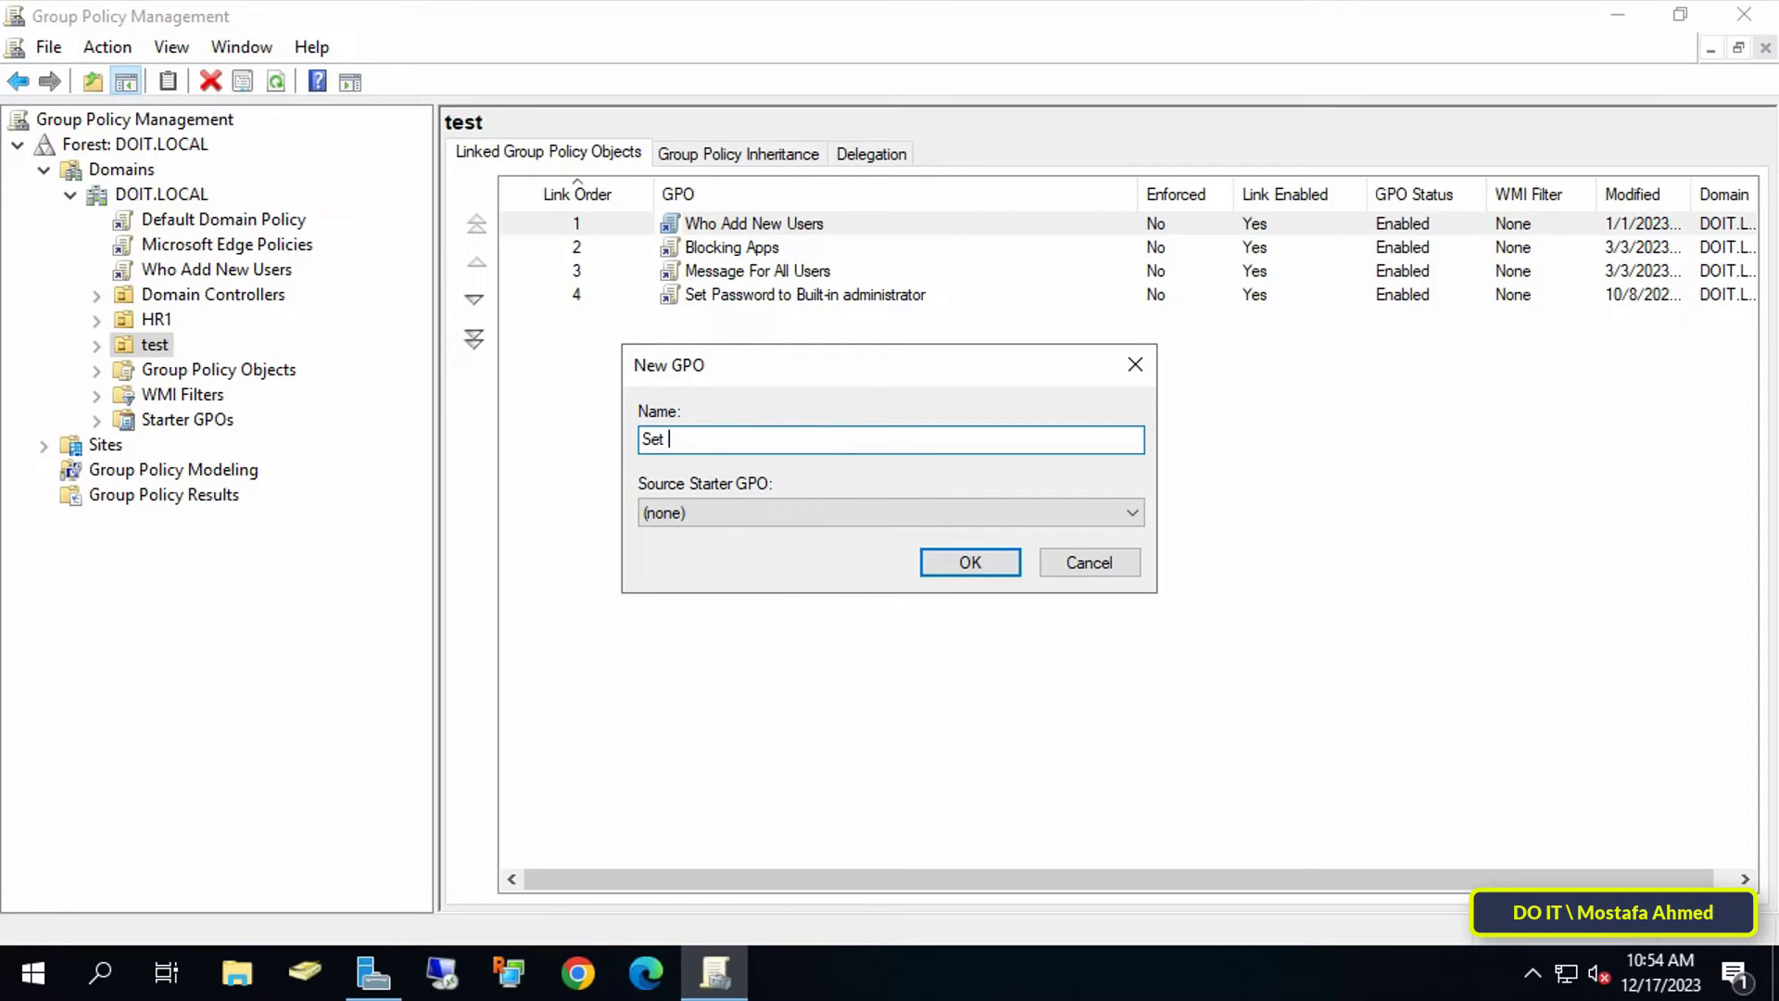
pyautogui.write('users')
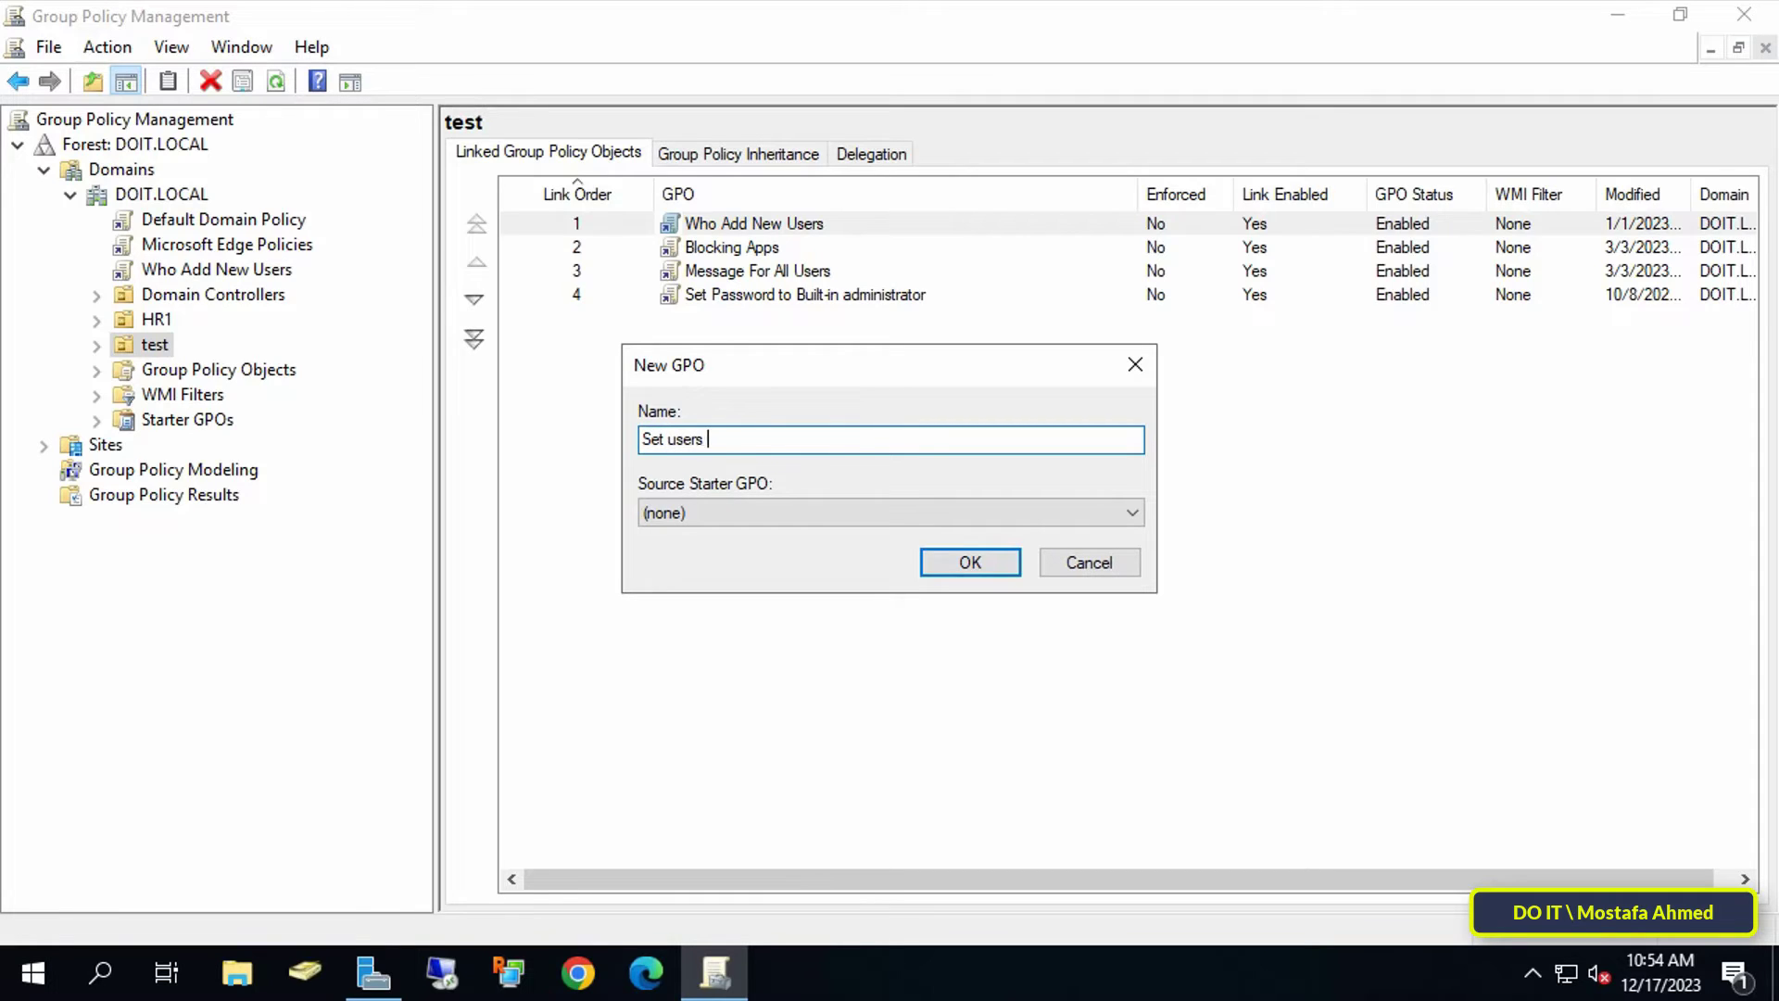
pyautogui.write('Logon H')
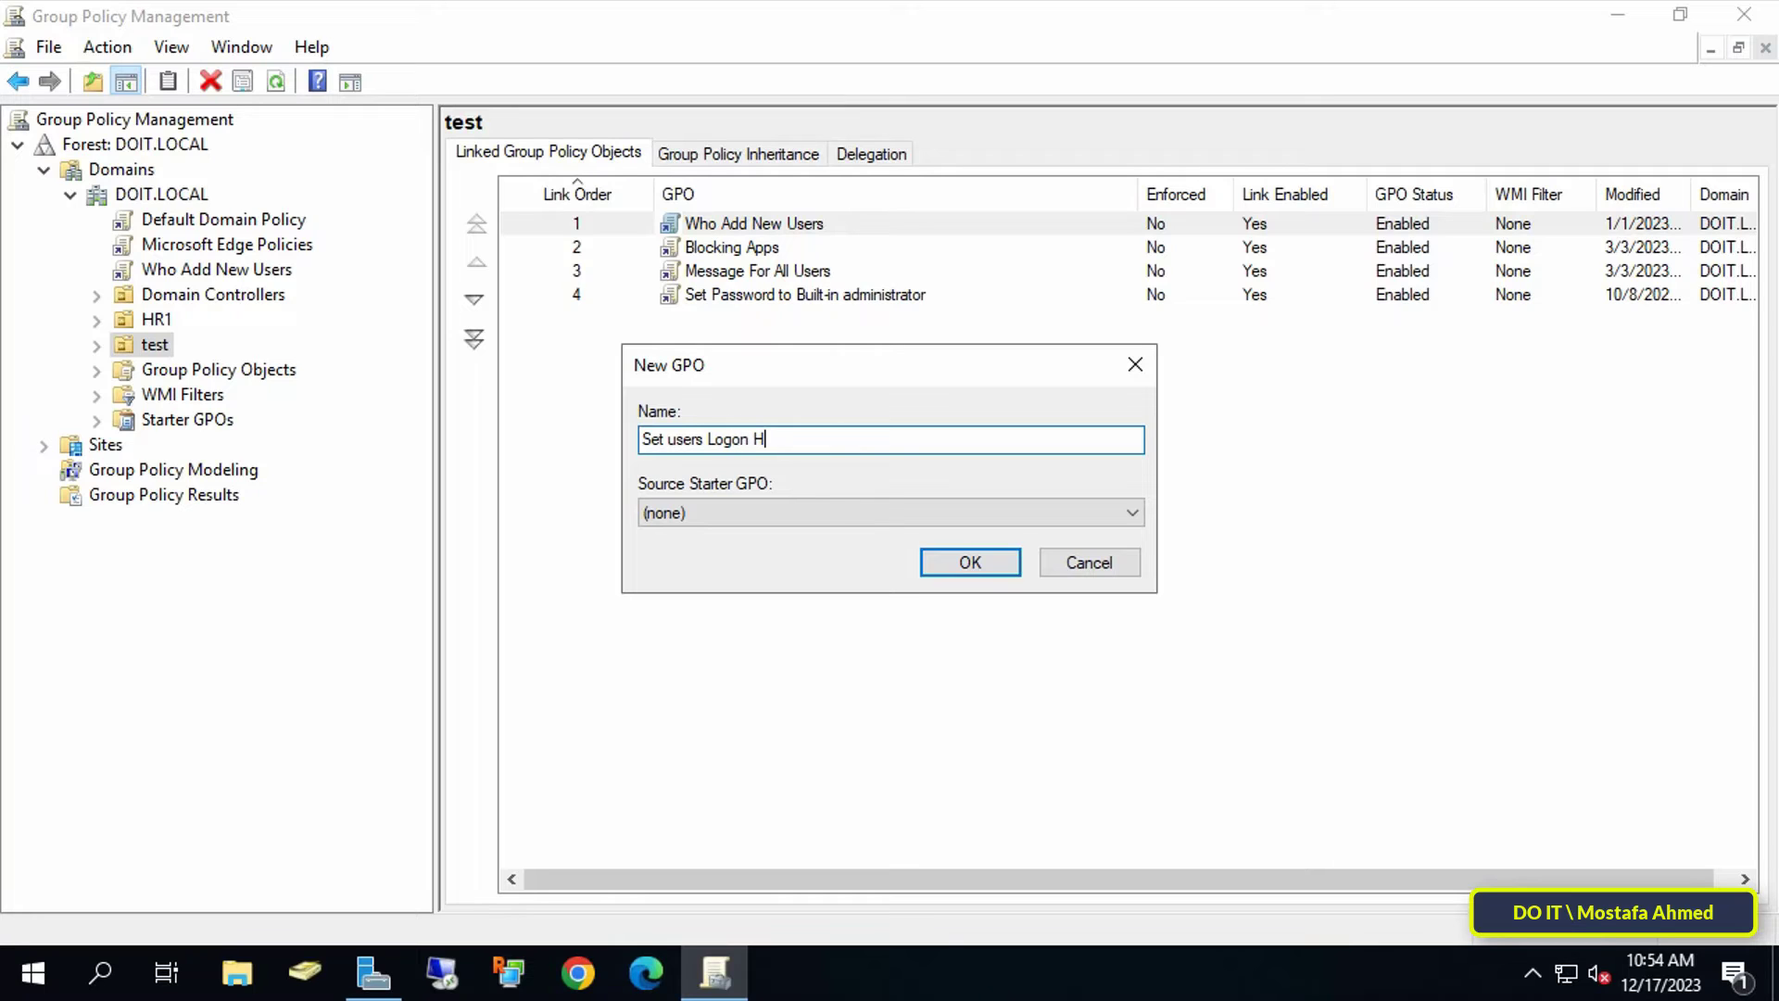
pyautogui.write('oures')
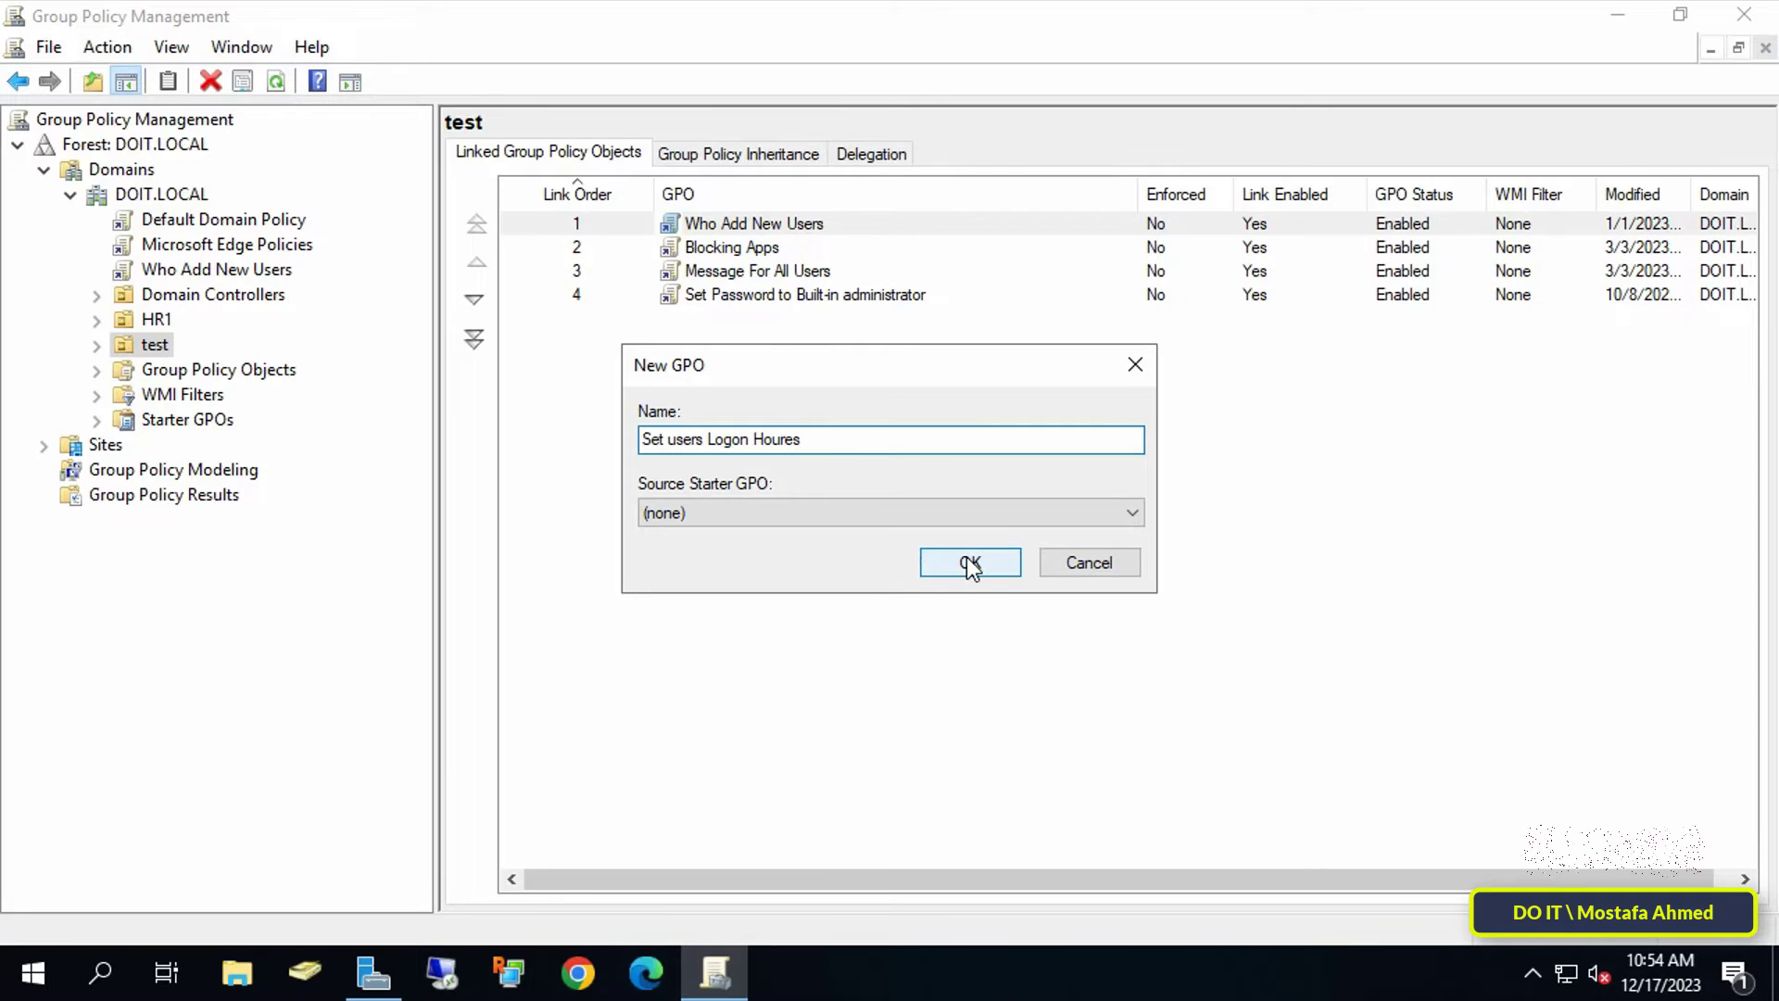
pyautogui.click(969, 563)
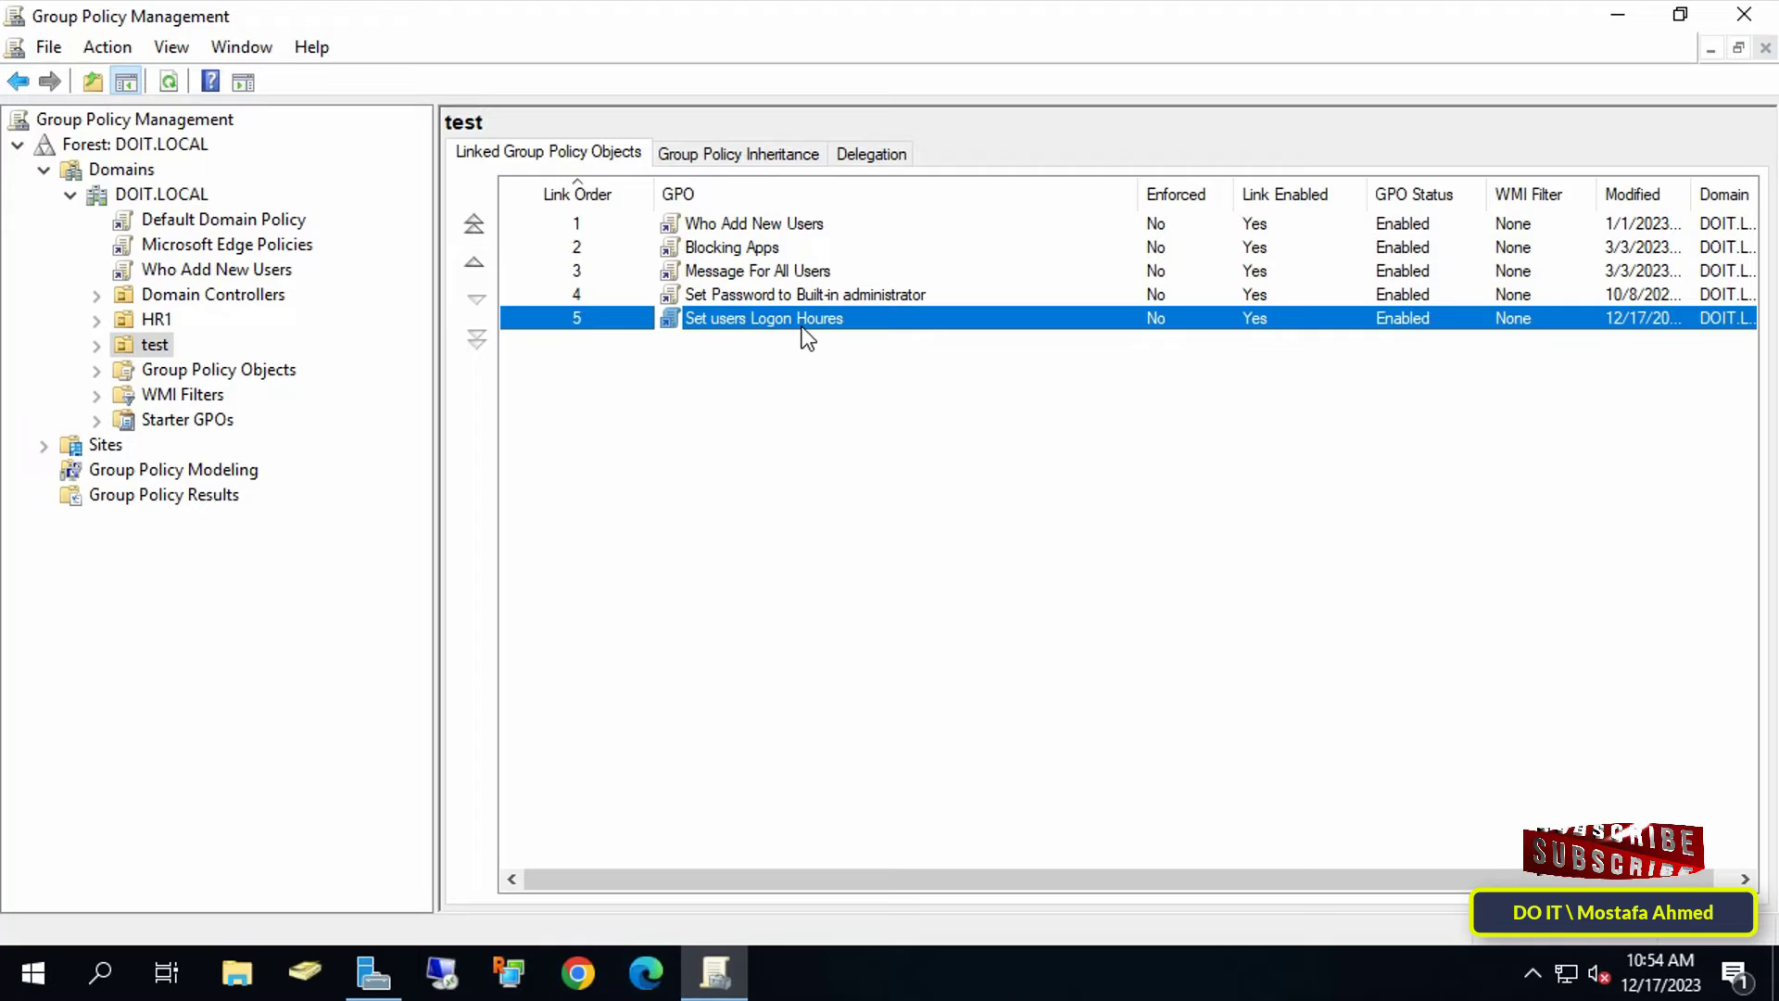
# Edit the new GPO and browse Computer Configuration down to Local Policies > Security Options, scrolling to the Microsoft network server entries.
pyautogui.rightClick(763, 317)
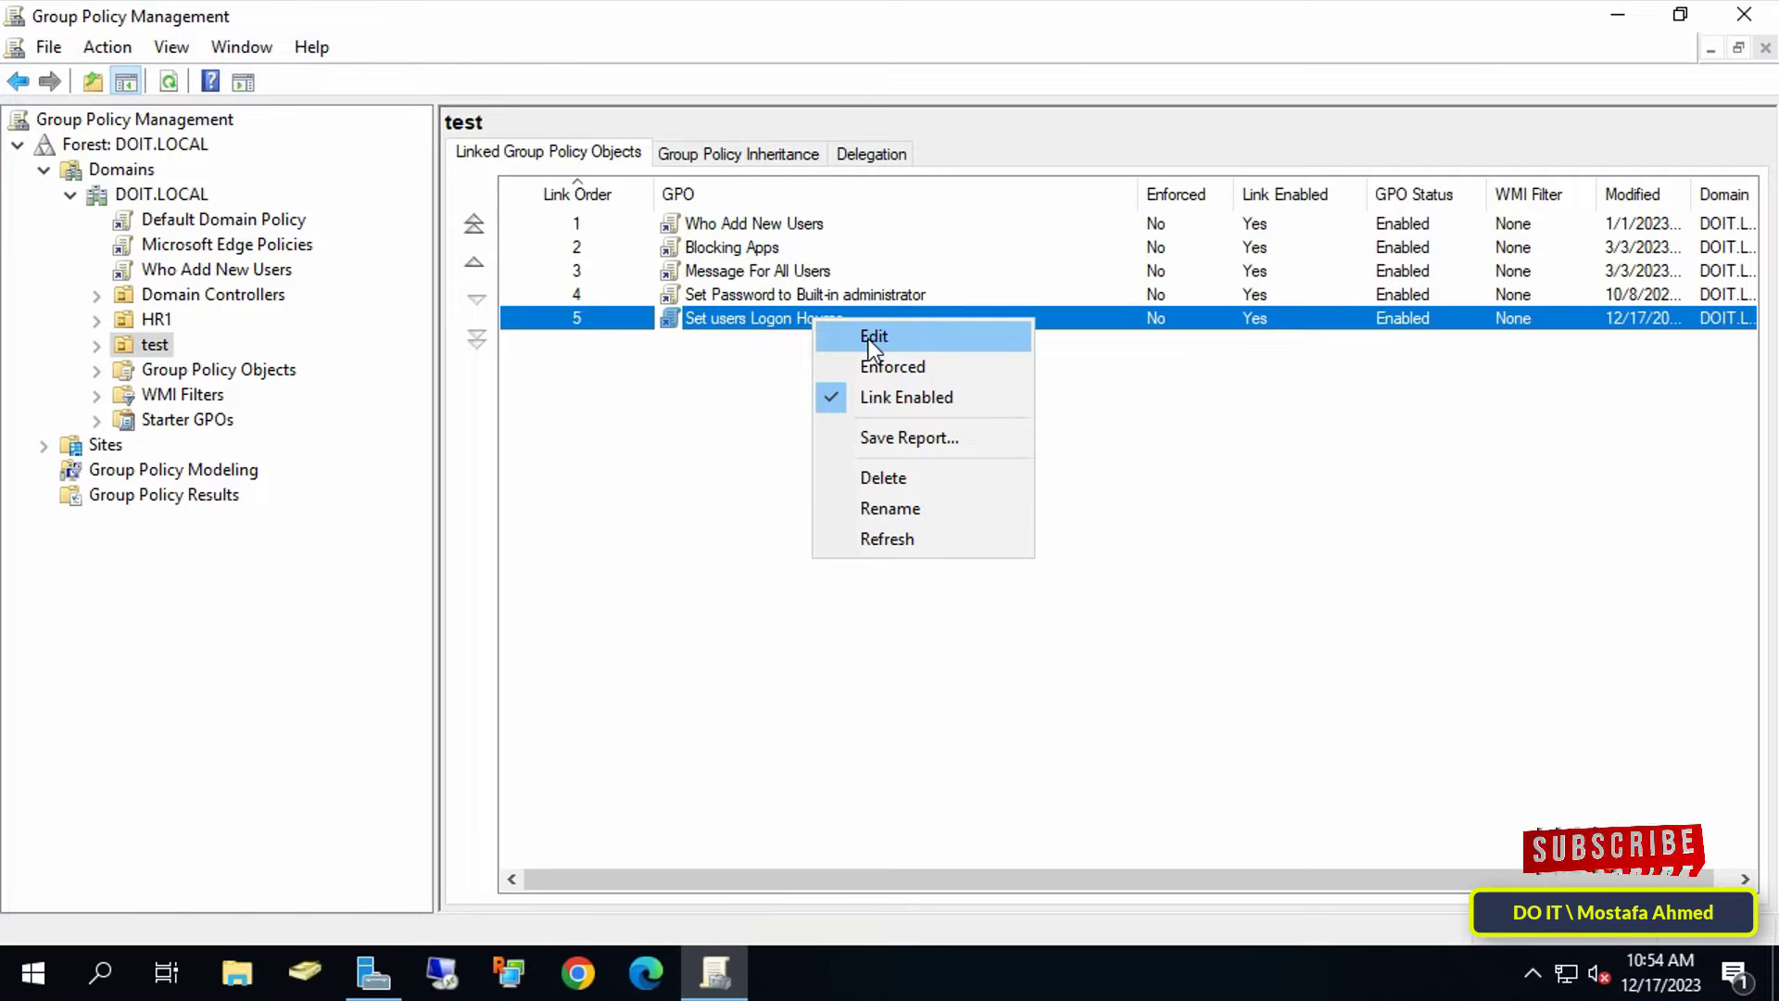
pyautogui.click(873, 335)
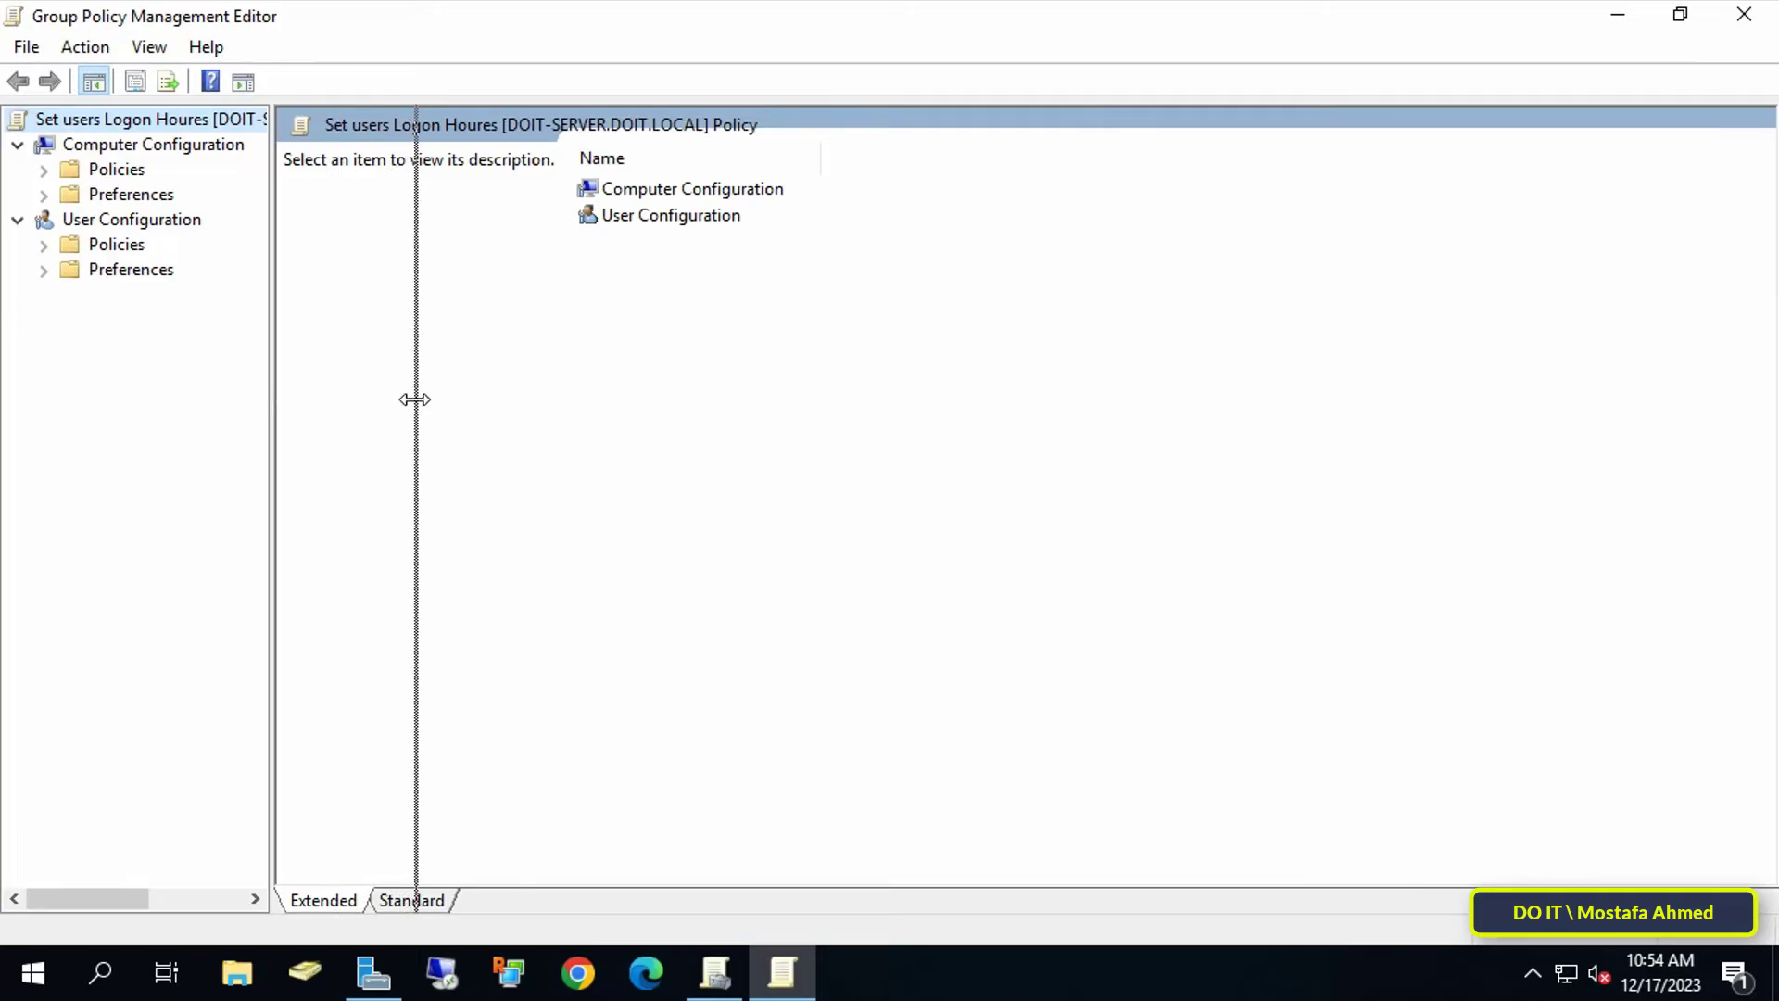
pyautogui.click(154, 145)
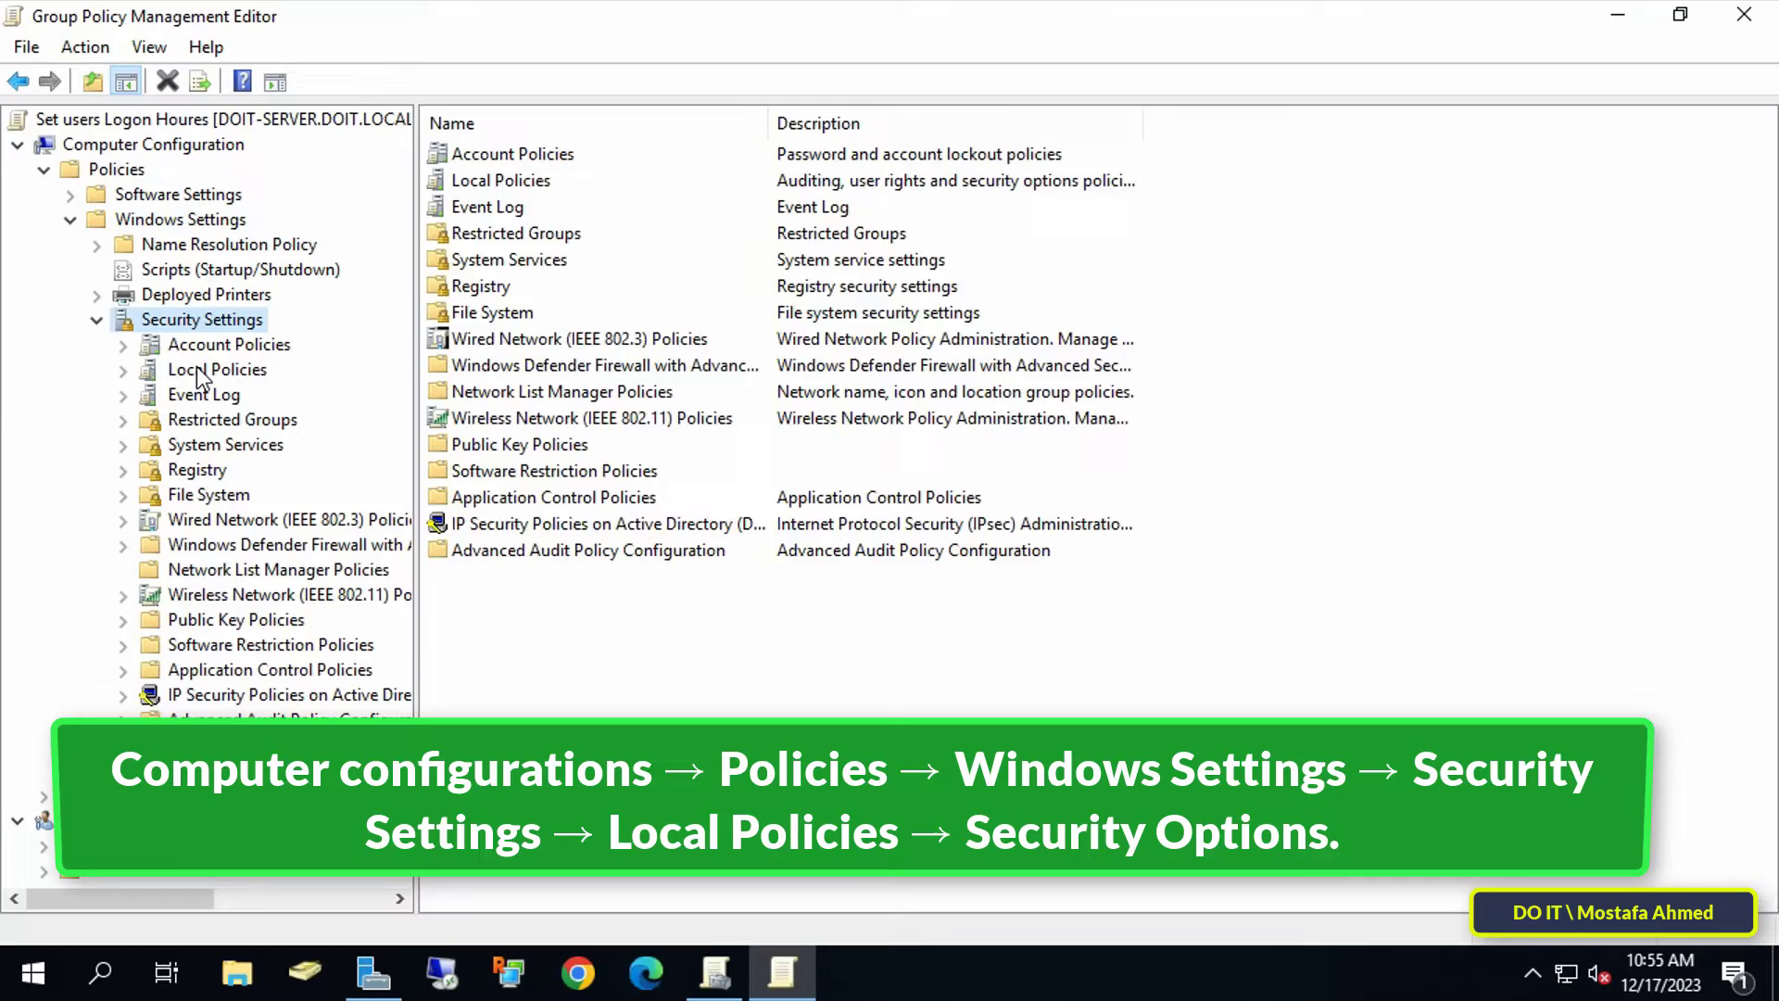
pyautogui.click(215, 369)
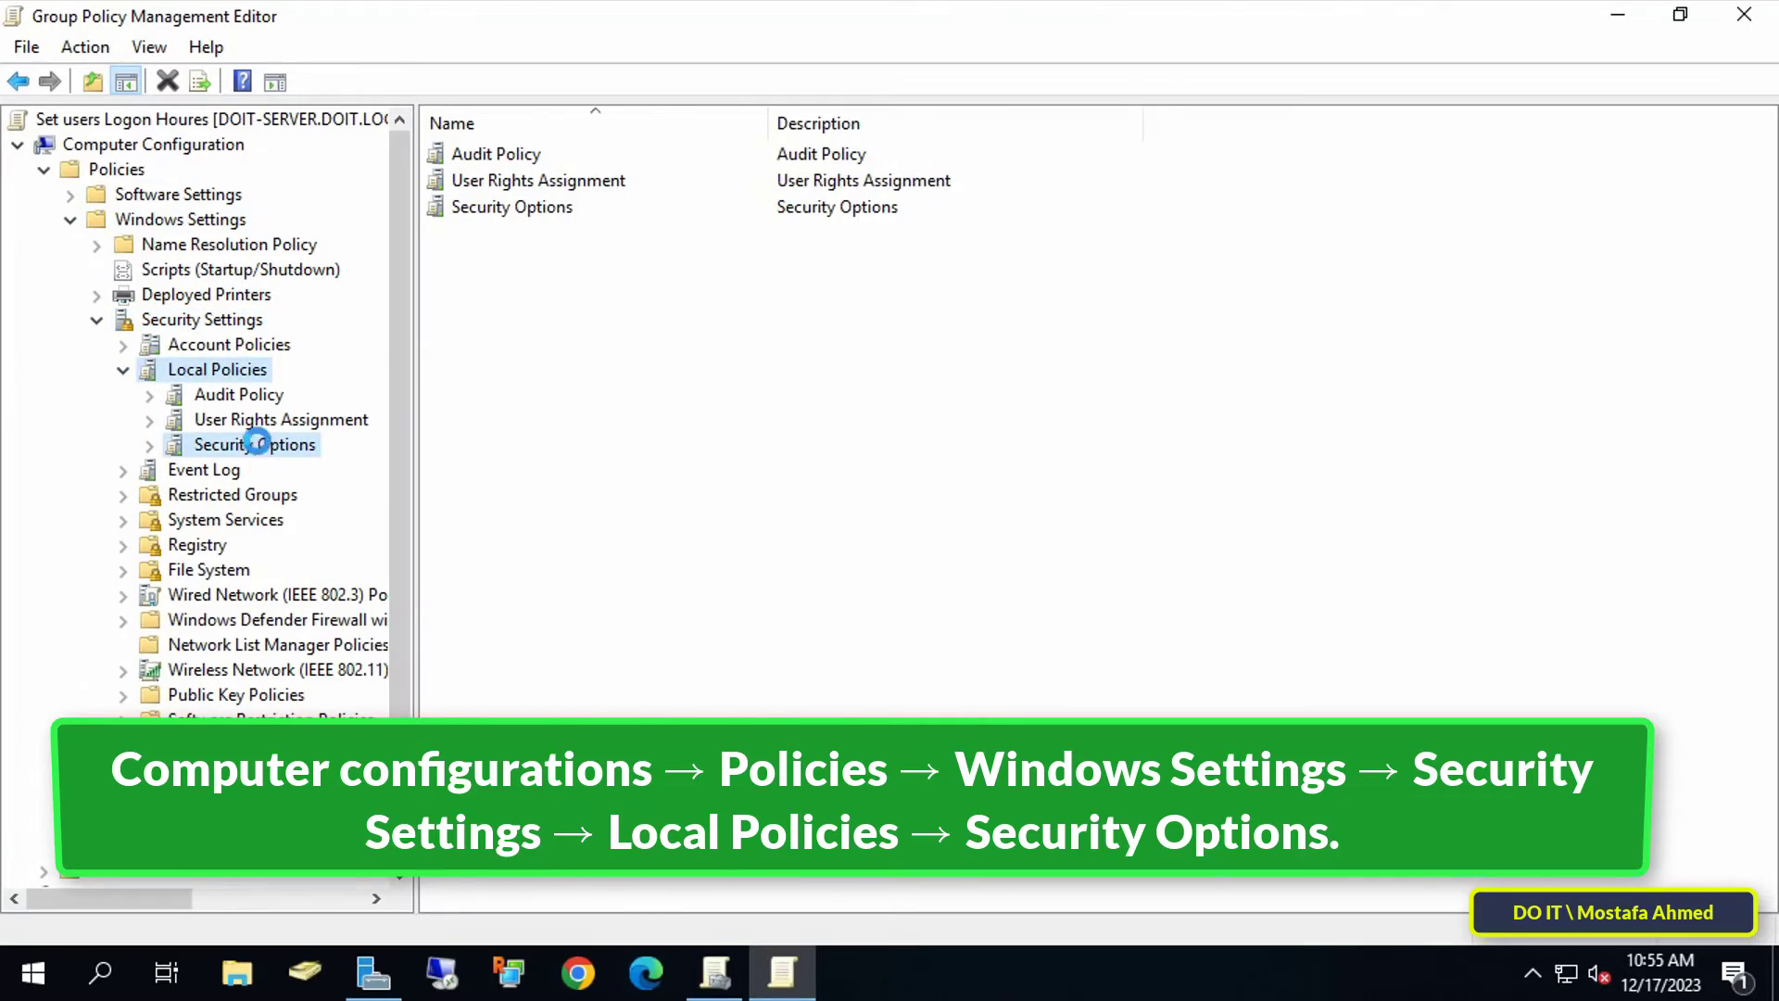
pyautogui.click(254, 443)
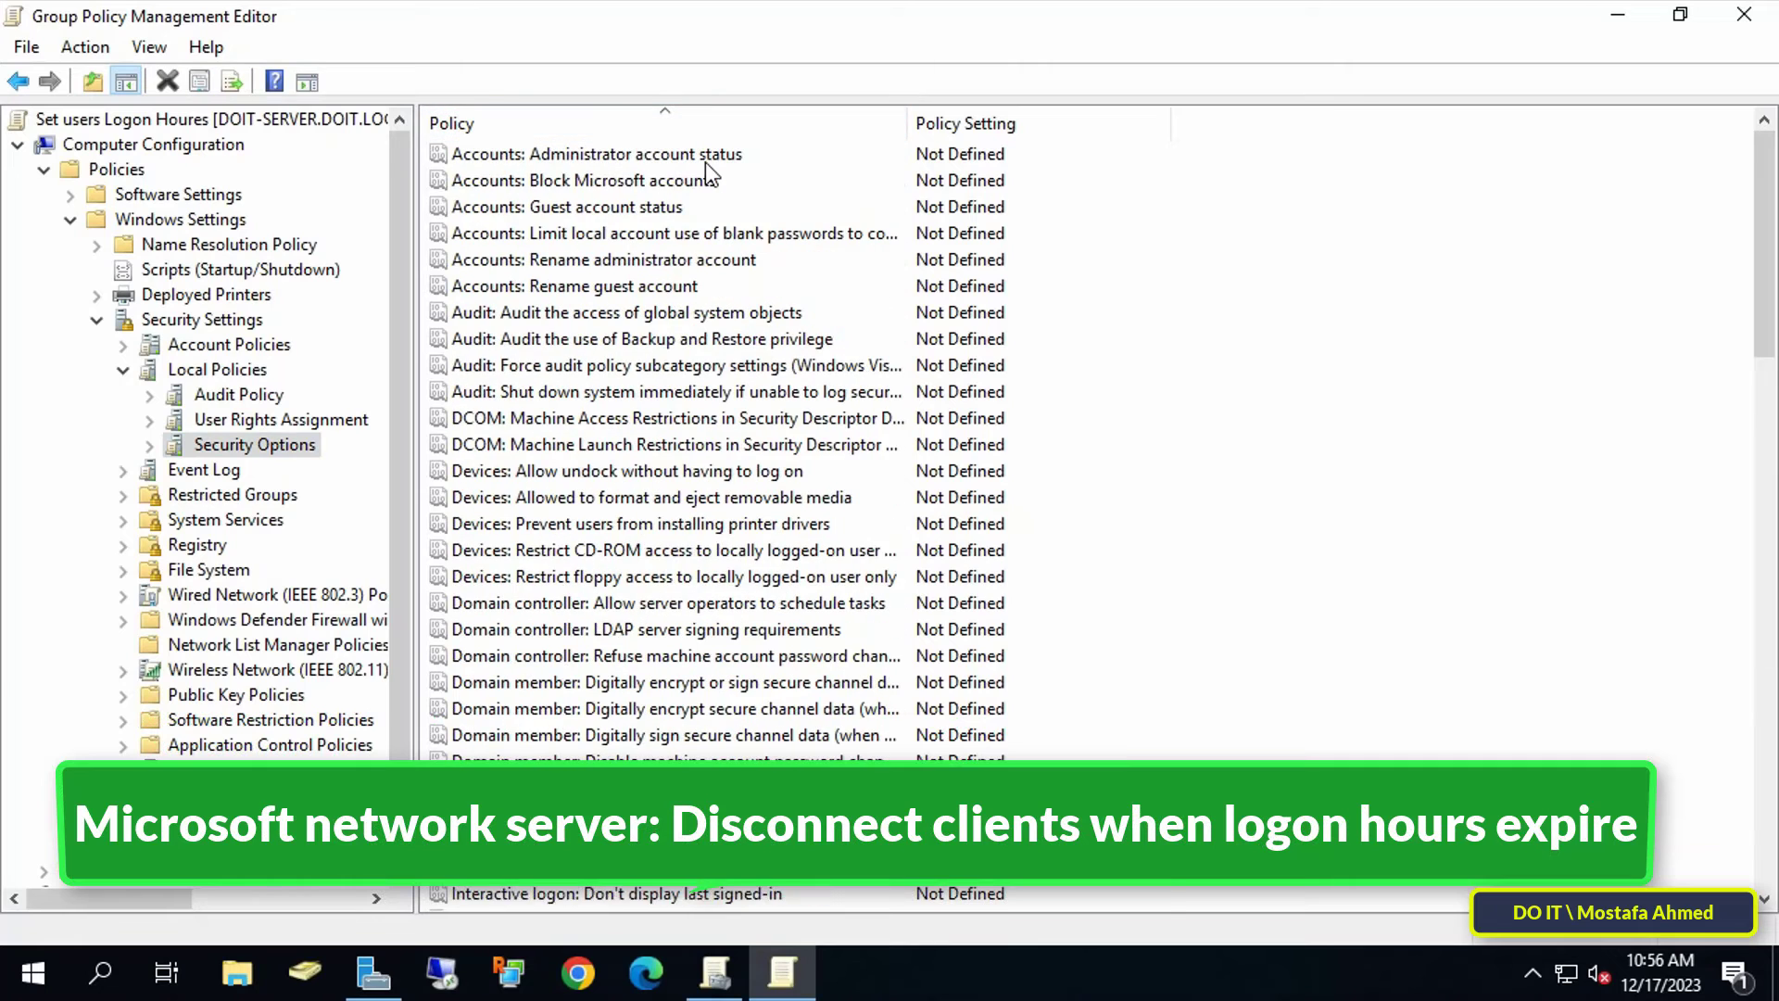
pyautogui.scroll(-3)
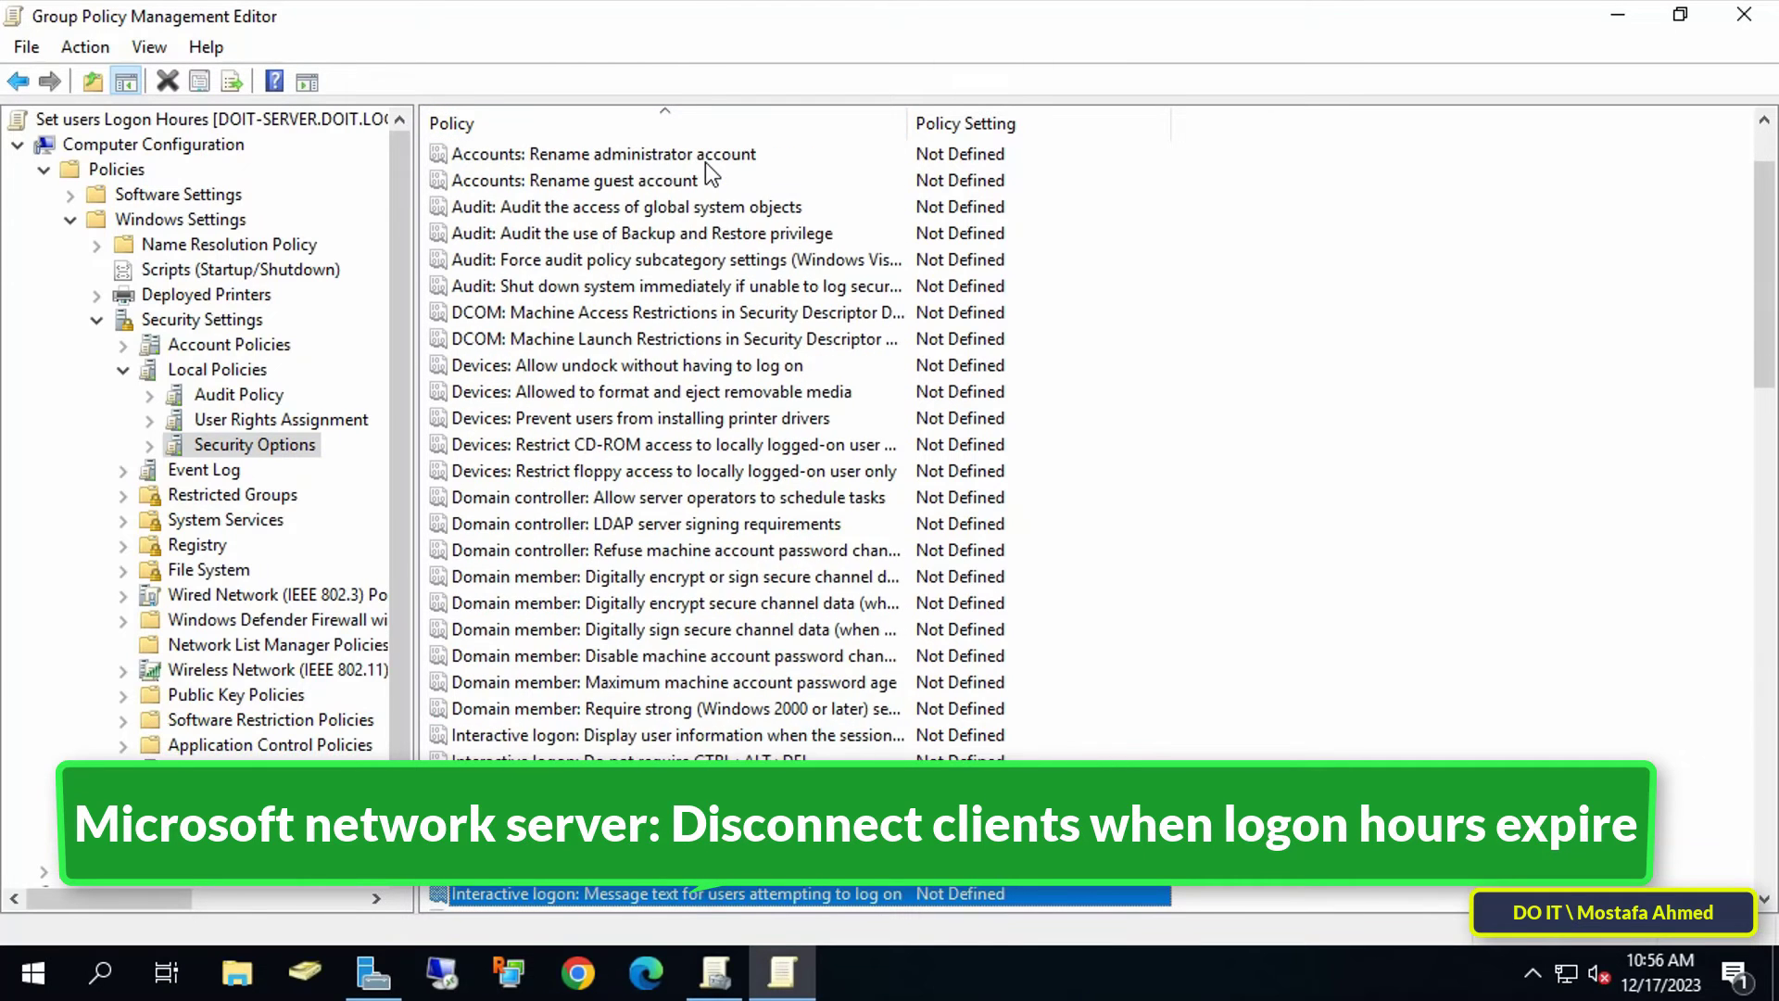
pyautogui.scroll(-3)
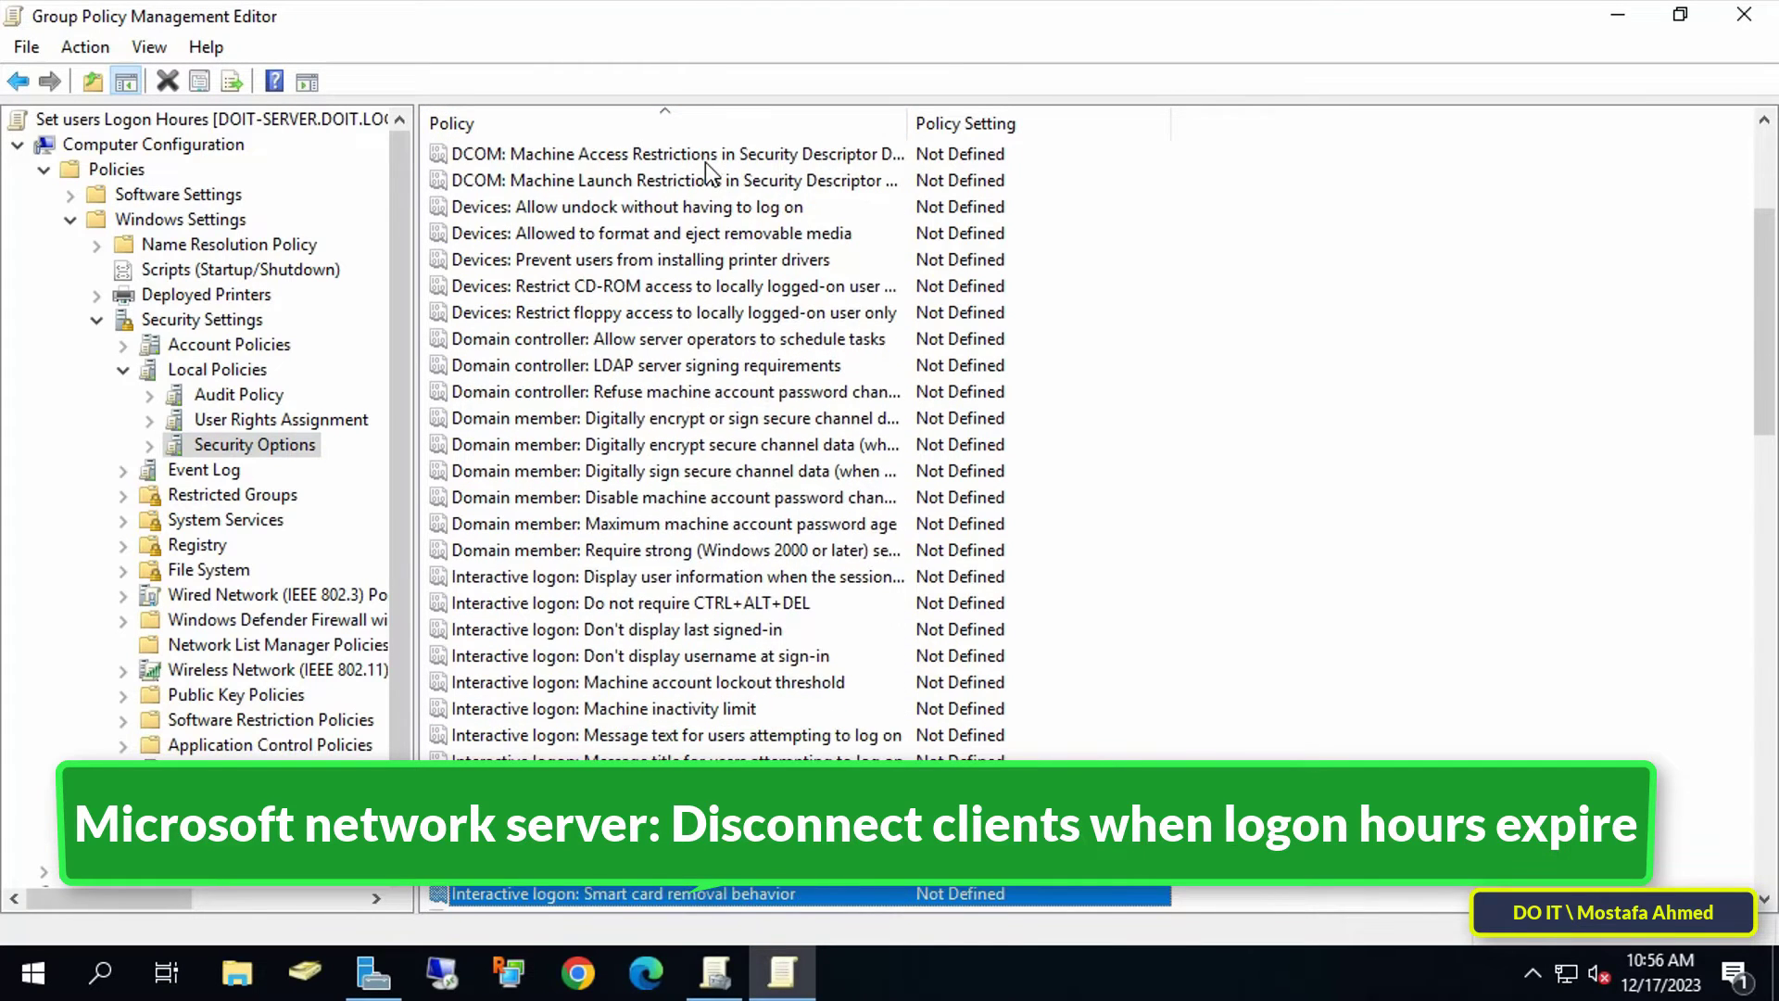
pyautogui.scroll(-3)
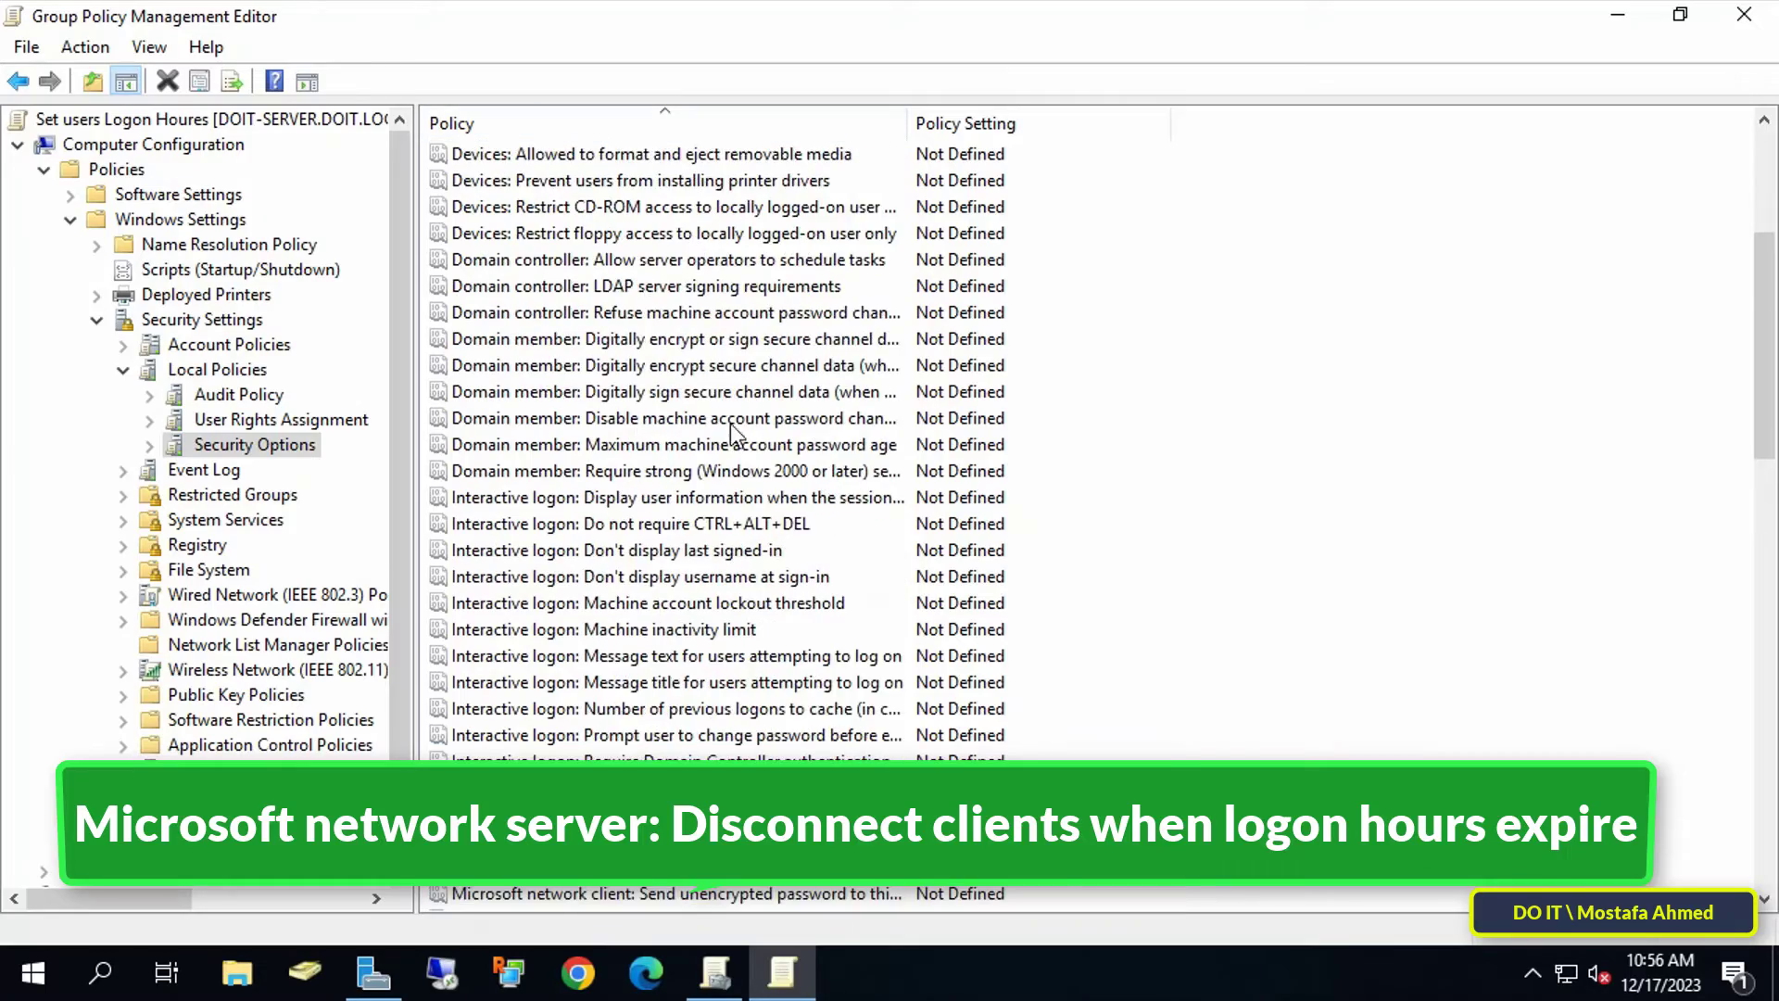
pyautogui.scroll(-3)
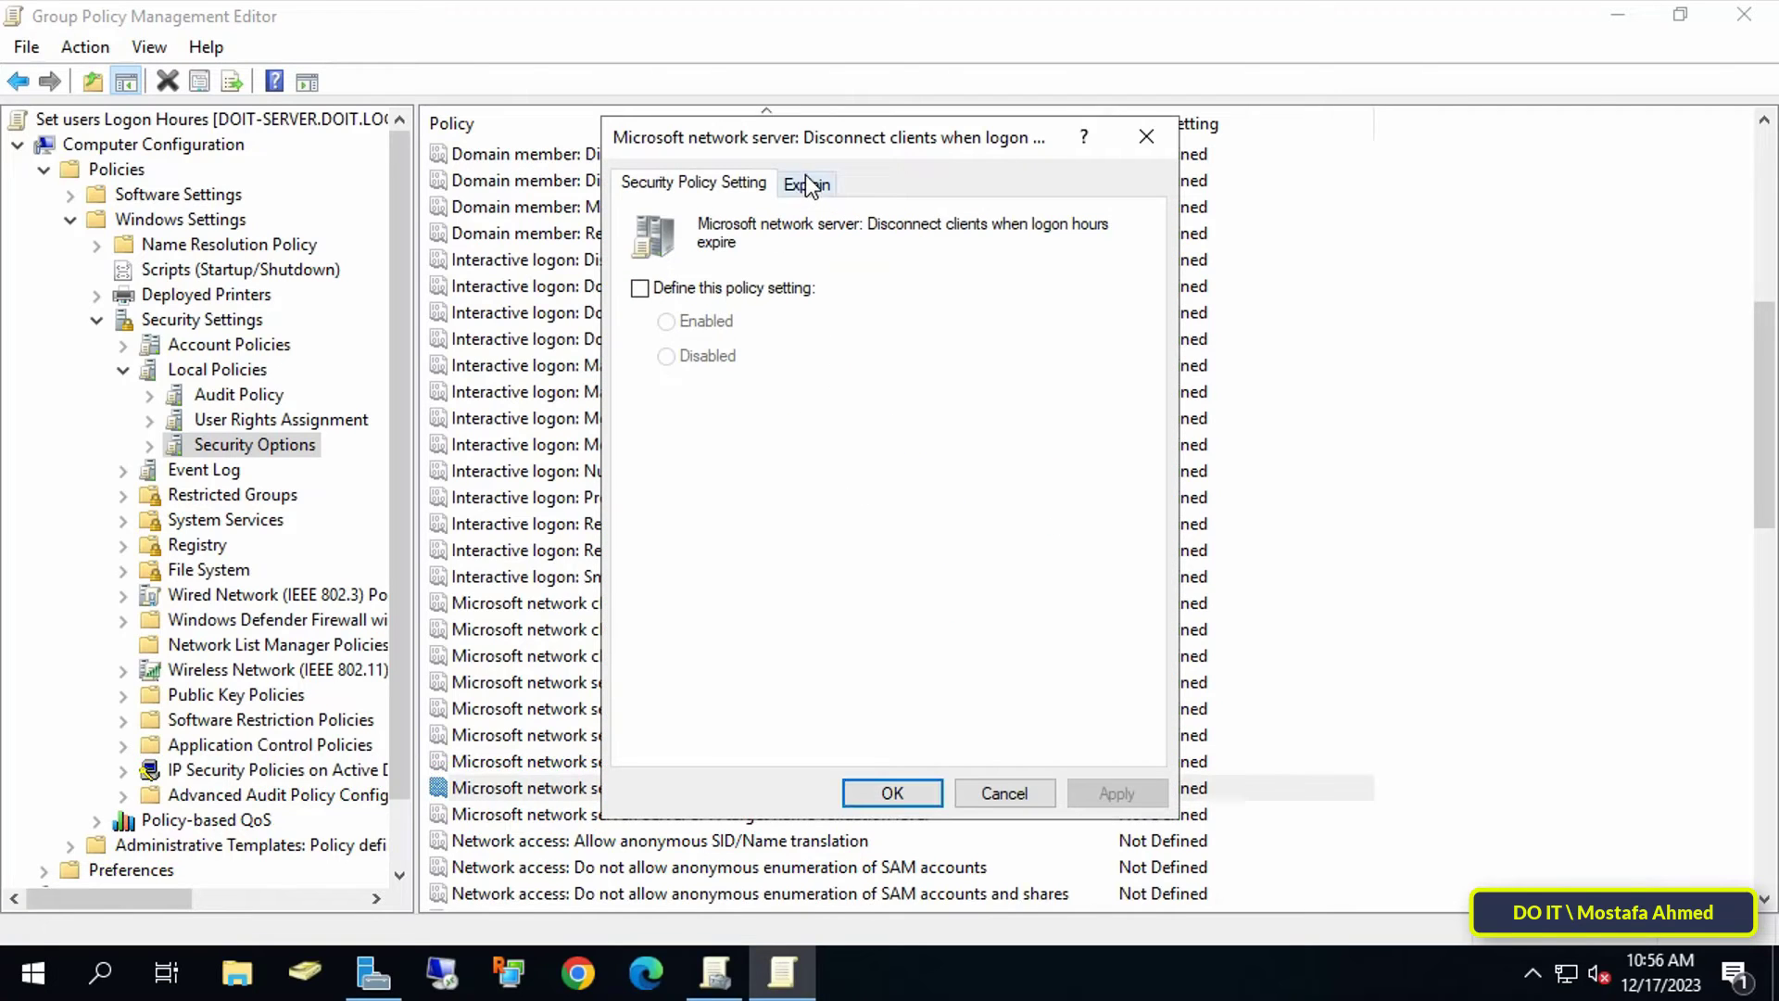
pyautogui.moveTo(758, 297)
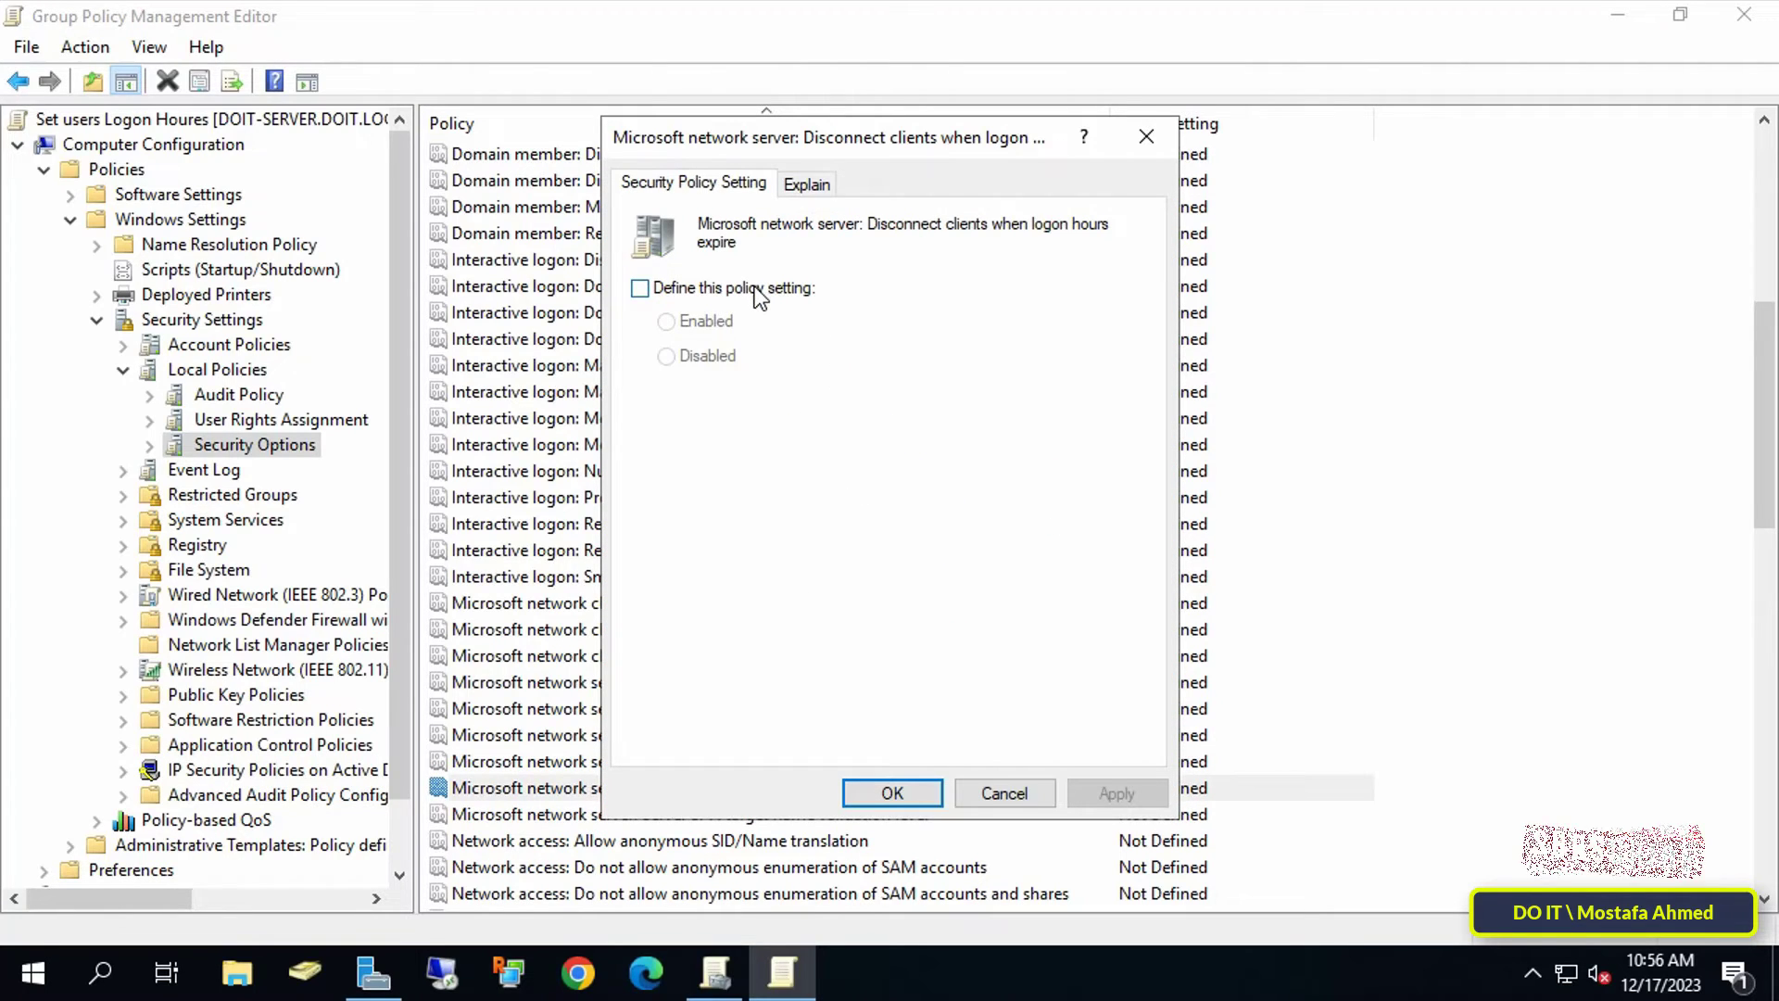
# Define 'Microsoft network server: Disconnect clients when logon hours expire' as Enabled and confirm.
pyautogui.click(640, 287)
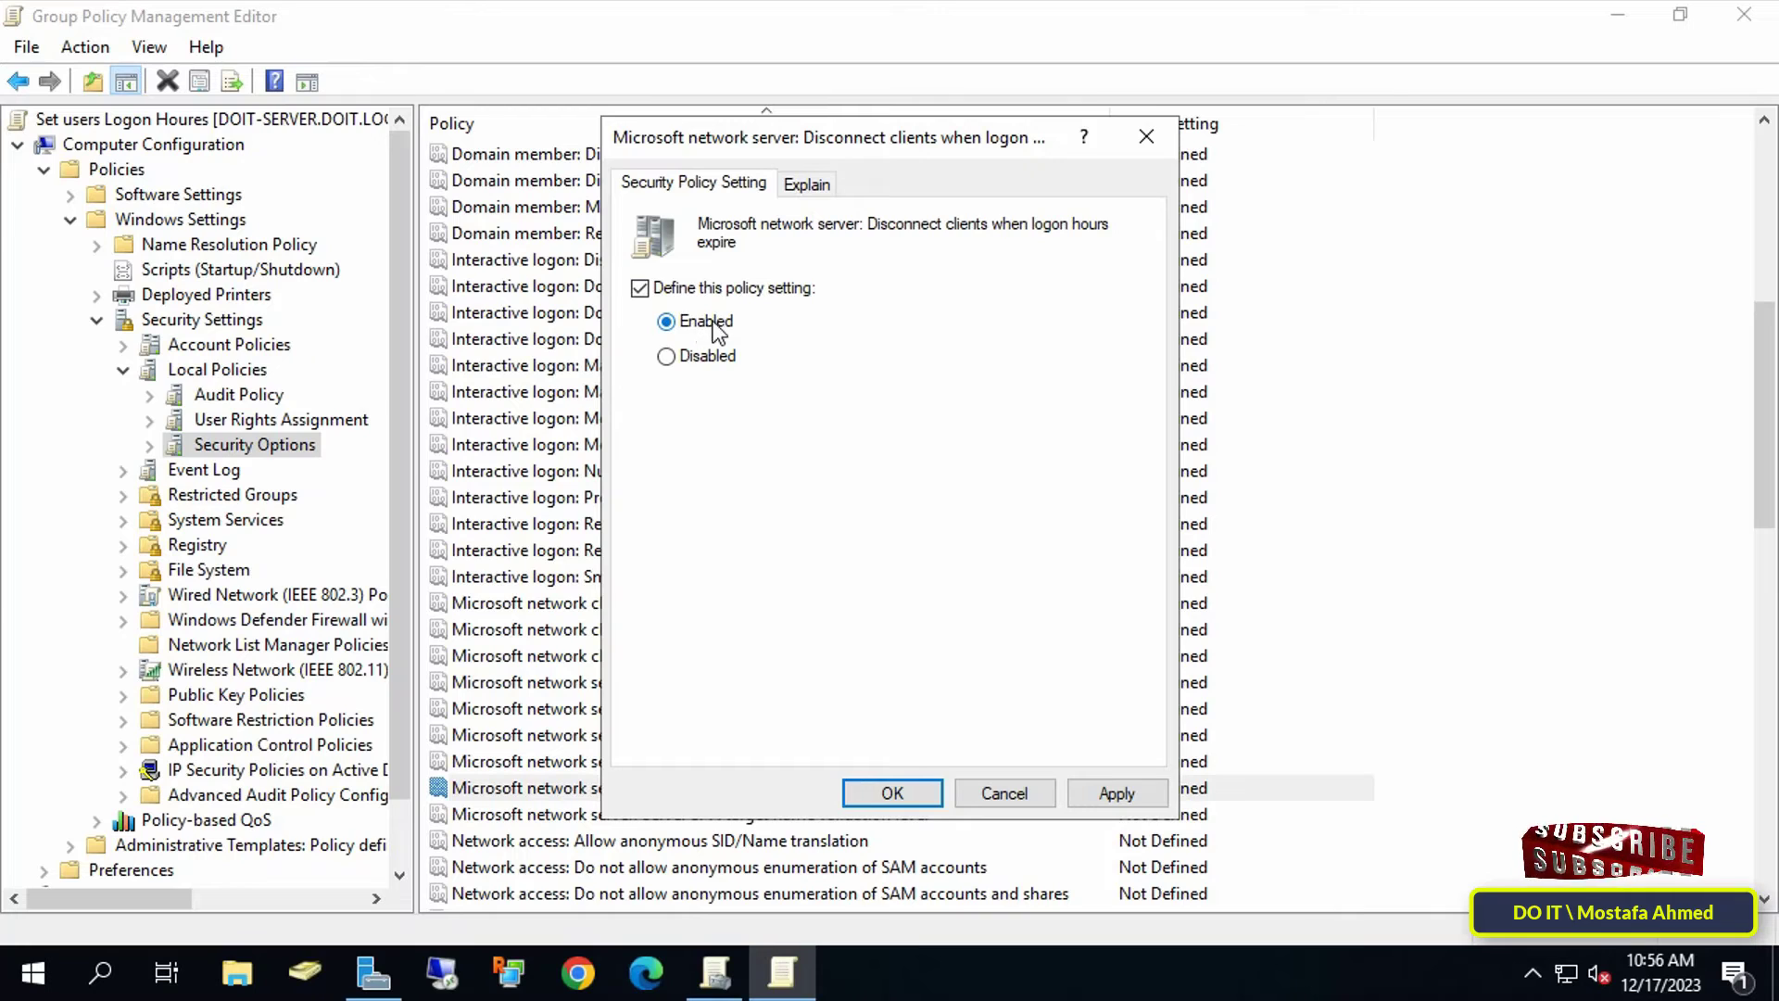
pyautogui.moveTo(1101, 736)
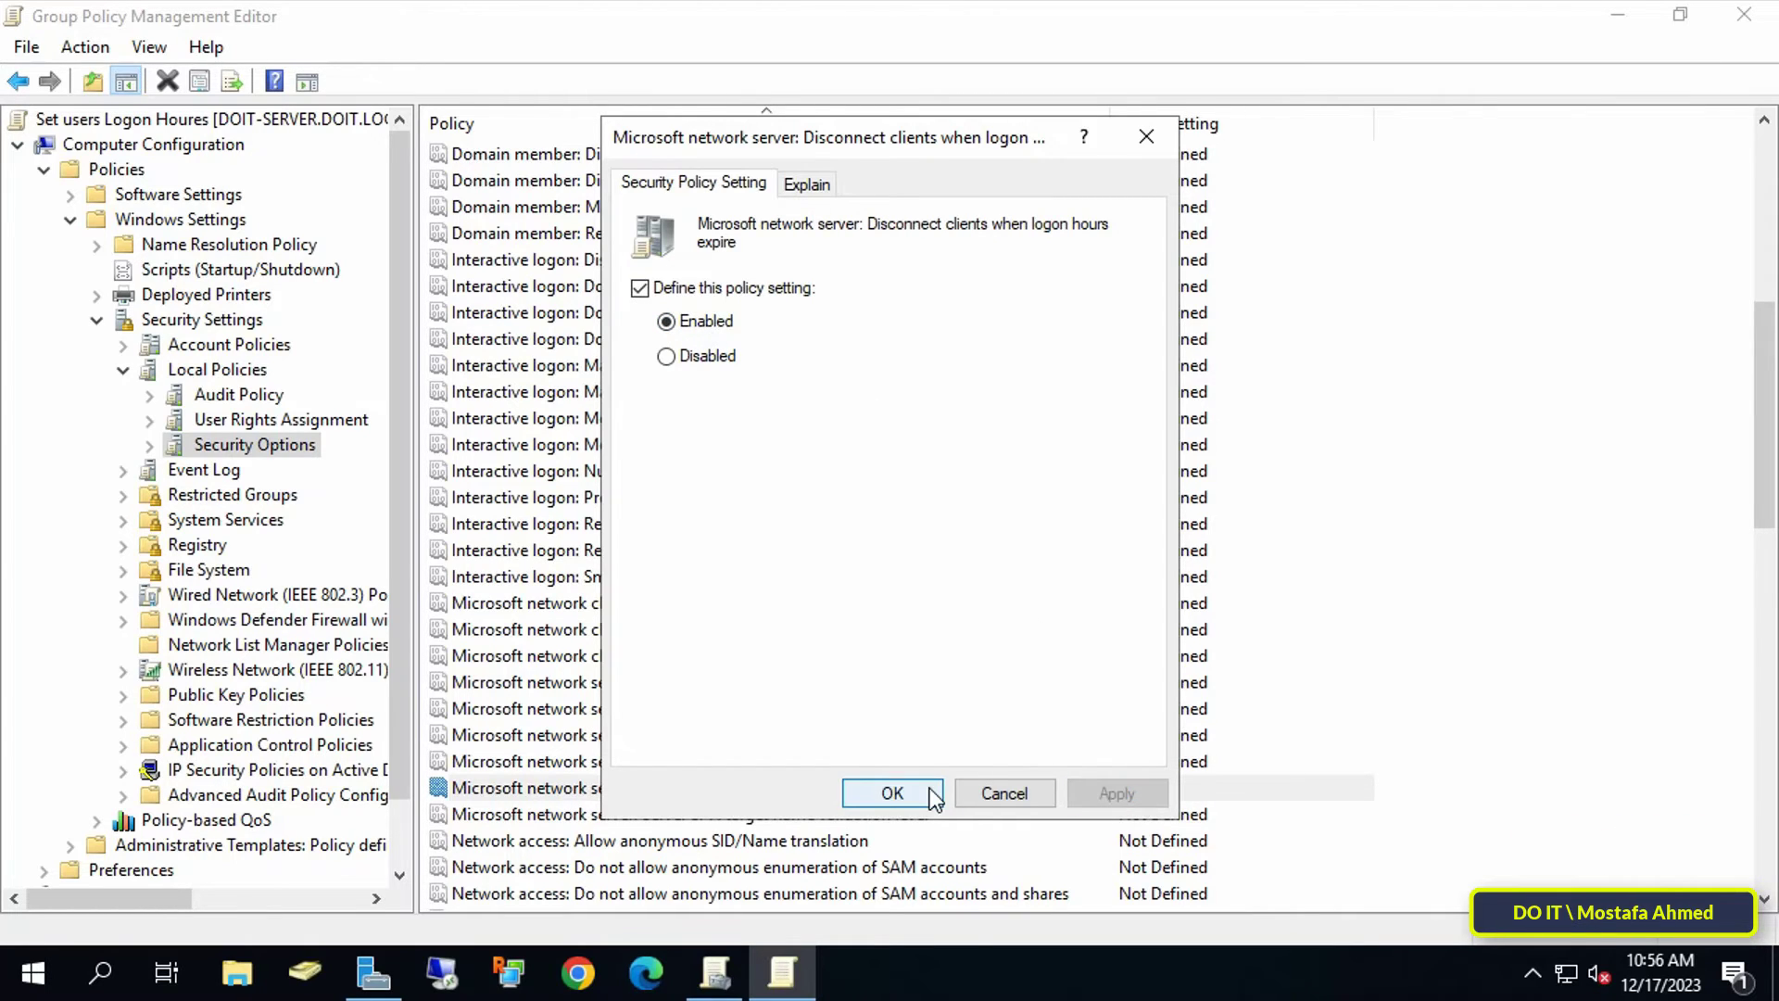
pyautogui.click(892, 792)
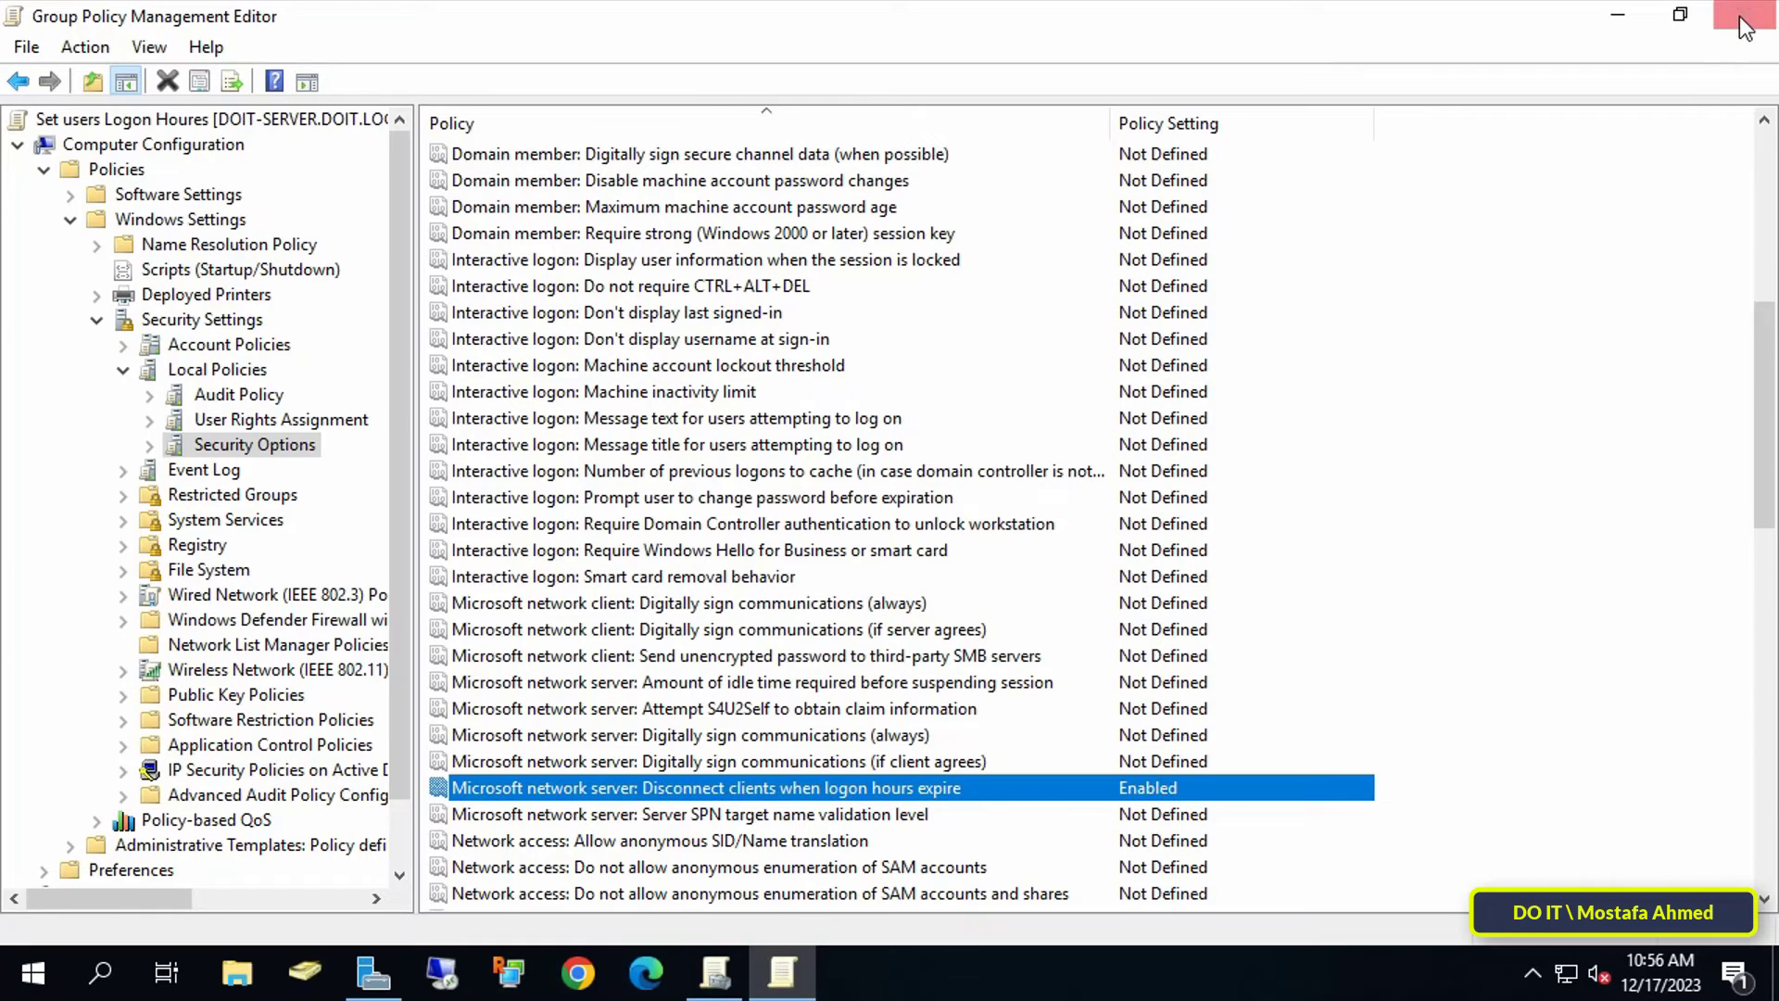
# Close the editor, select Set users Logon Houres under test and refresh its Scope details.
pyautogui.click(1744, 17)
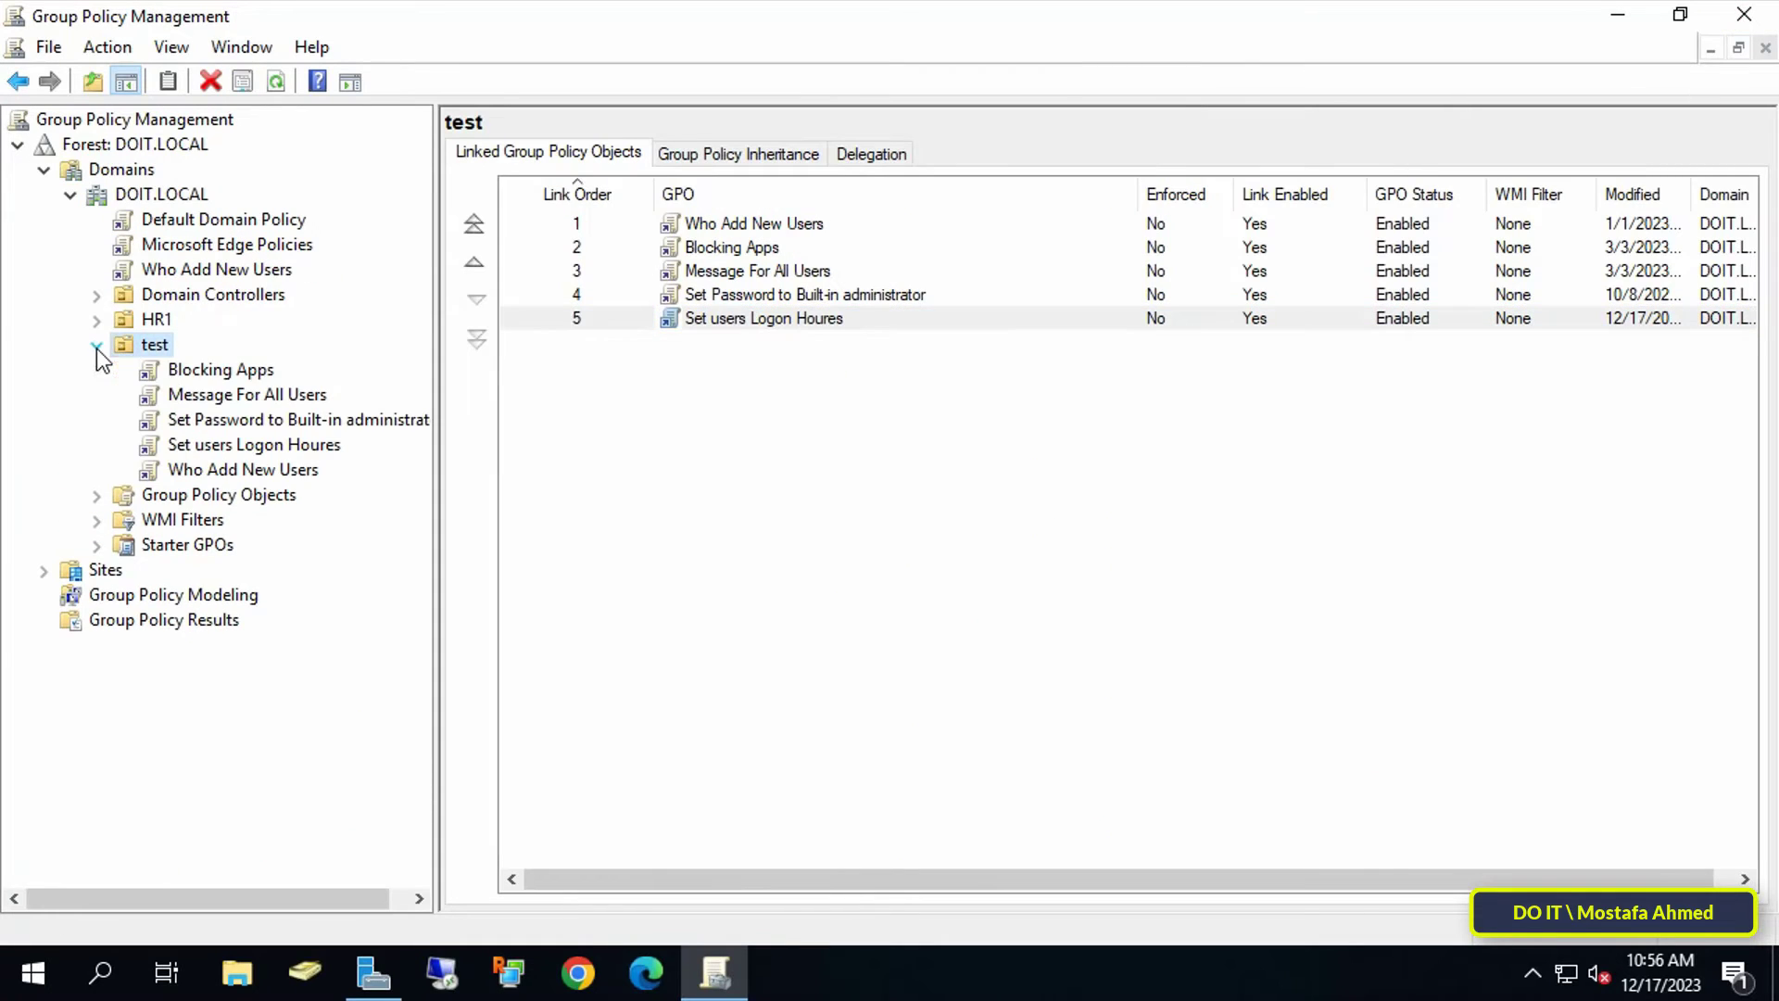
pyautogui.click(253, 443)
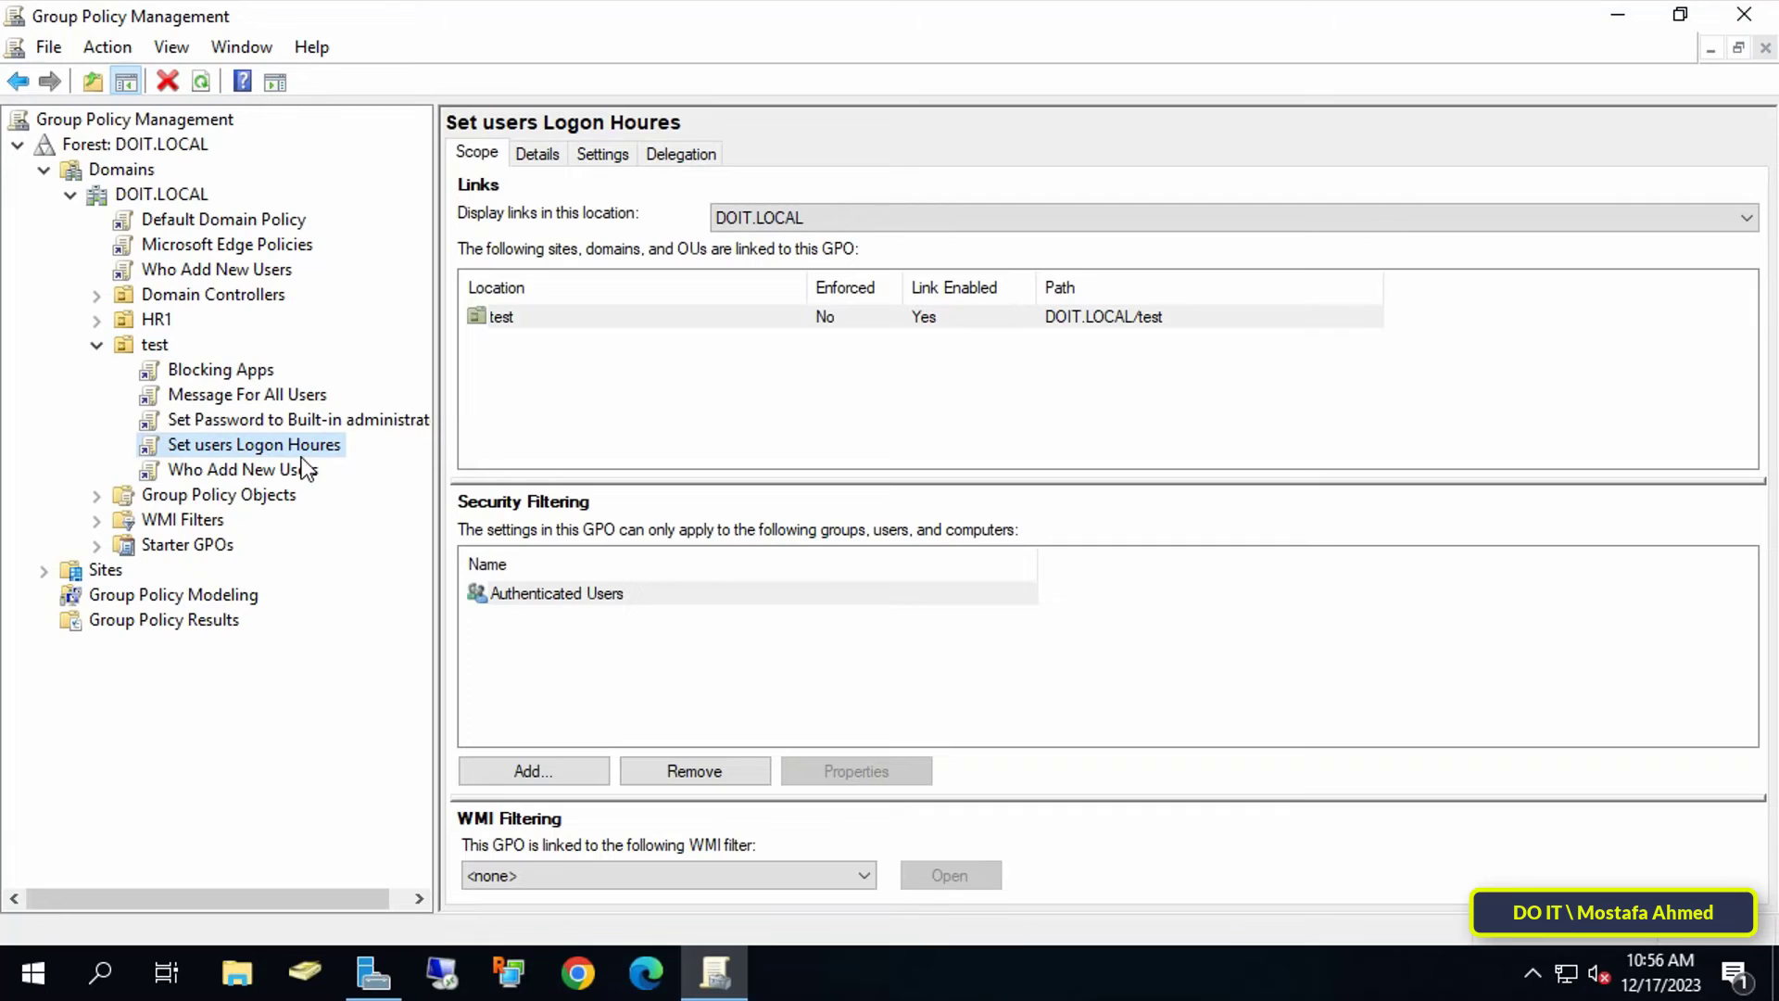
pyautogui.click(202, 80)
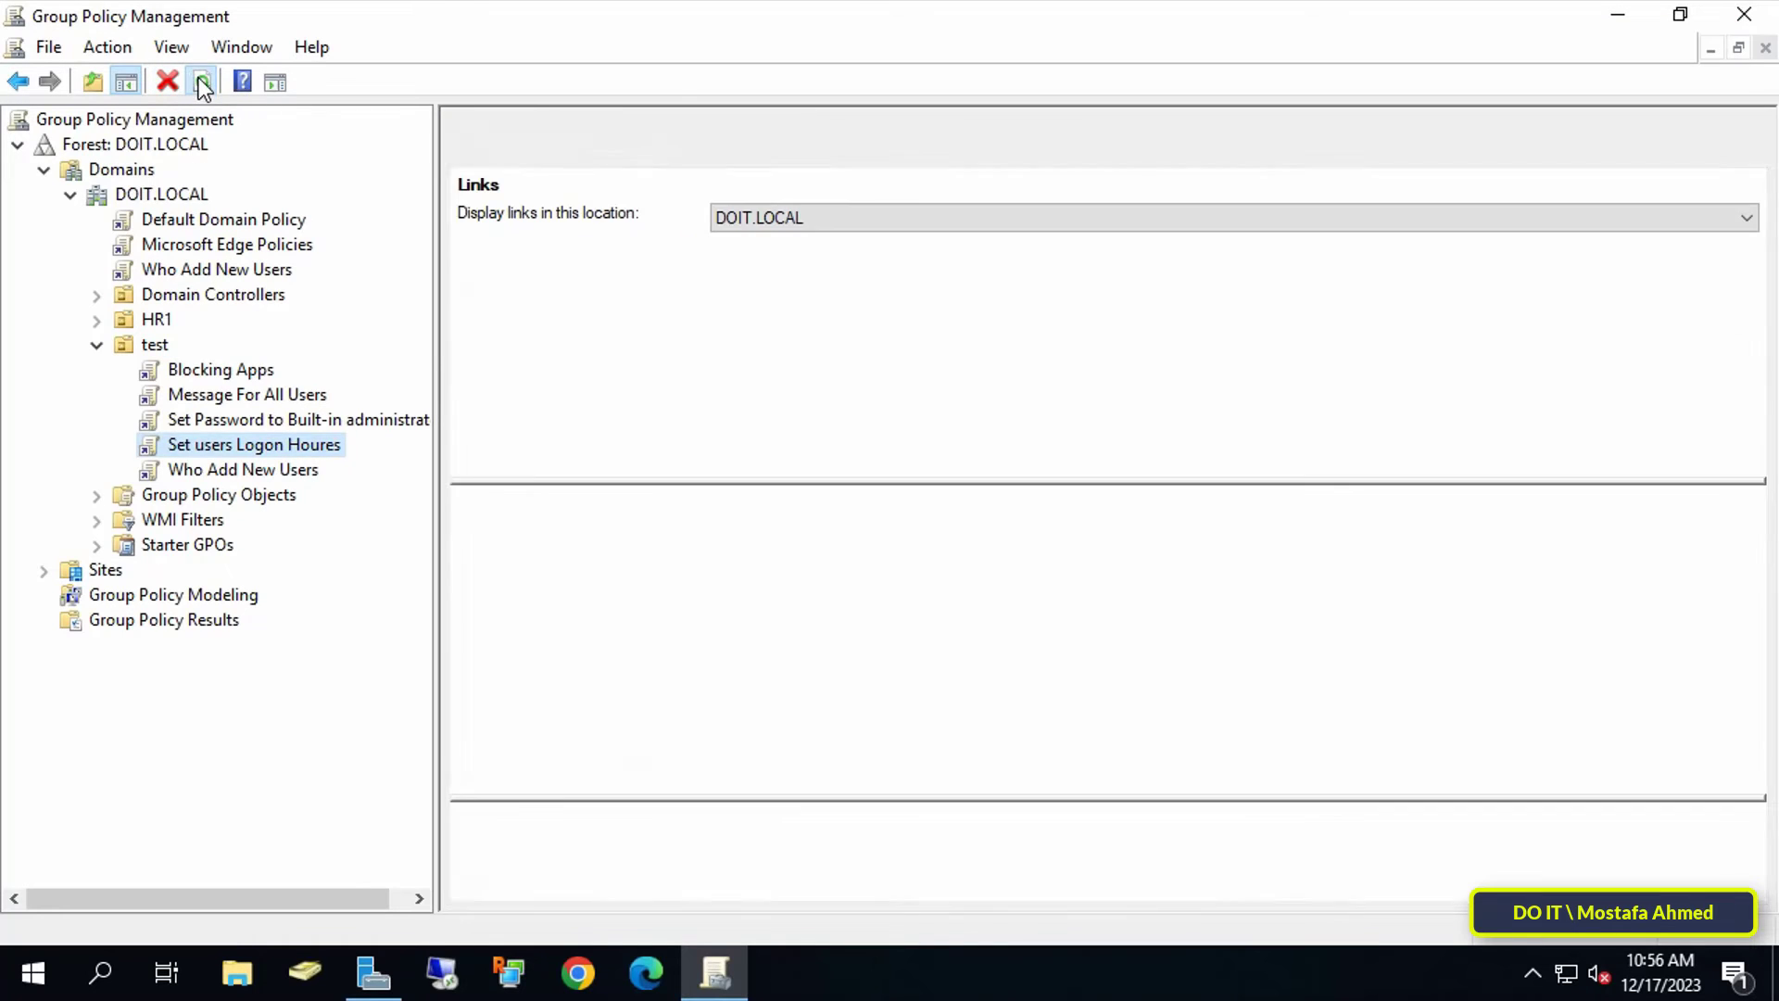